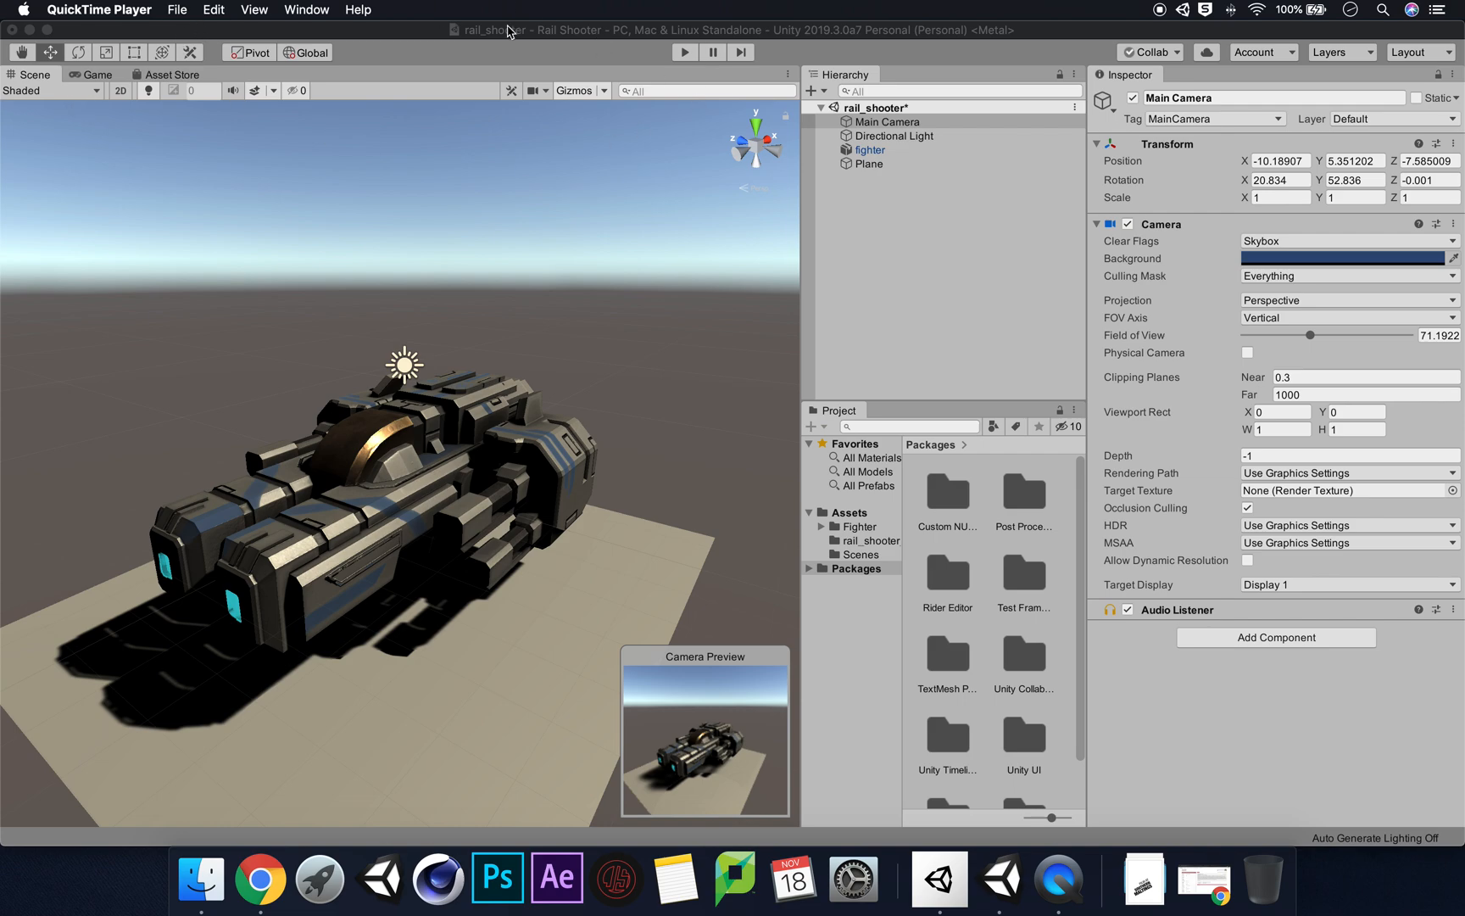
Show the installed Post Processing package (version 2.1.7) in the Package Manager
{"action": "left_click", "coordinate": [413, 10]}
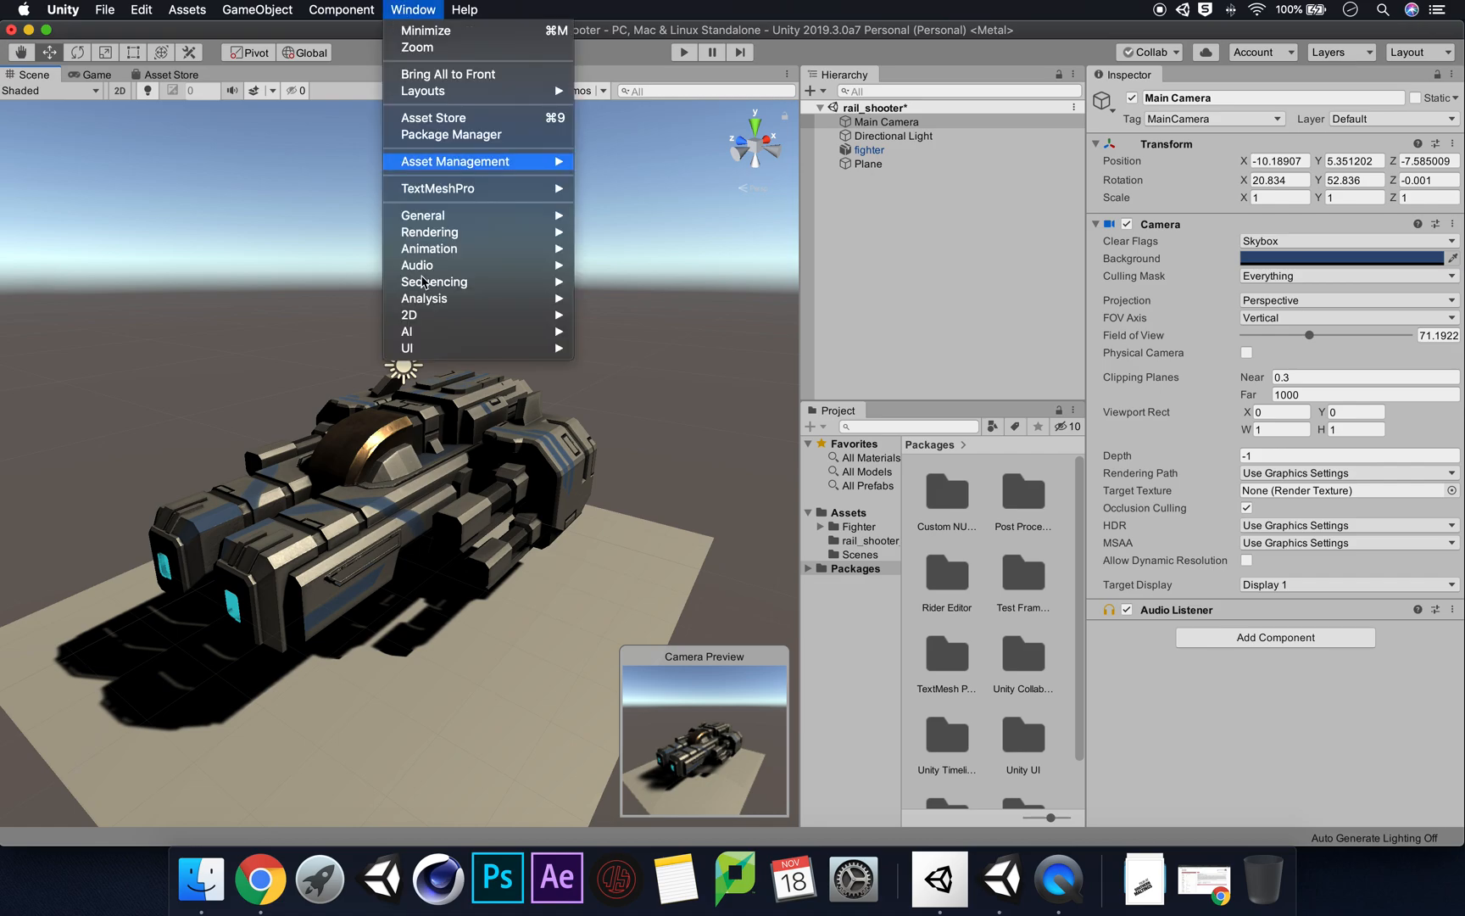
{"action": "mouse_move", "coordinate": [451, 134]}
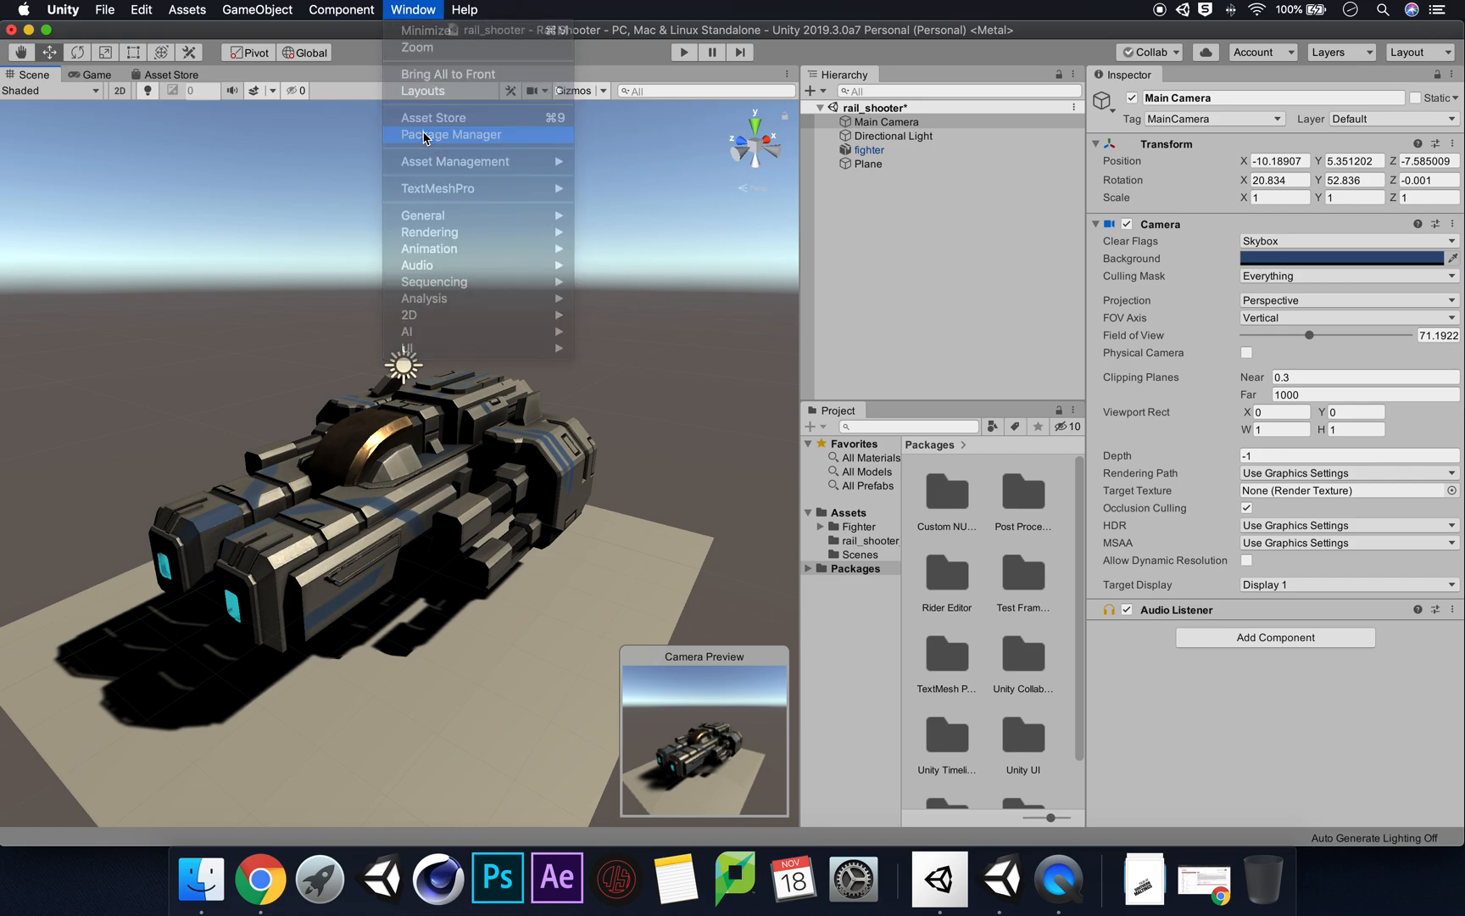
{"action": "left_click", "coordinate": [455, 134]}
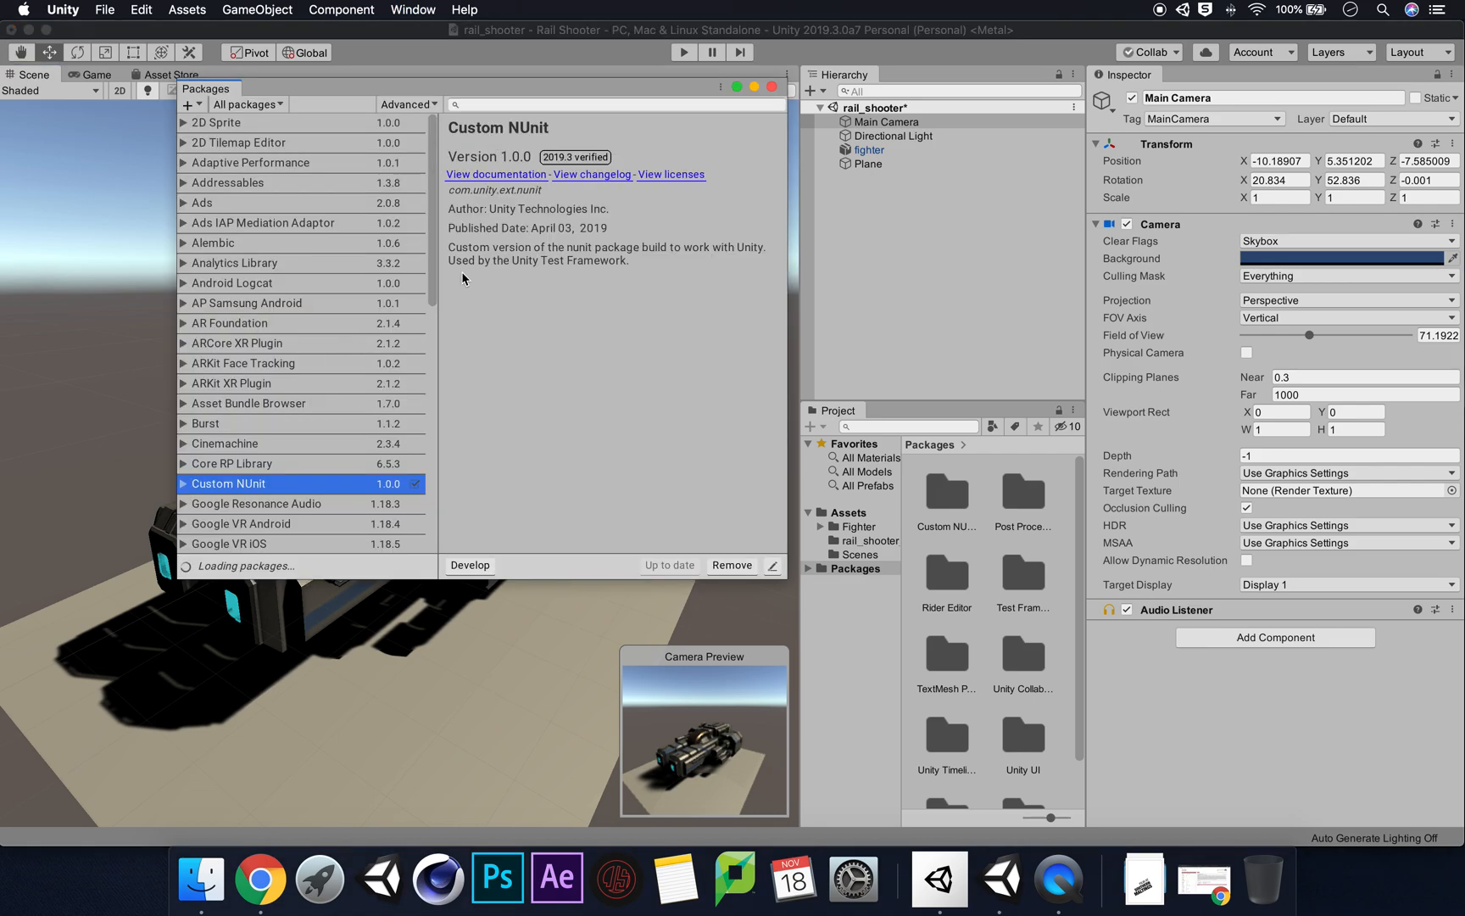
{"action": "scroll", "scroll_direction": "down", "scroll_amount": 3}
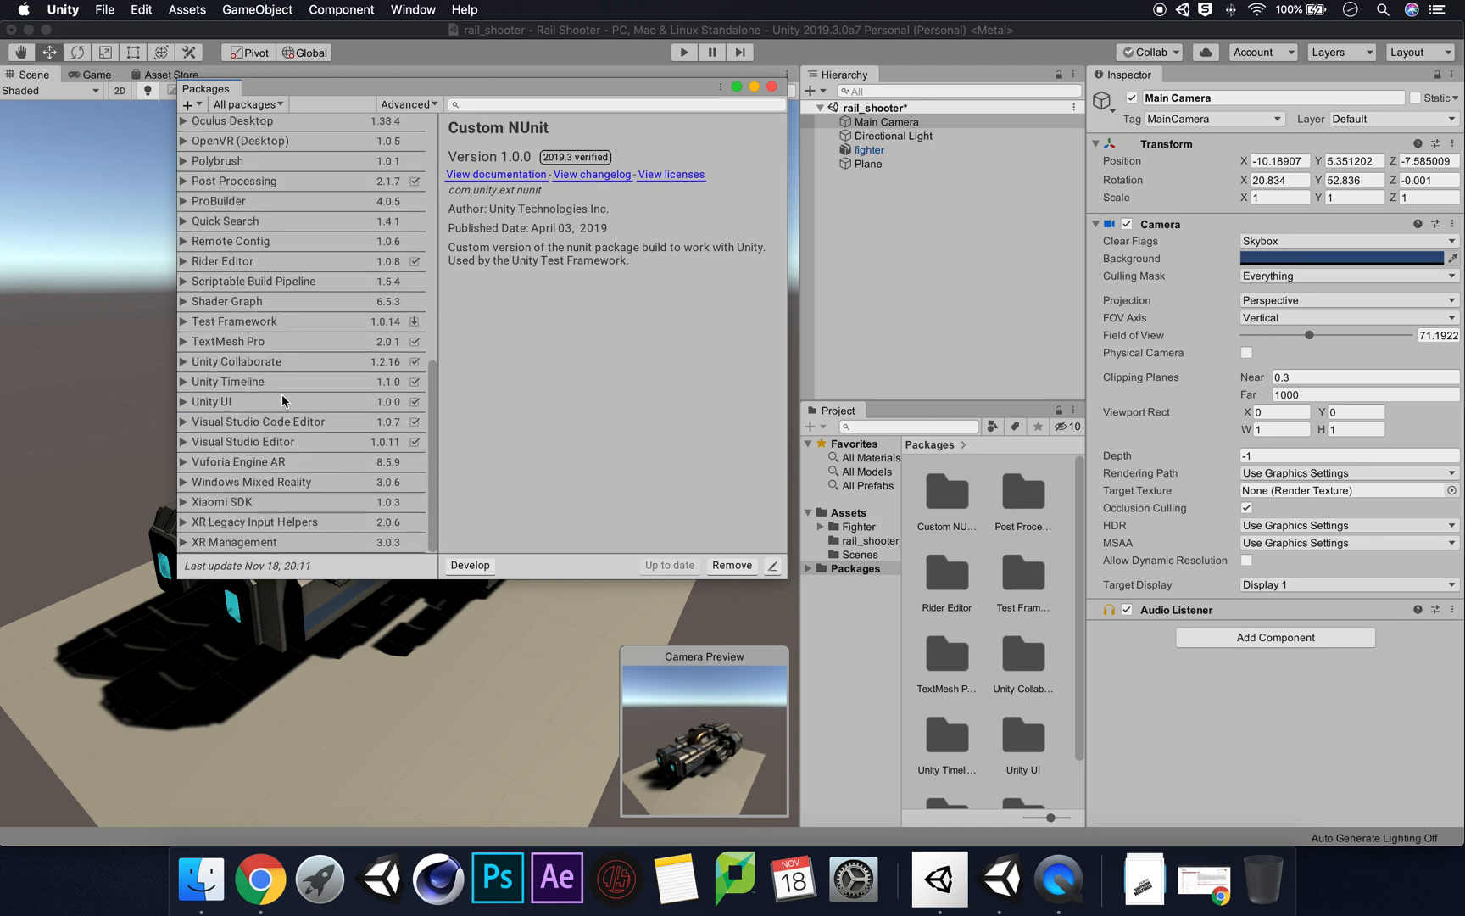
{"action": "mouse_move", "coordinate": [273, 99]}
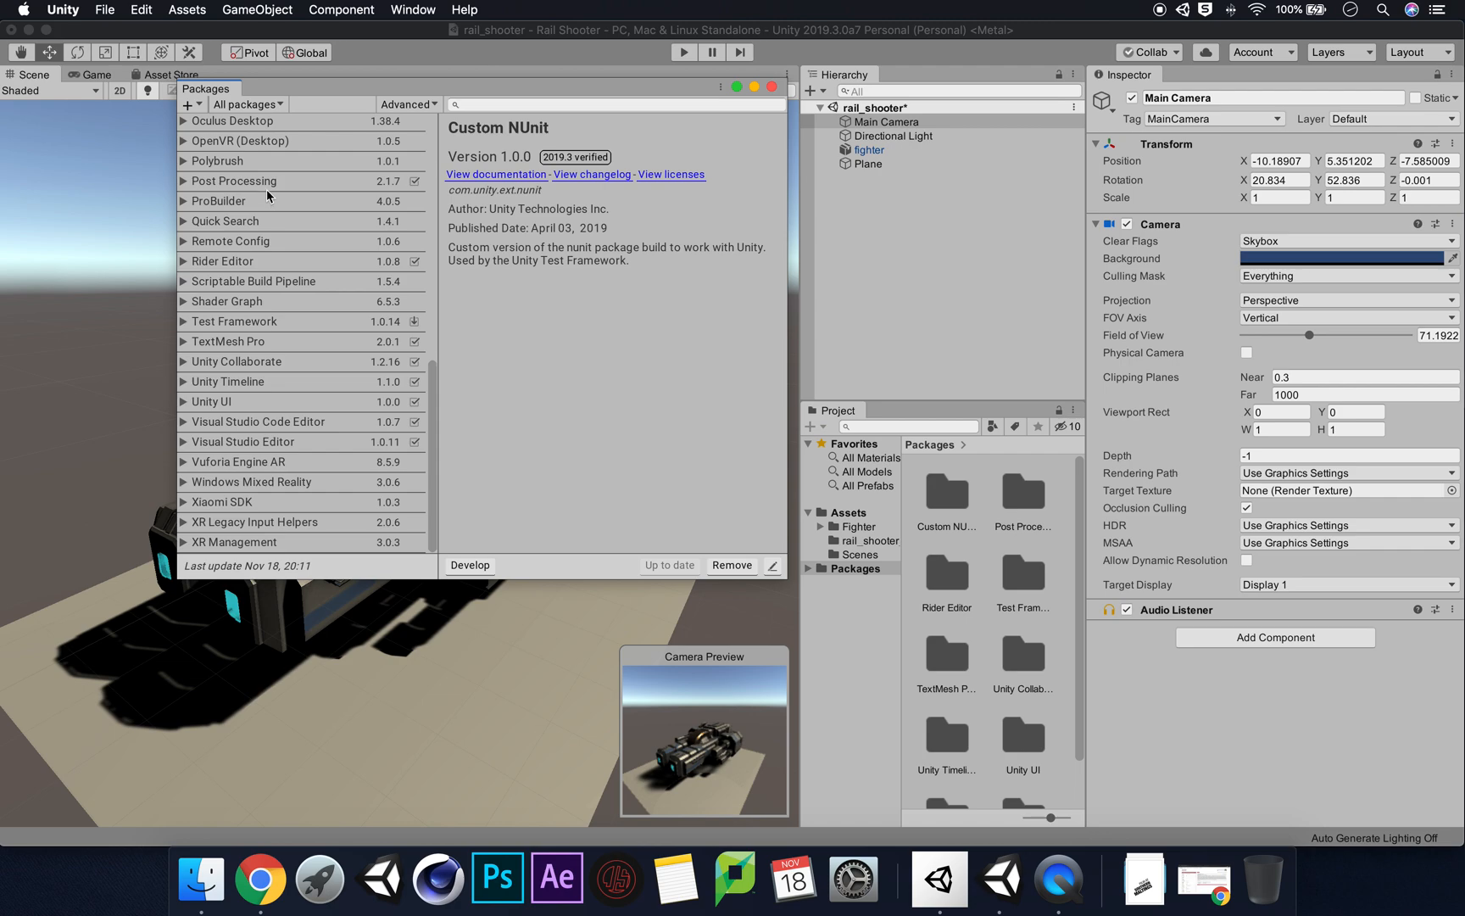
{"action": "left_click", "coordinate": [234, 180]}
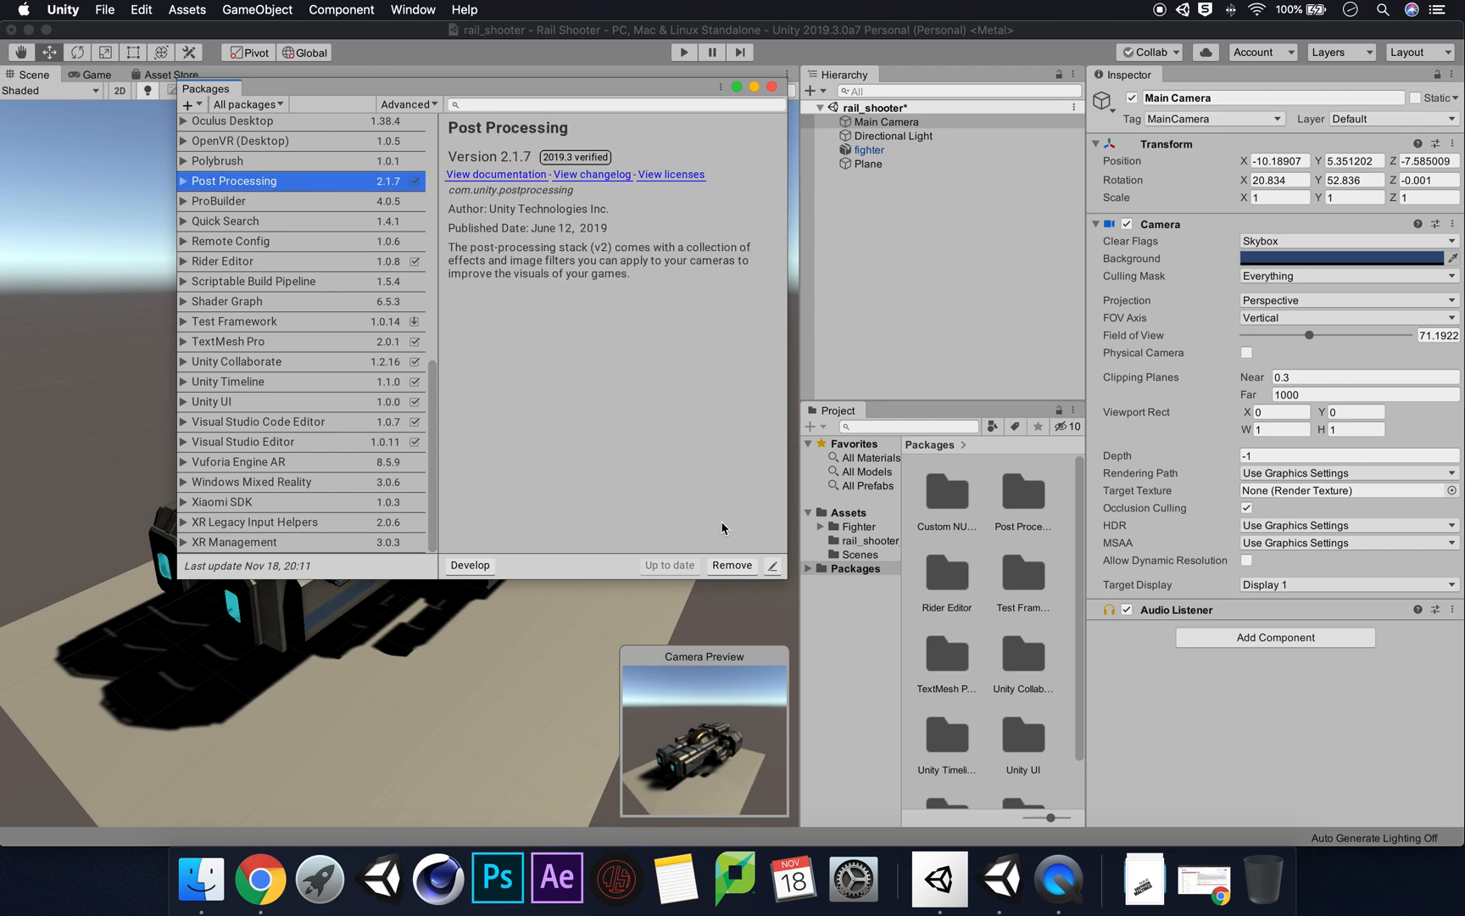
{"action": "mouse_move", "coordinate": [685, 398]}
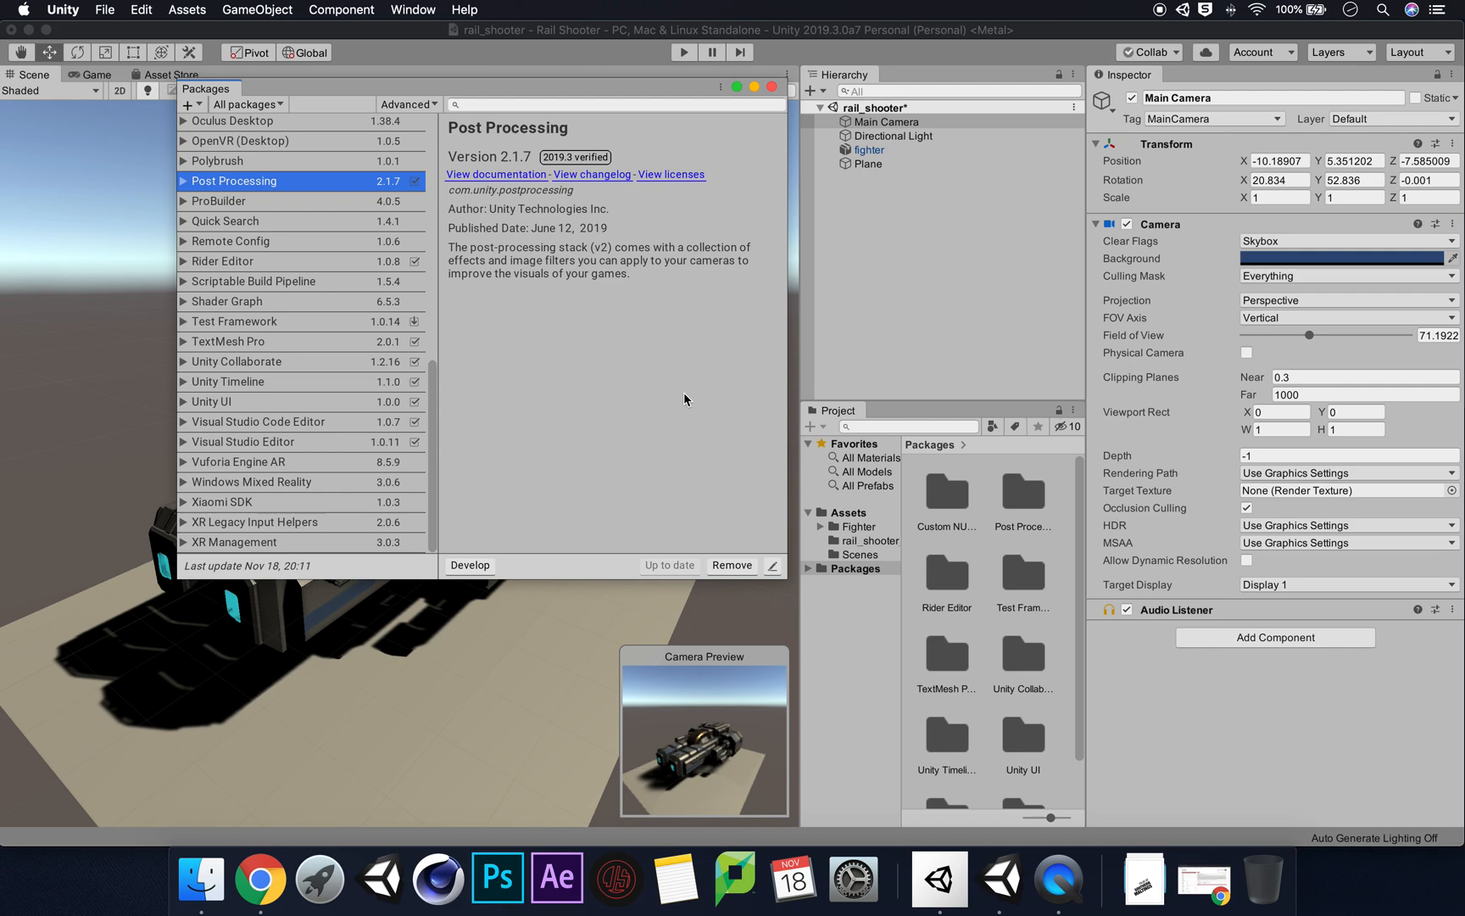
{"action": "mouse_move", "coordinate": [728, 526]}
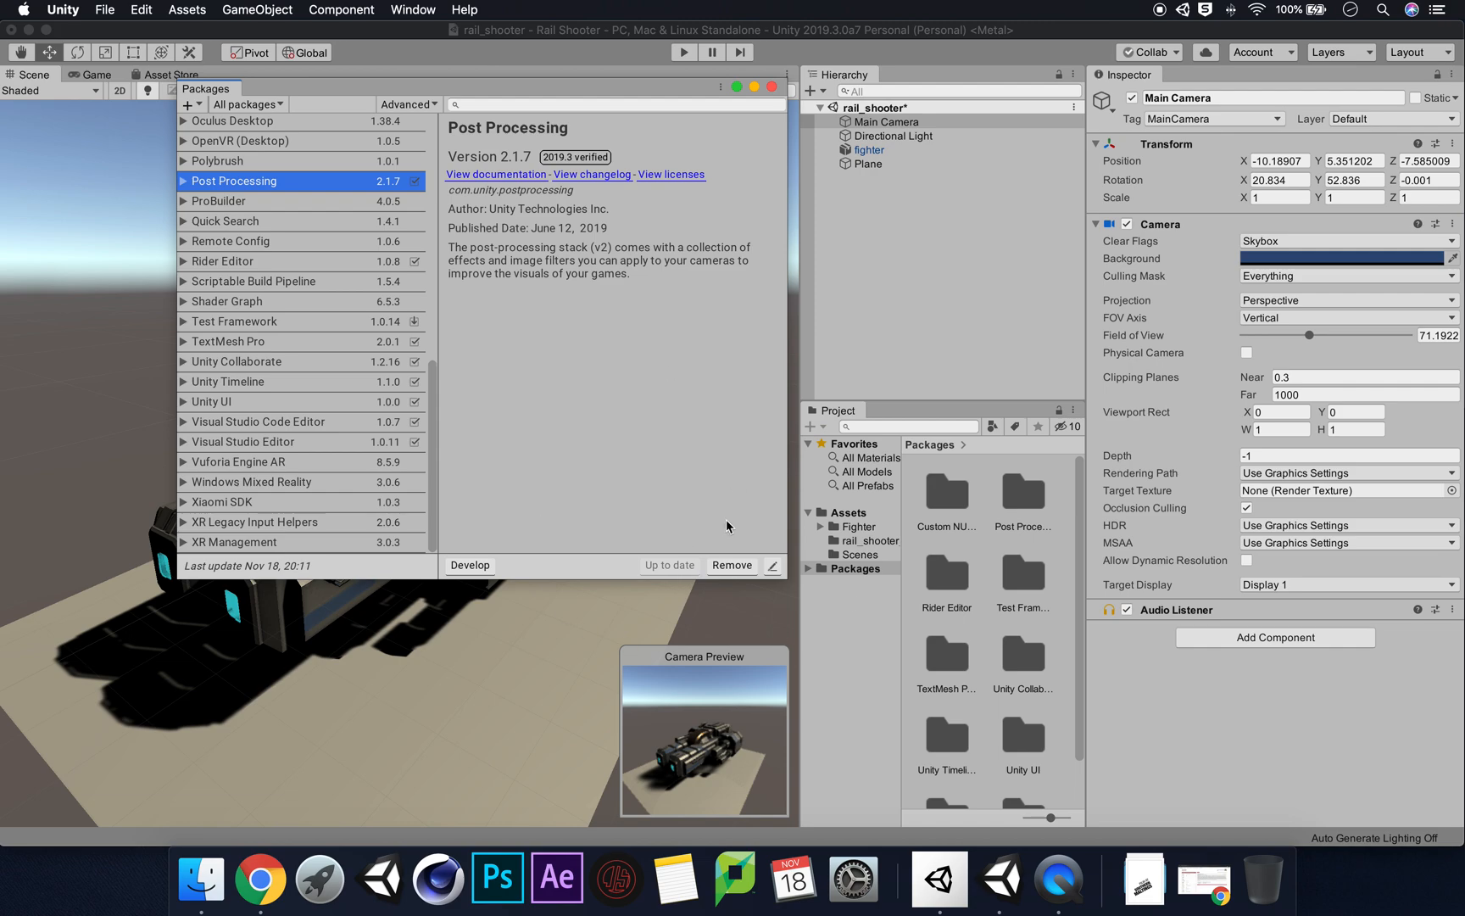
{"action": "mouse_move", "coordinate": [490, 197]}
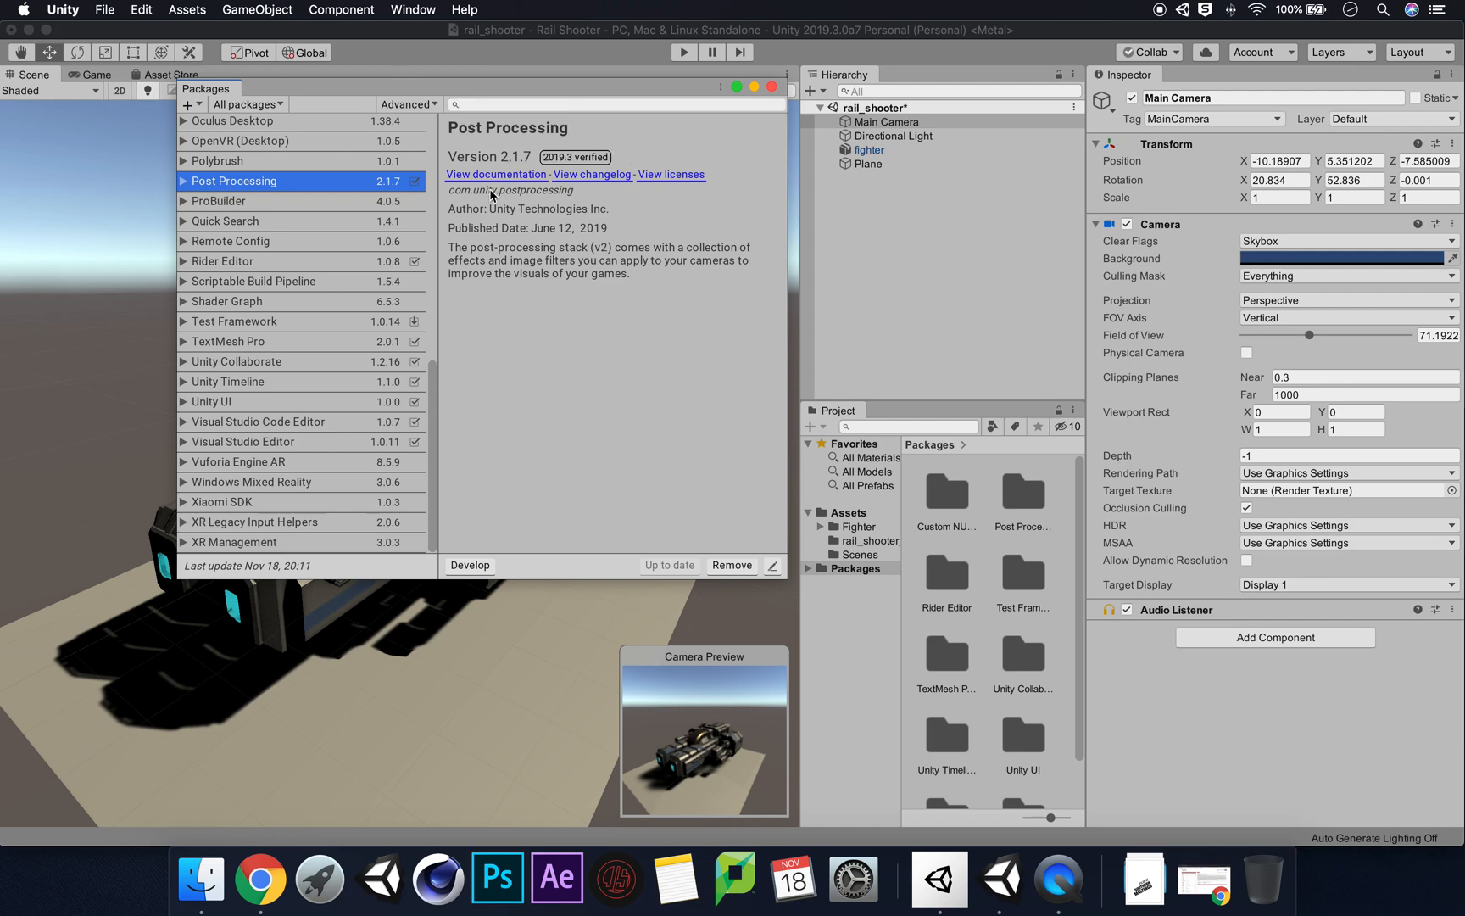
{"action": "mouse_move", "coordinate": [686, 241]}
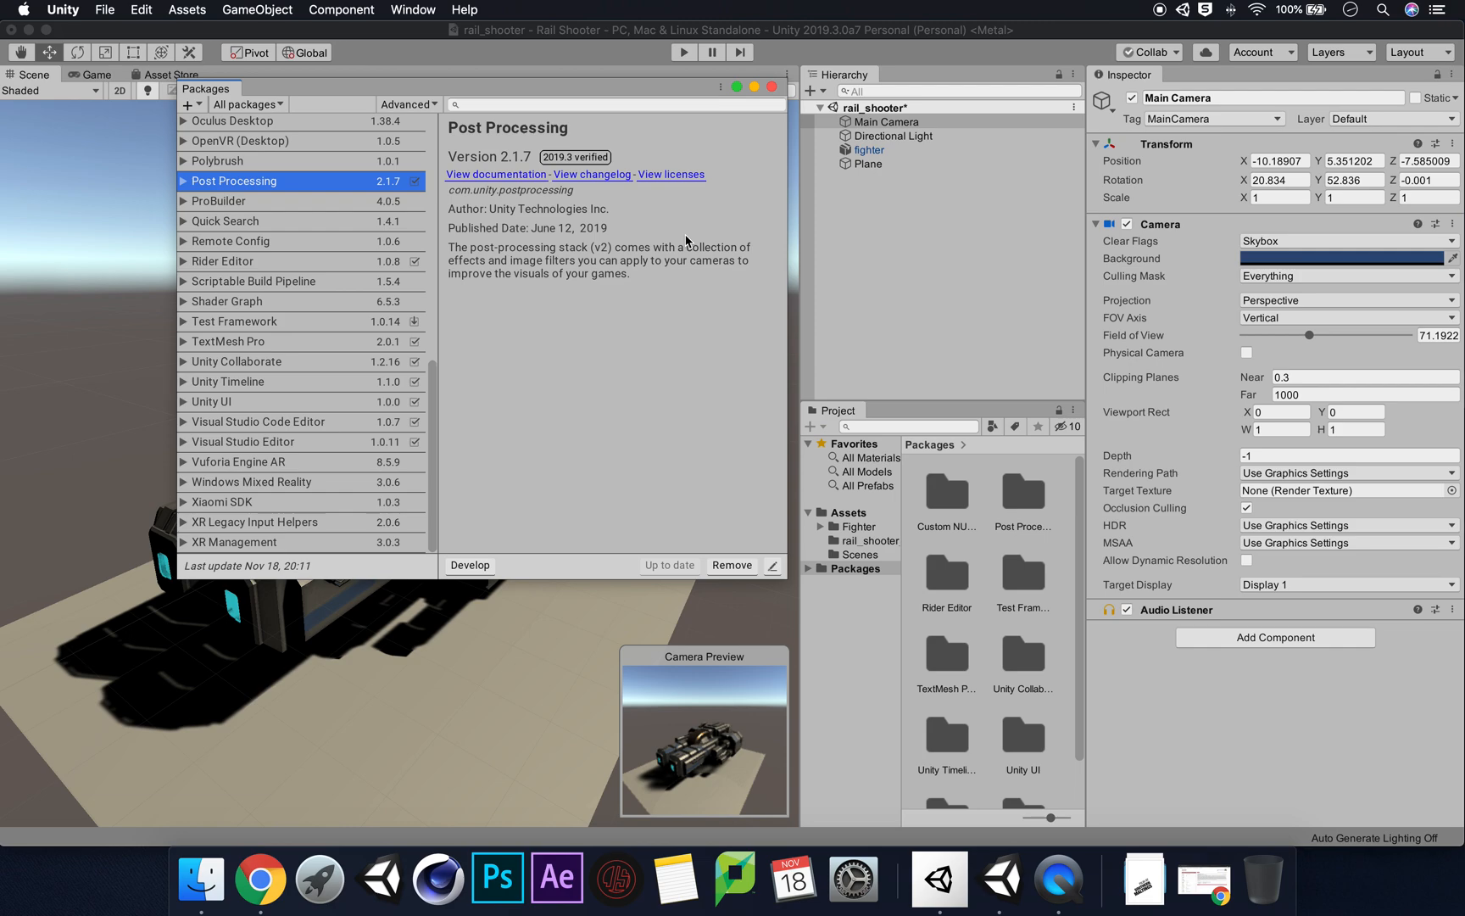
{"action": "mouse_move", "coordinate": [757, 86]}
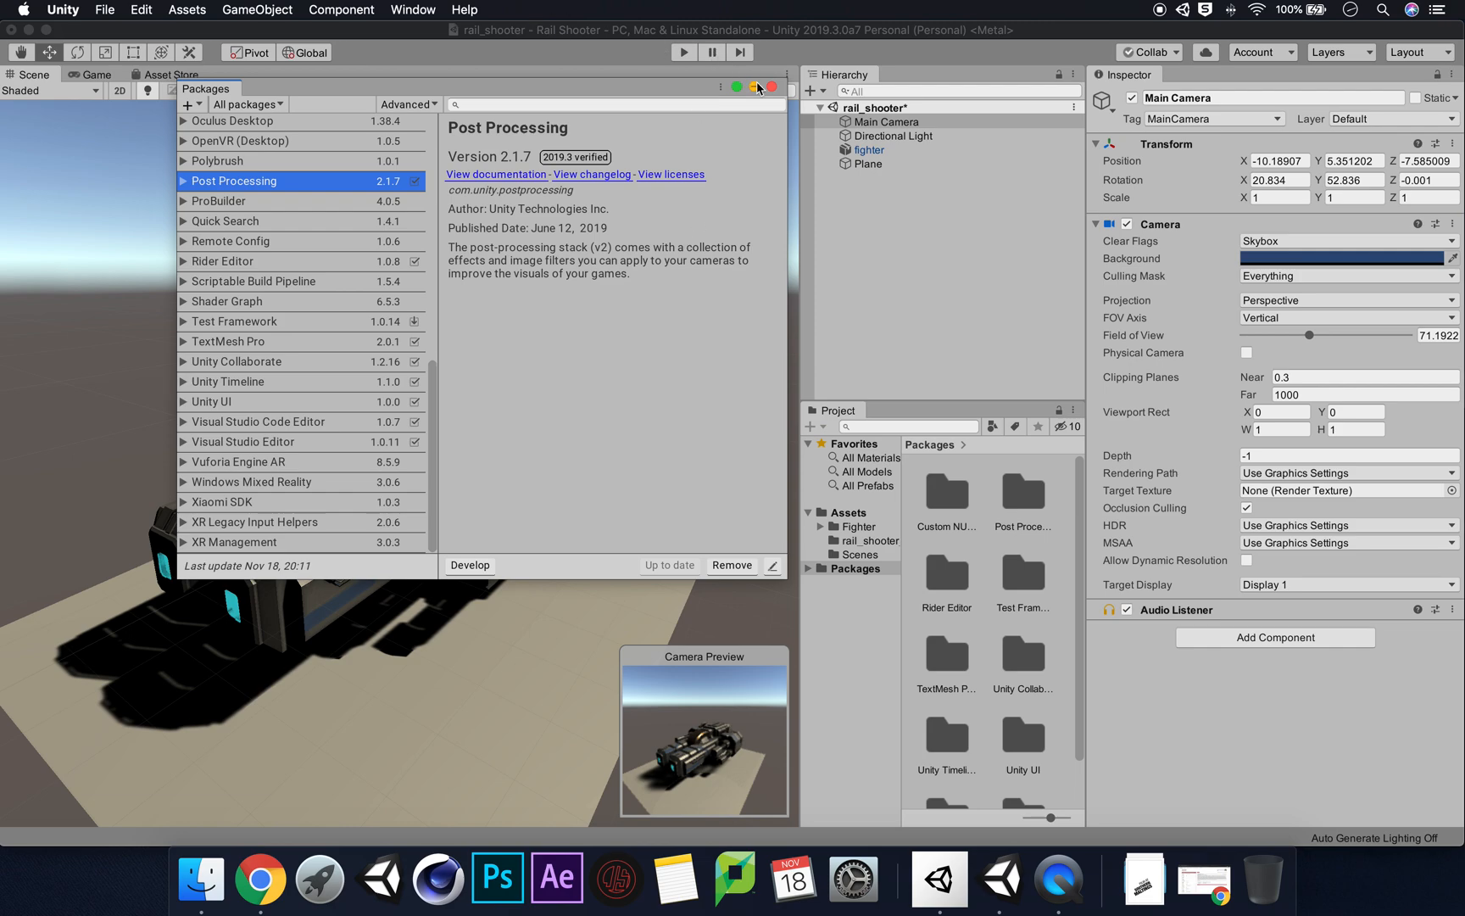
Close the Package Manager and browse the Post Processing package contents in the Project panel
{"action": "left_click", "coordinate": [744, 86]}
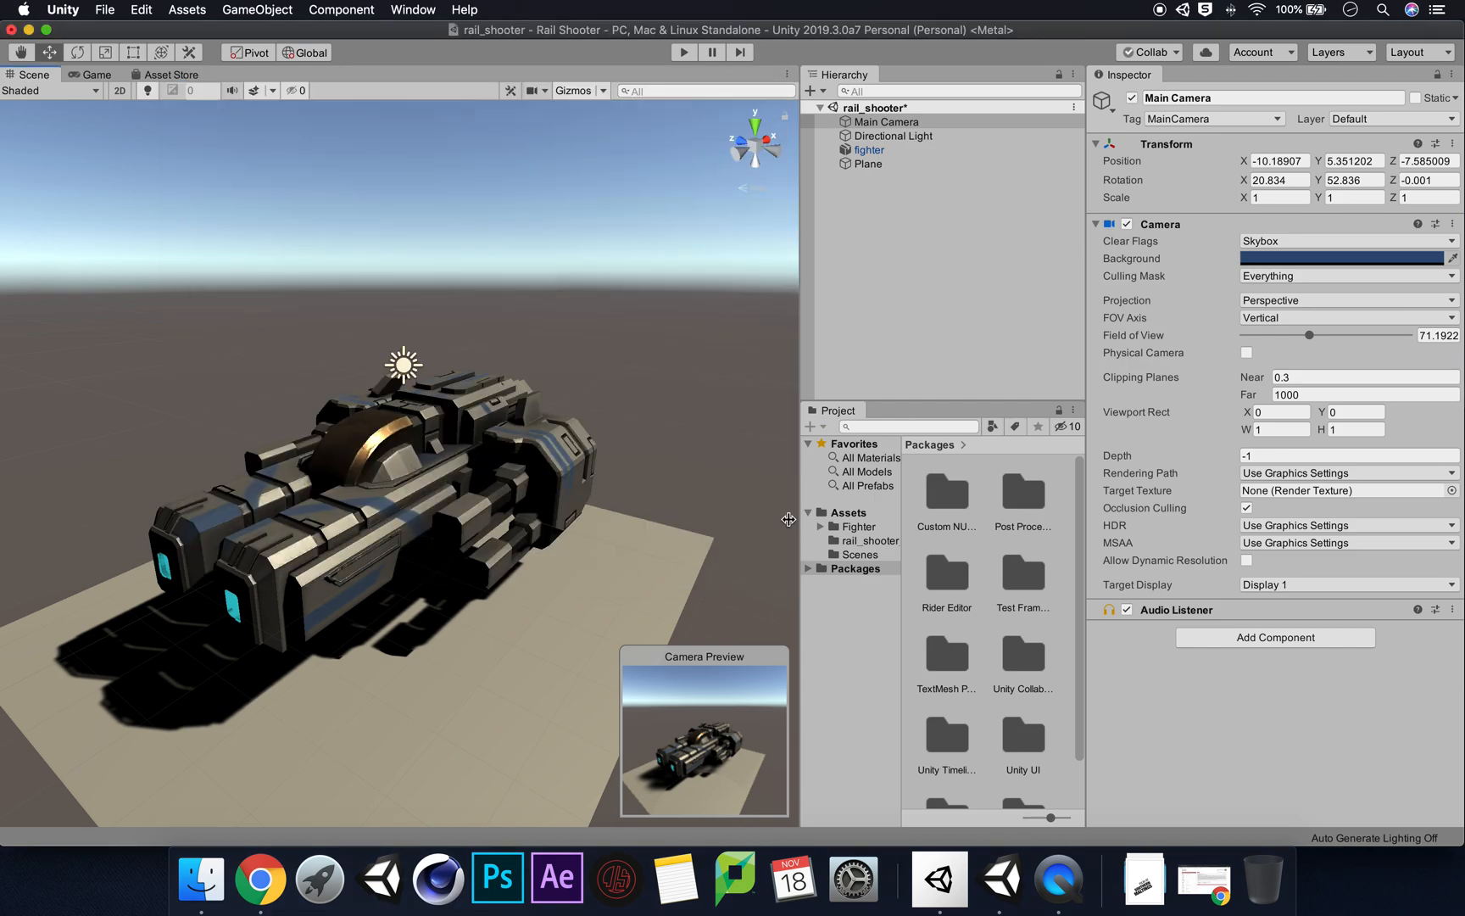
{"action": "left_click", "coordinate": [853, 568]}
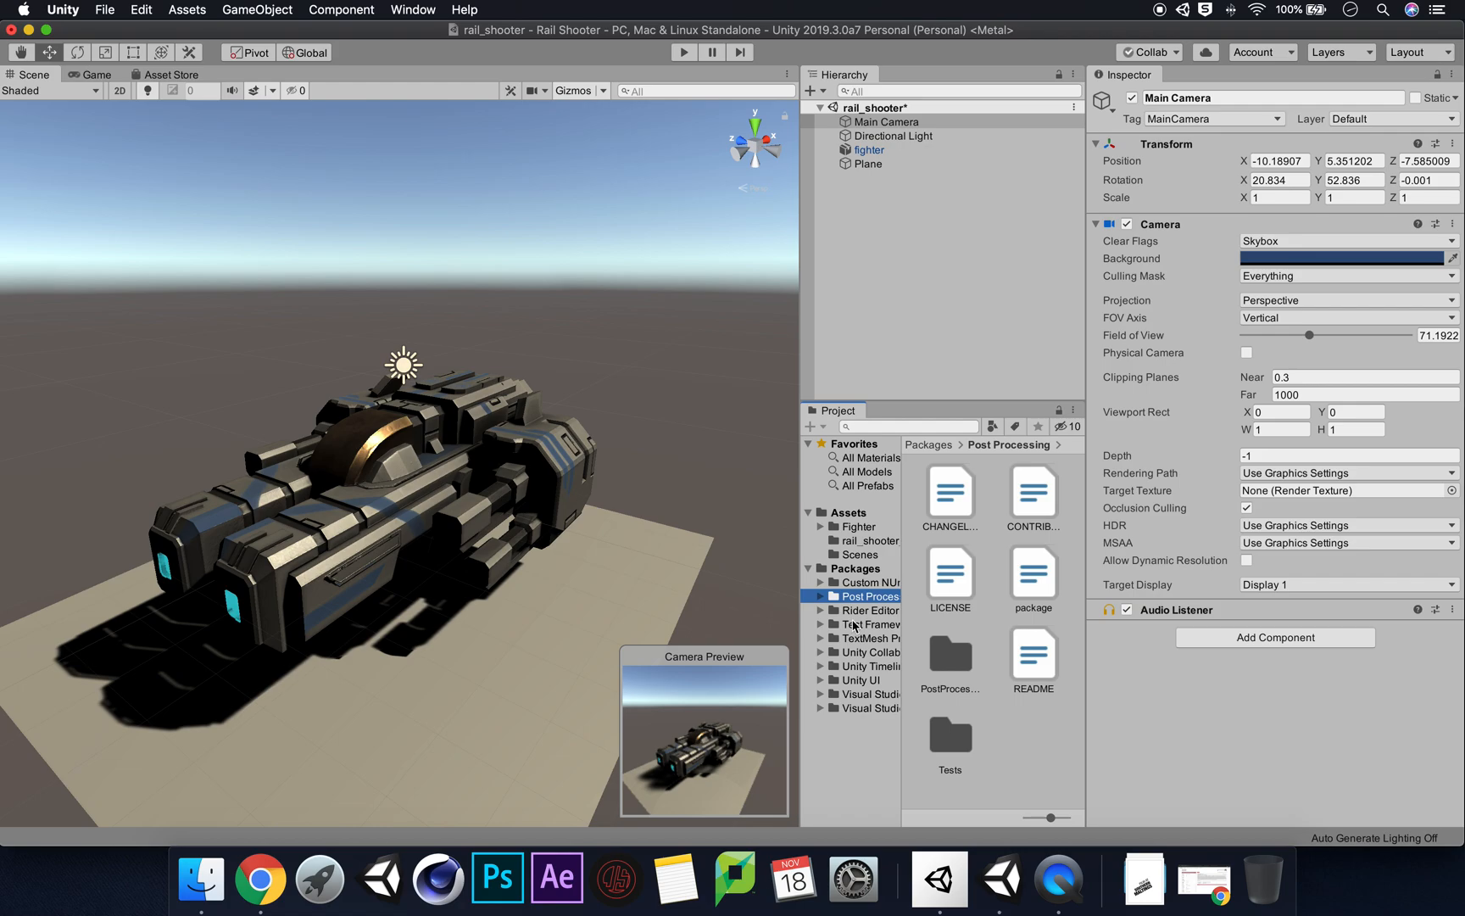
{"action": "mouse_move", "coordinate": [990, 580]}
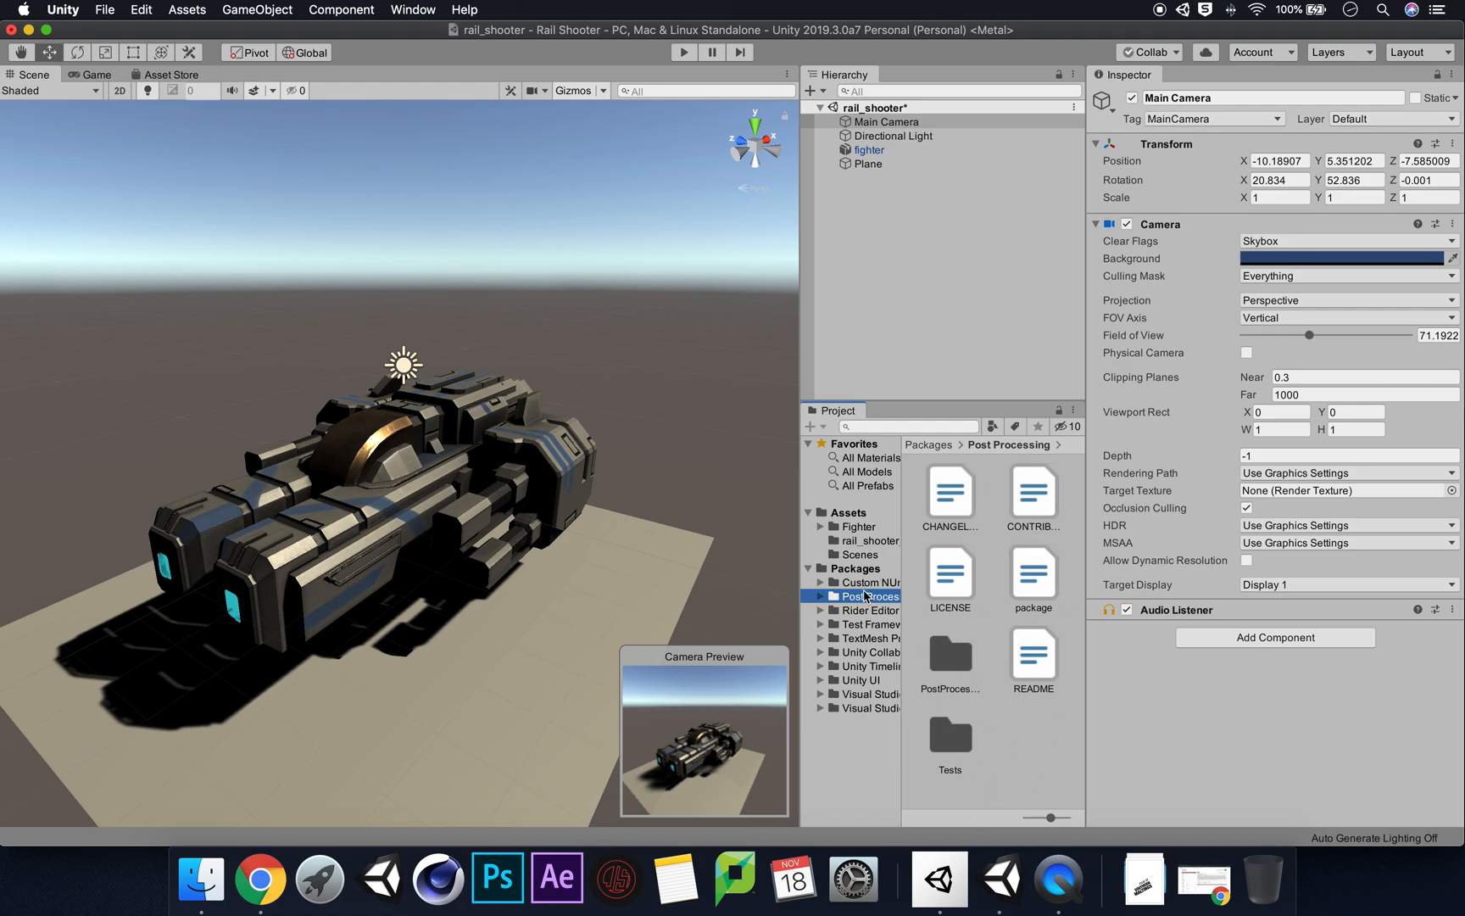
{"action": "left_click", "coordinate": [809, 568]}
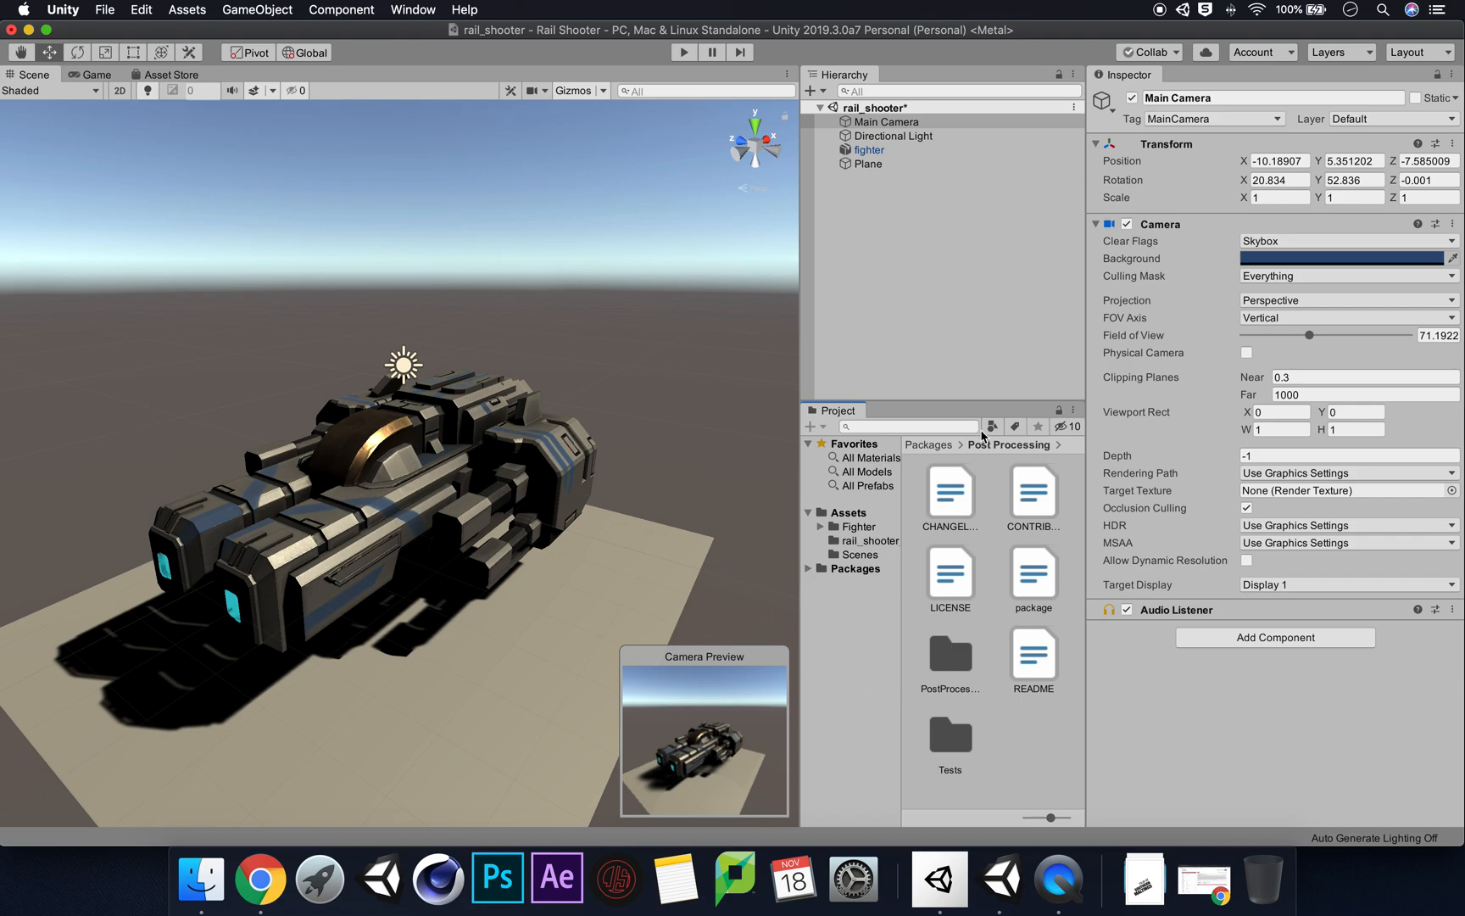
{"action": "mouse_move", "coordinate": [983, 433]}
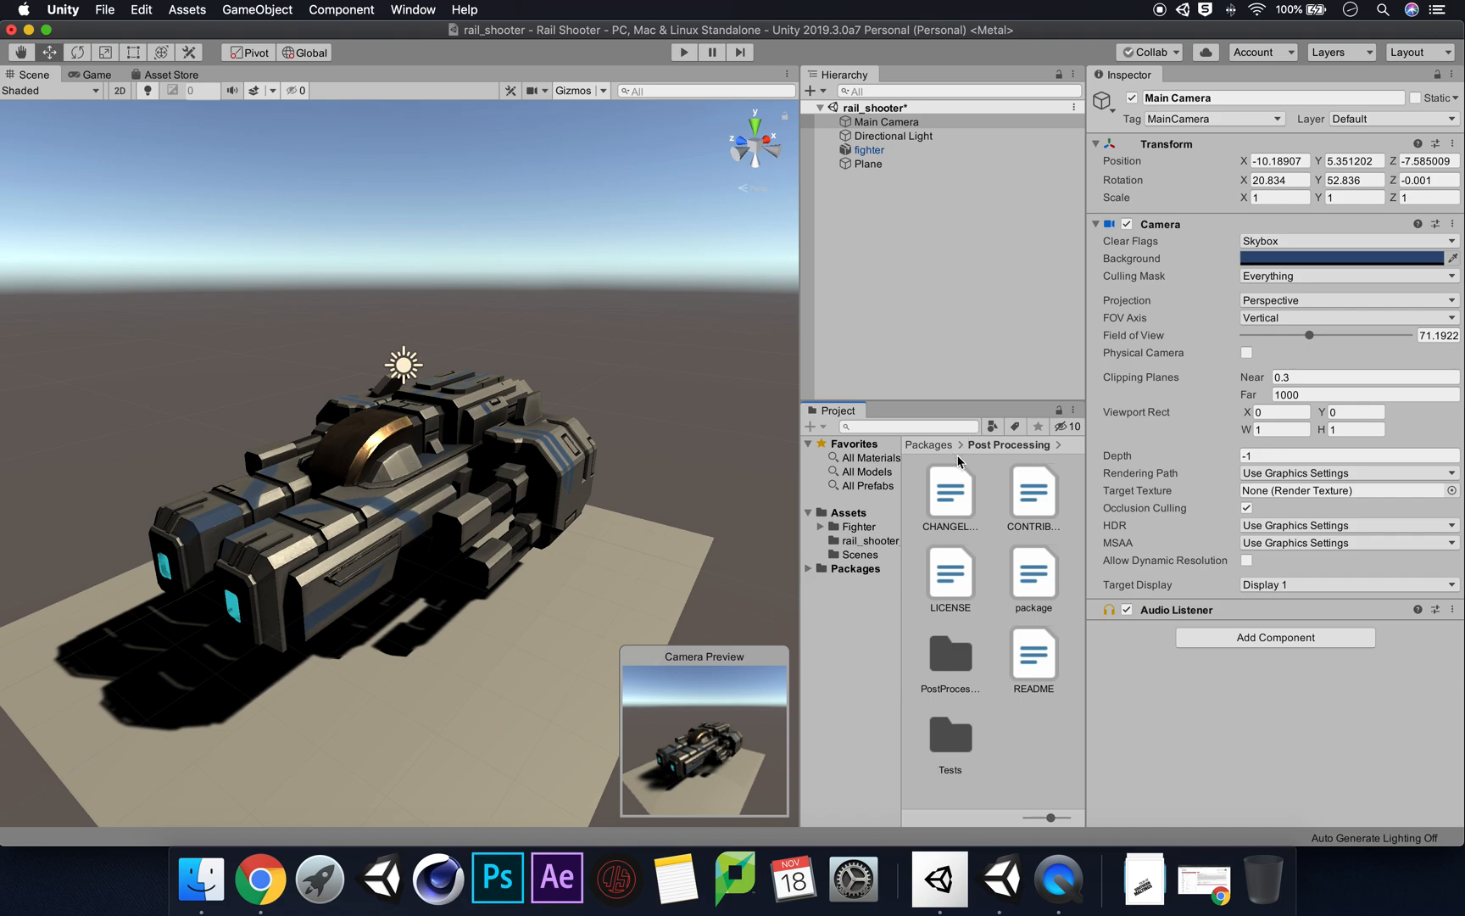
{"action": "mouse_move", "coordinate": [1063, 556]}
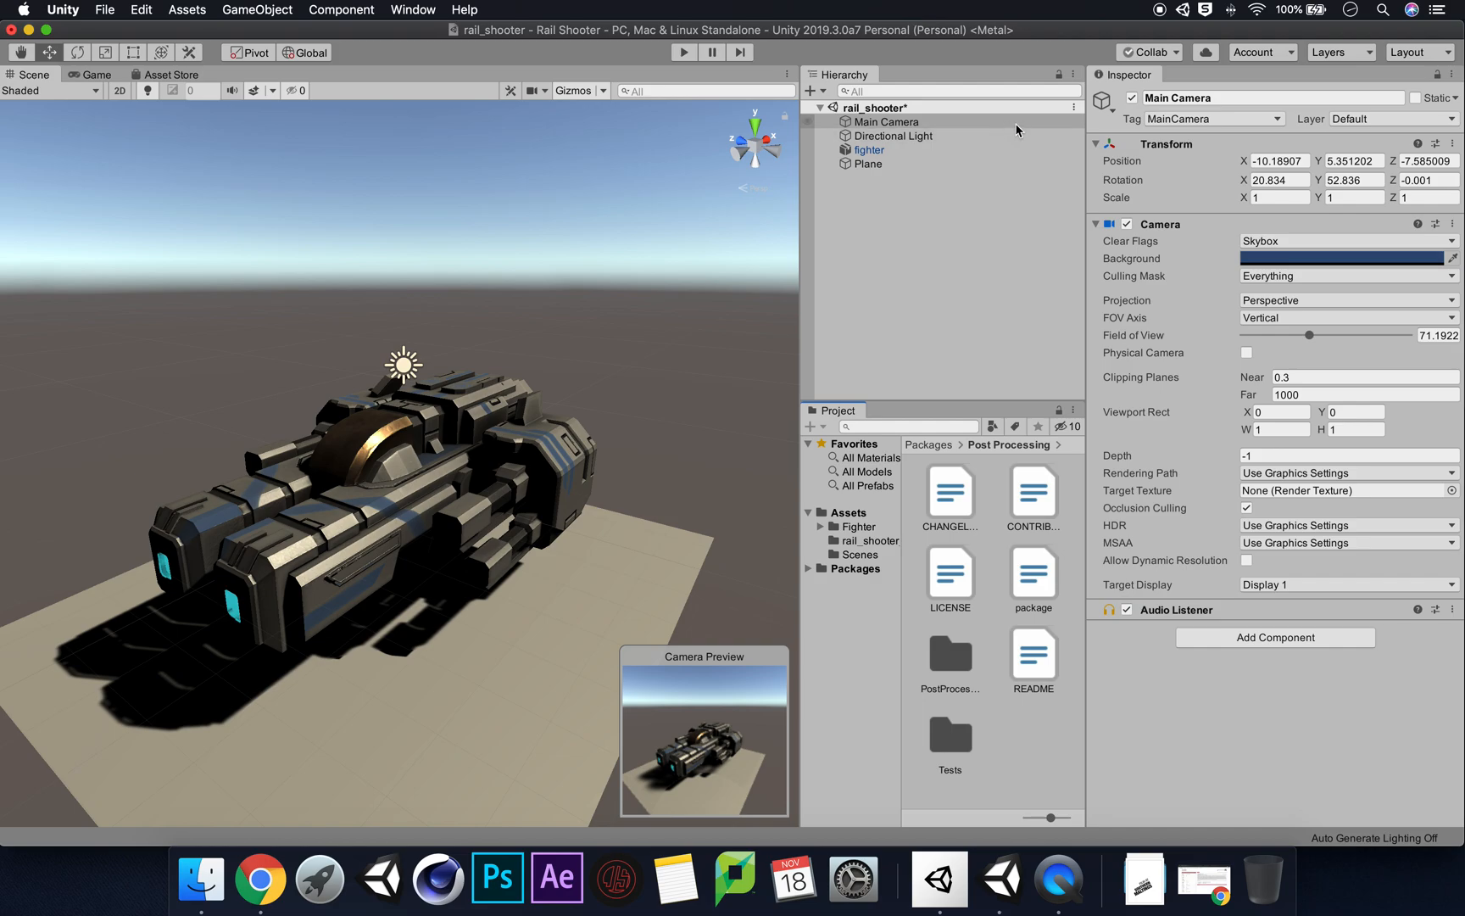
Add a Post-process Layer component to the Main Camera and collapse the Camera settings
{"action": "left_click", "coordinate": [885, 122]}
{"action": "type", "text": "post"}
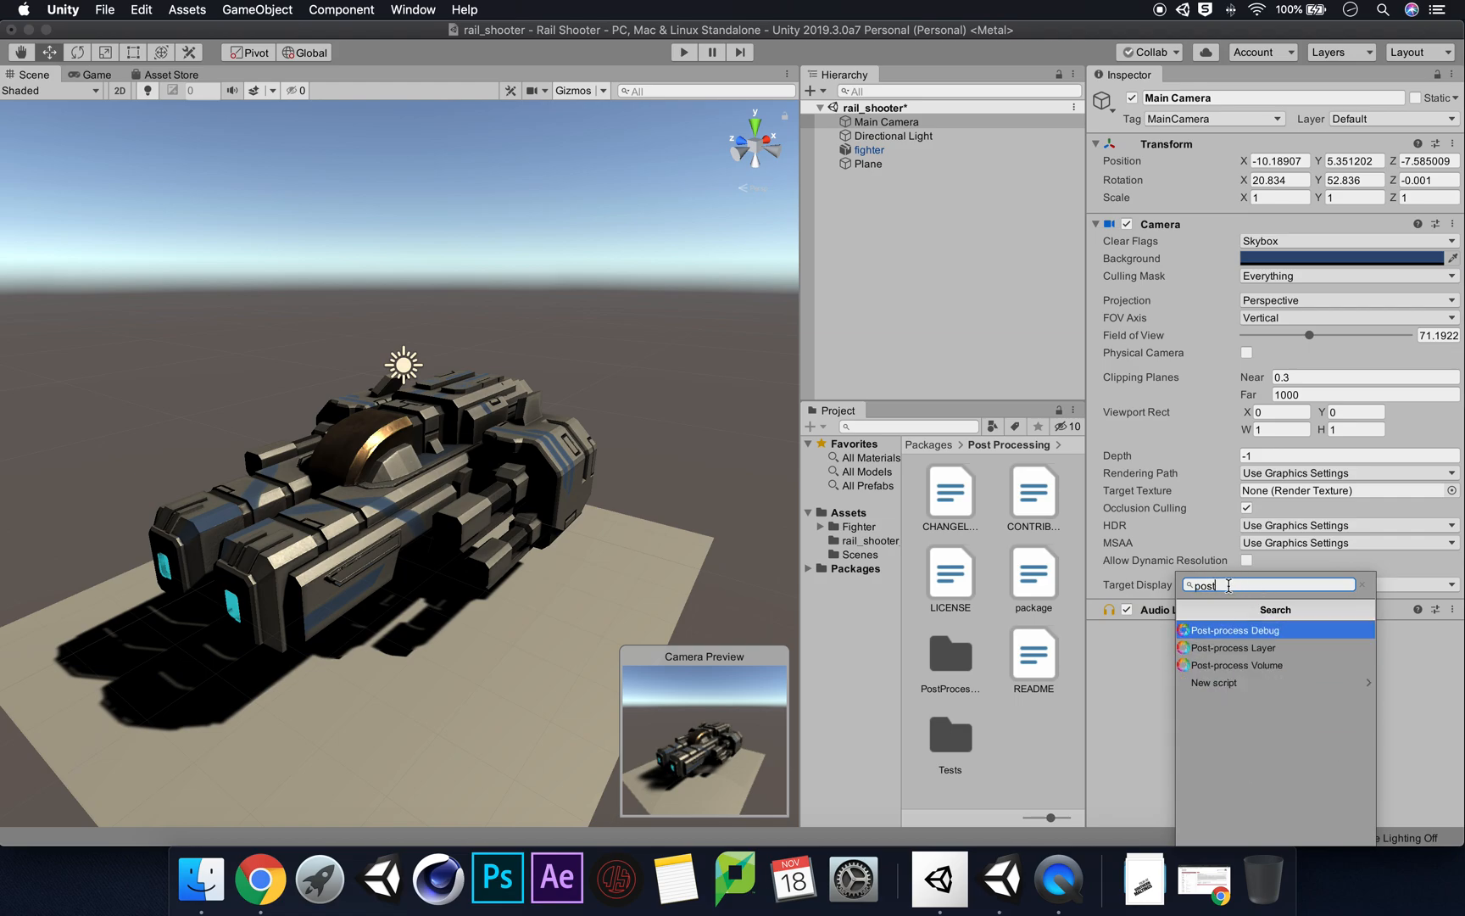
{"action": "mouse_move", "coordinate": [1312, 637]}
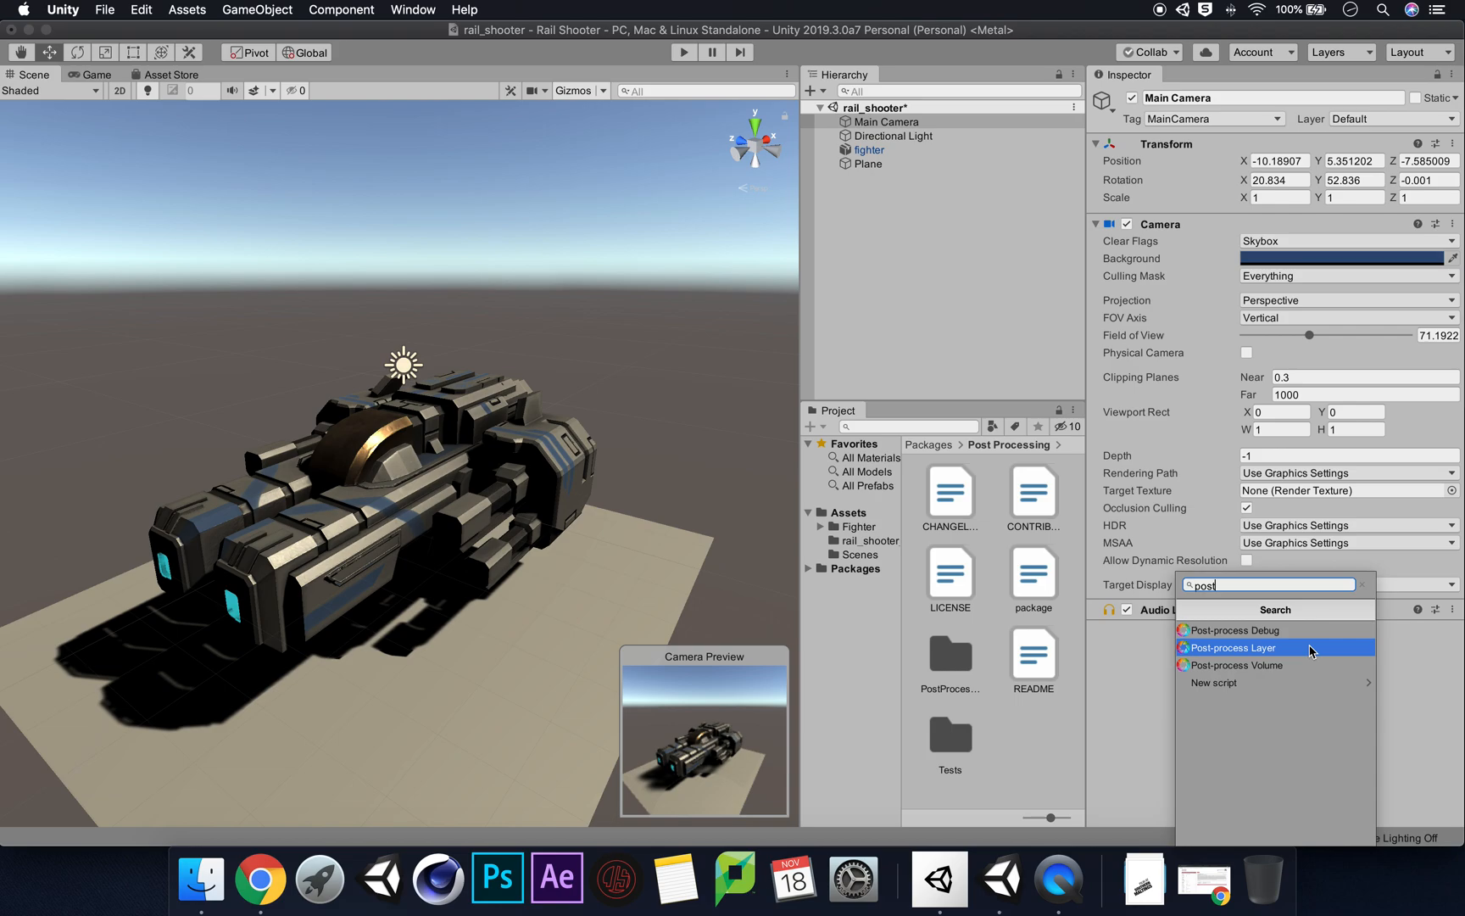
{"action": "left_click", "coordinate": [1231, 648]}
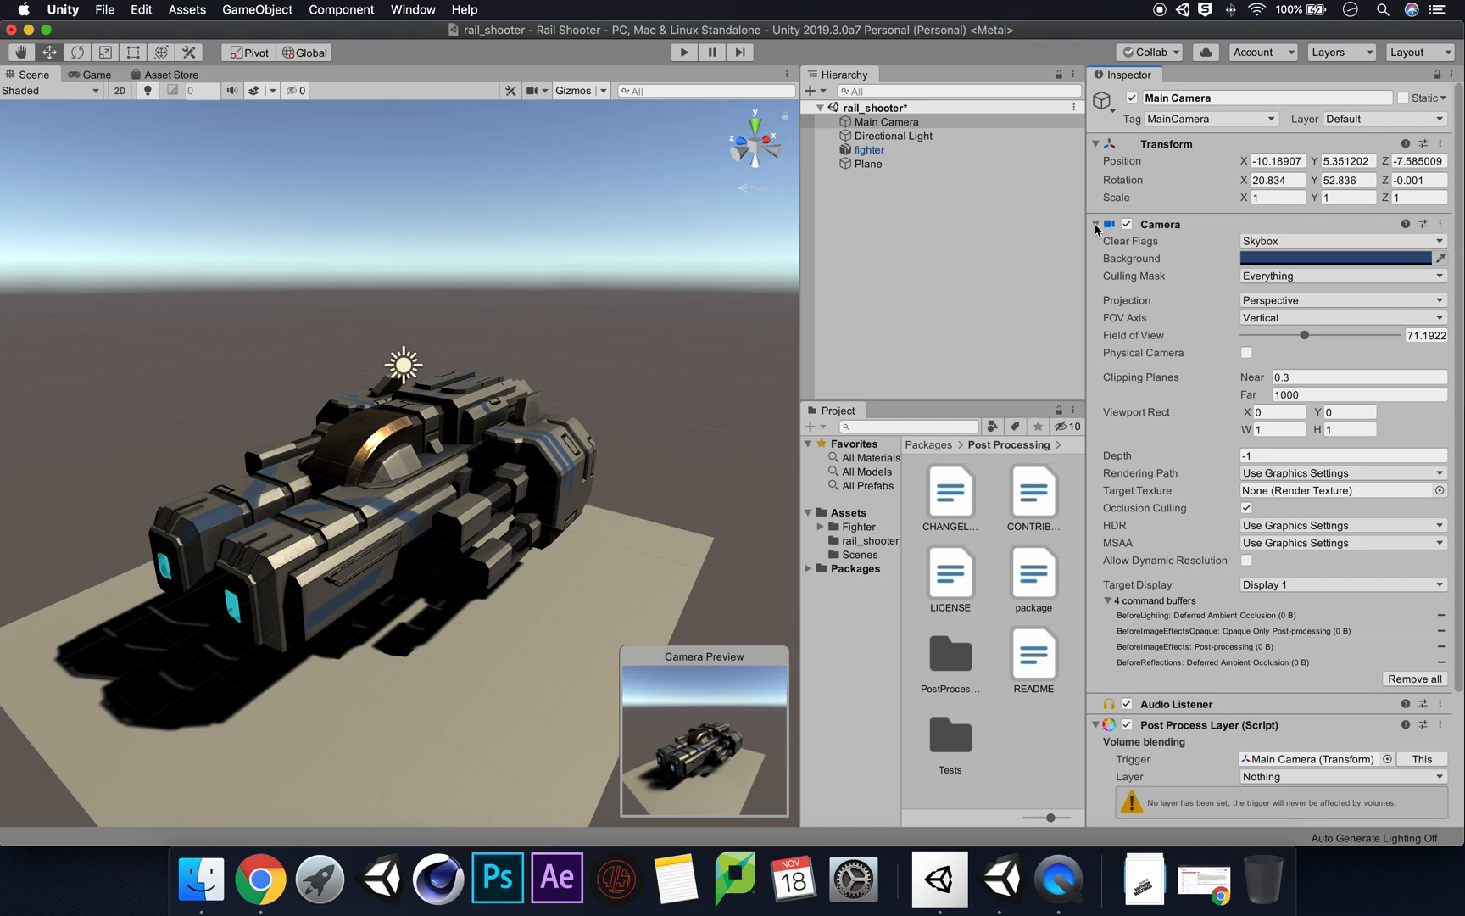
{"action": "left_click", "coordinate": [1095, 223]}
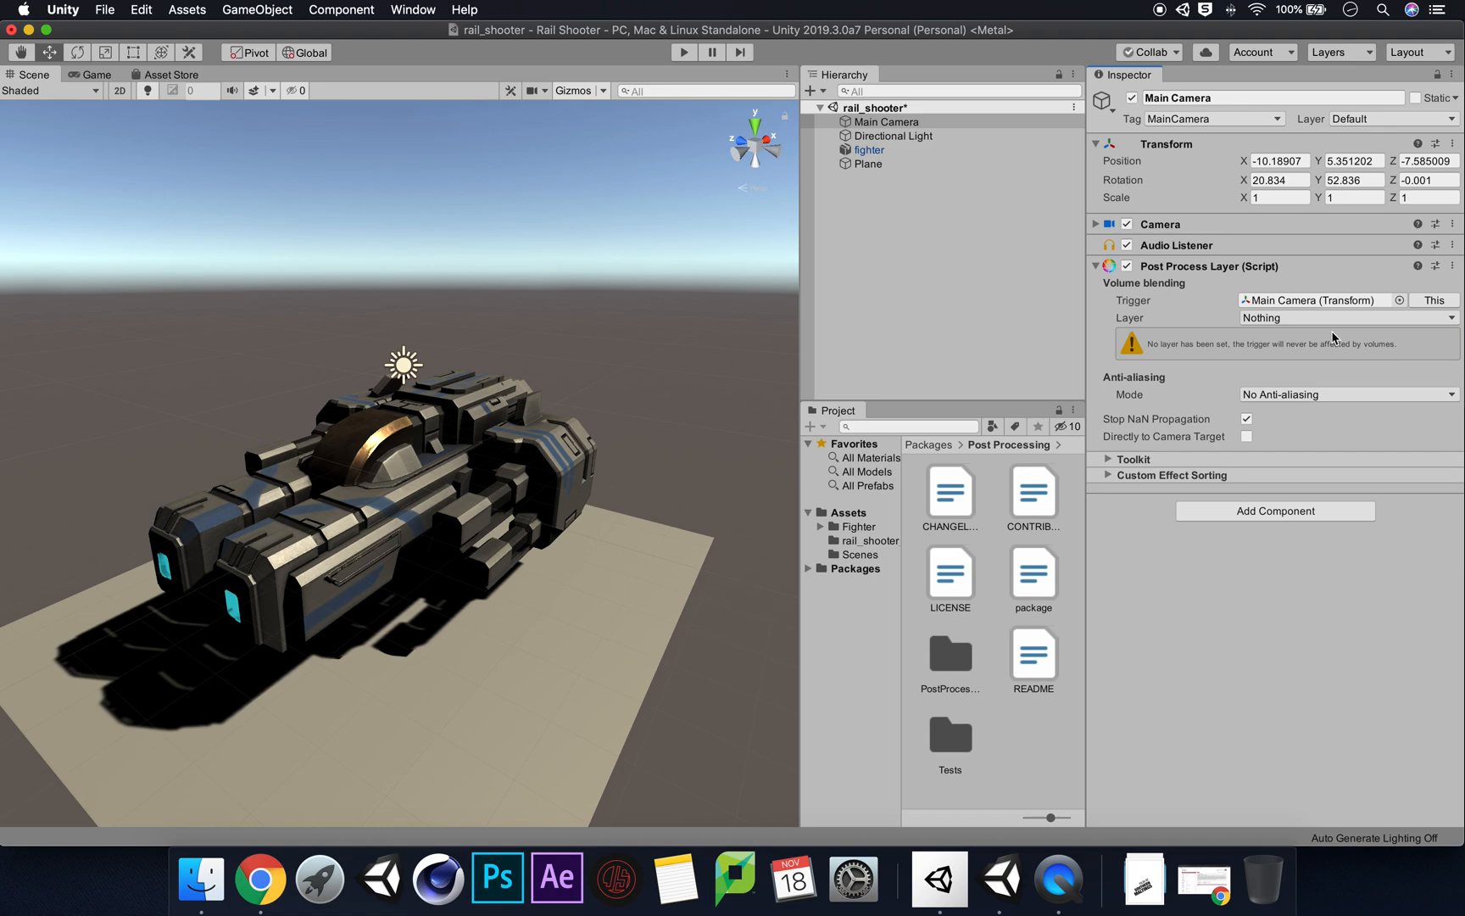
{"action": "mouse_move", "coordinate": [1322, 337]}
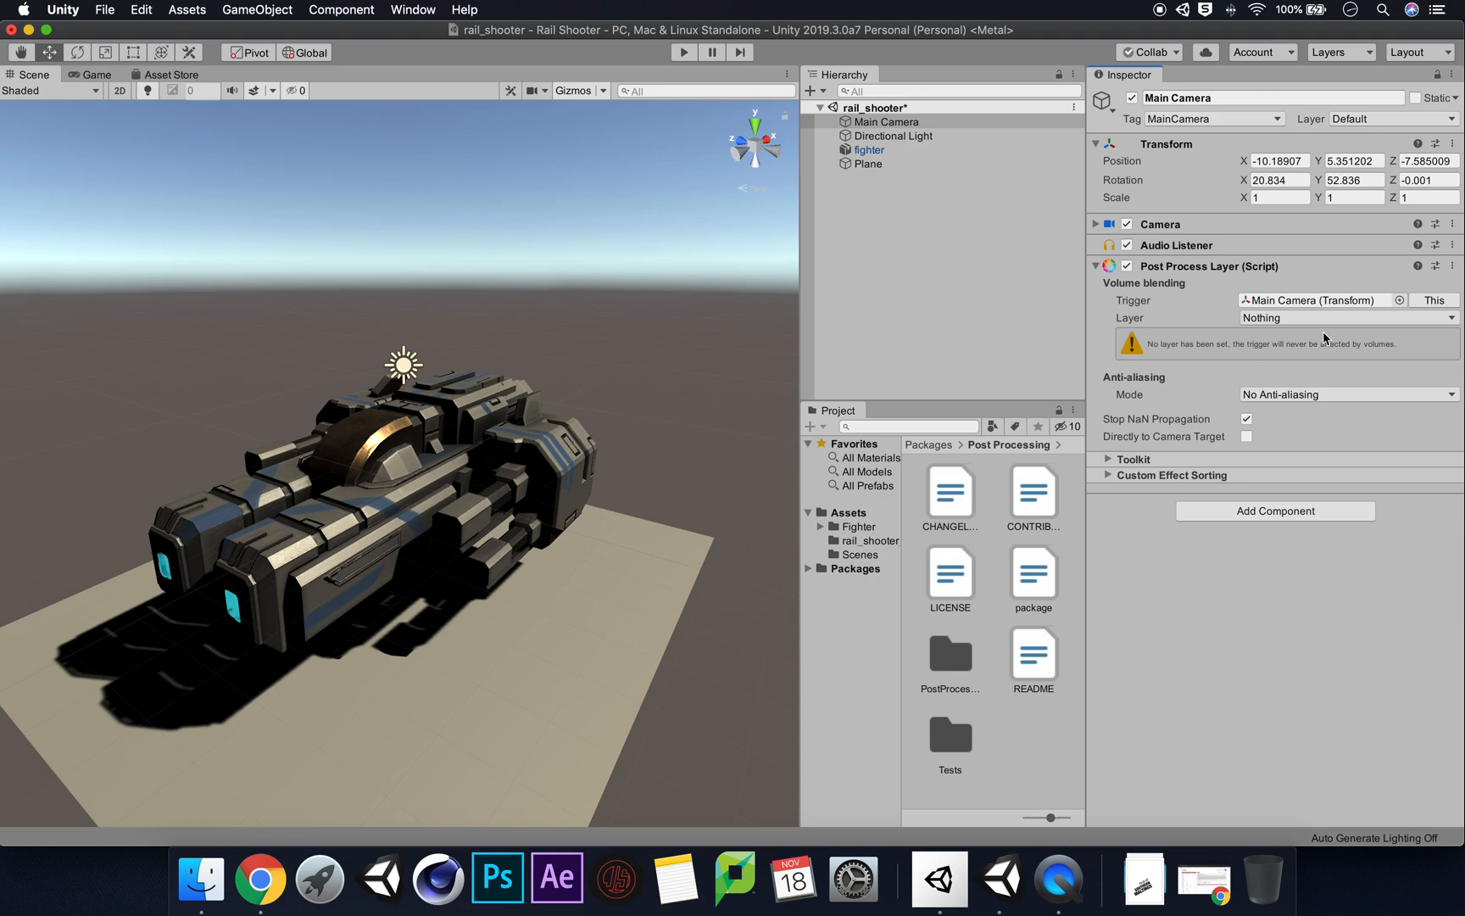
{"action": "mouse_move", "coordinate": [1318, 141]}
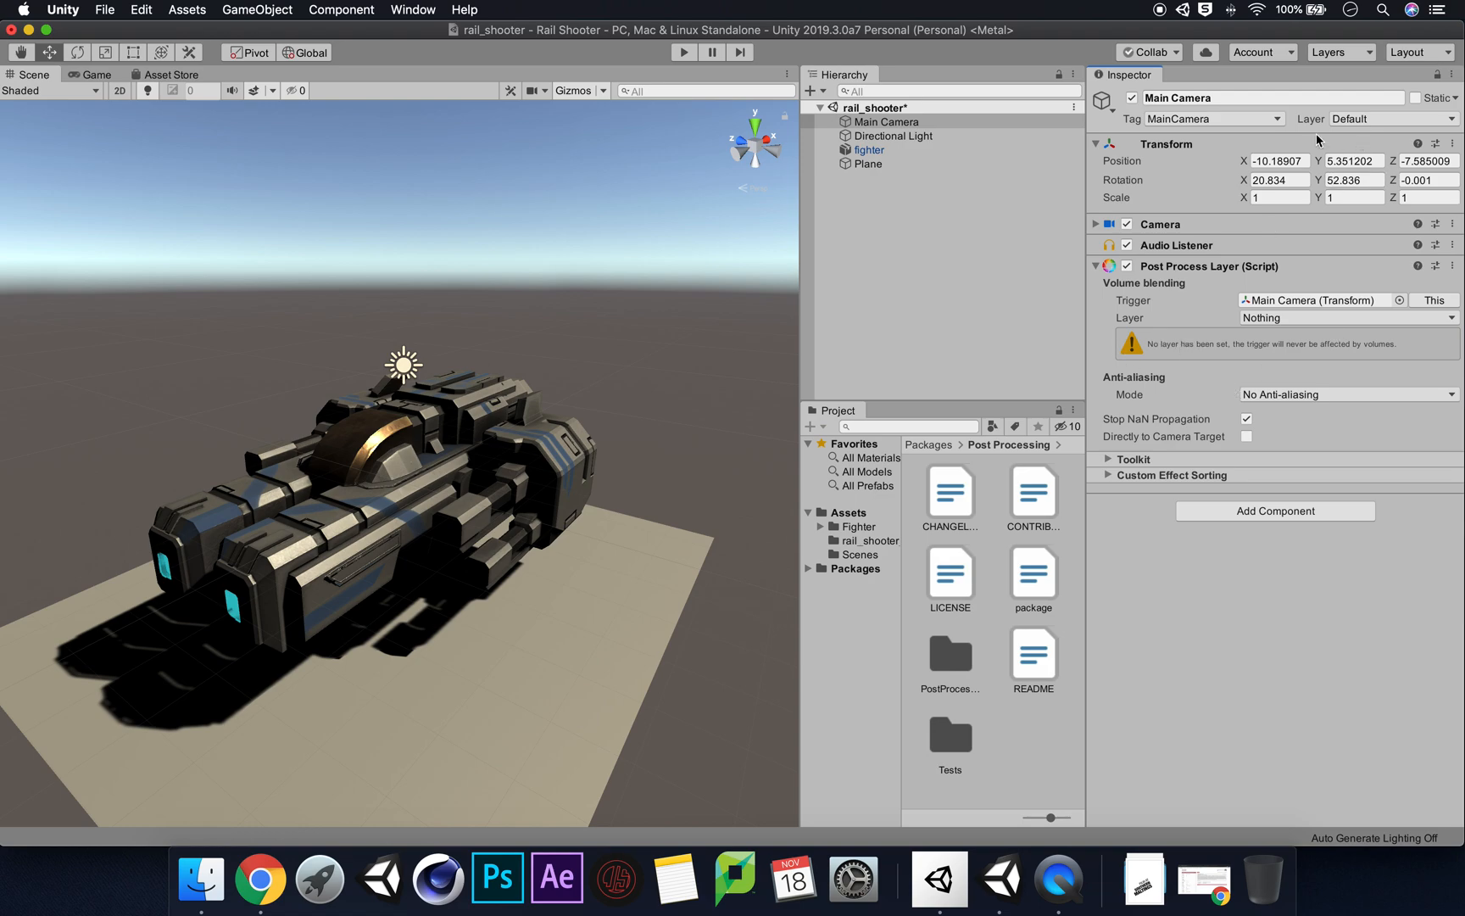
Rename User Layer 8 to Post-Processing in the Tags & Layers settings
{"action": "left_click", "coordinate": [1388, 119]}
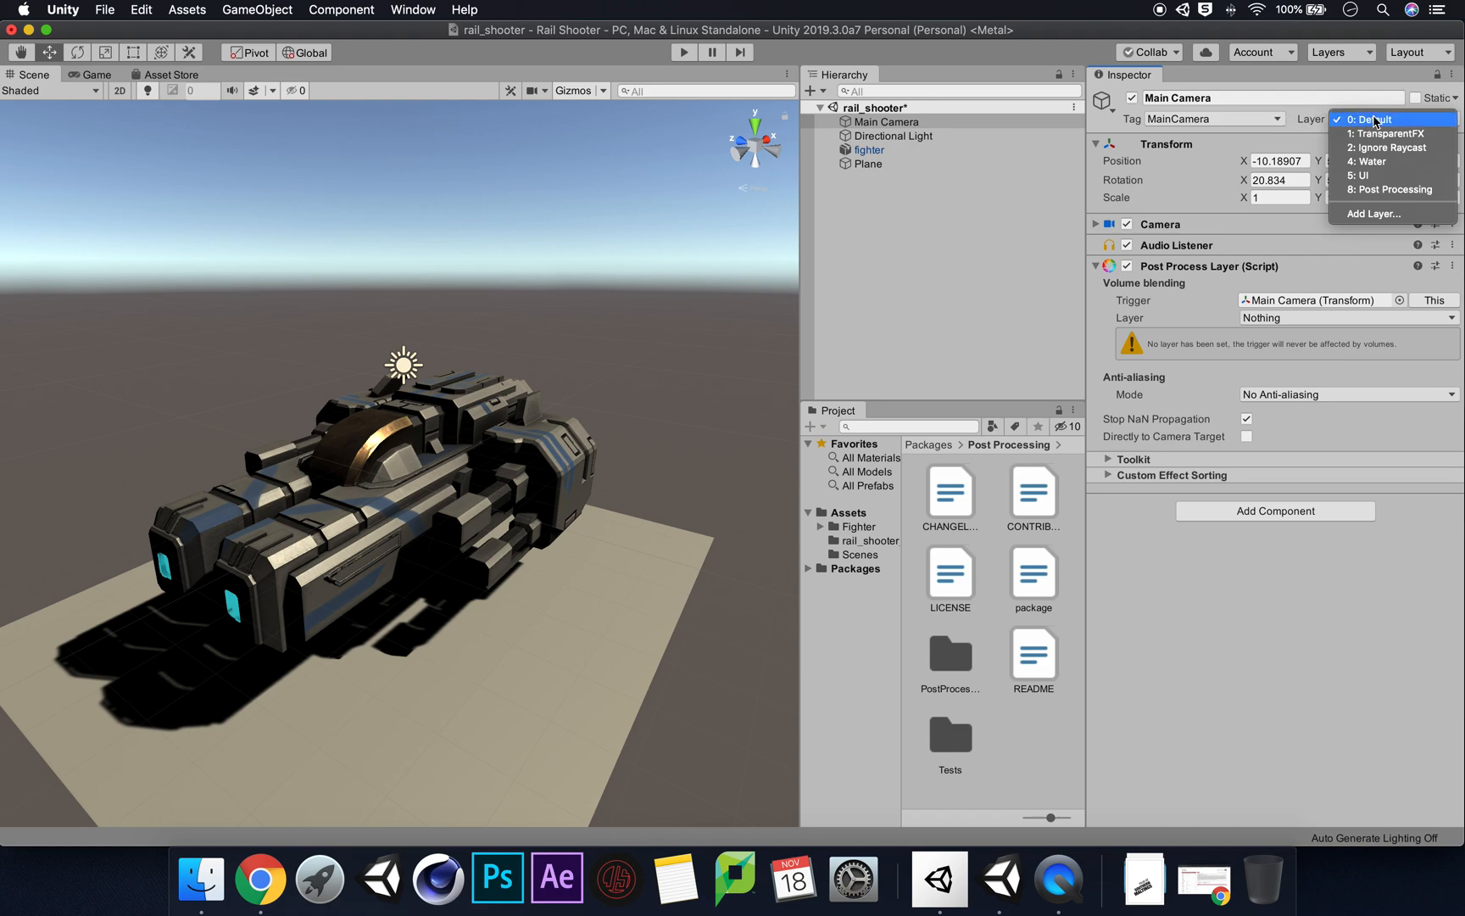
{"action": "mouse_move", "coordinate": [1413, 218]}
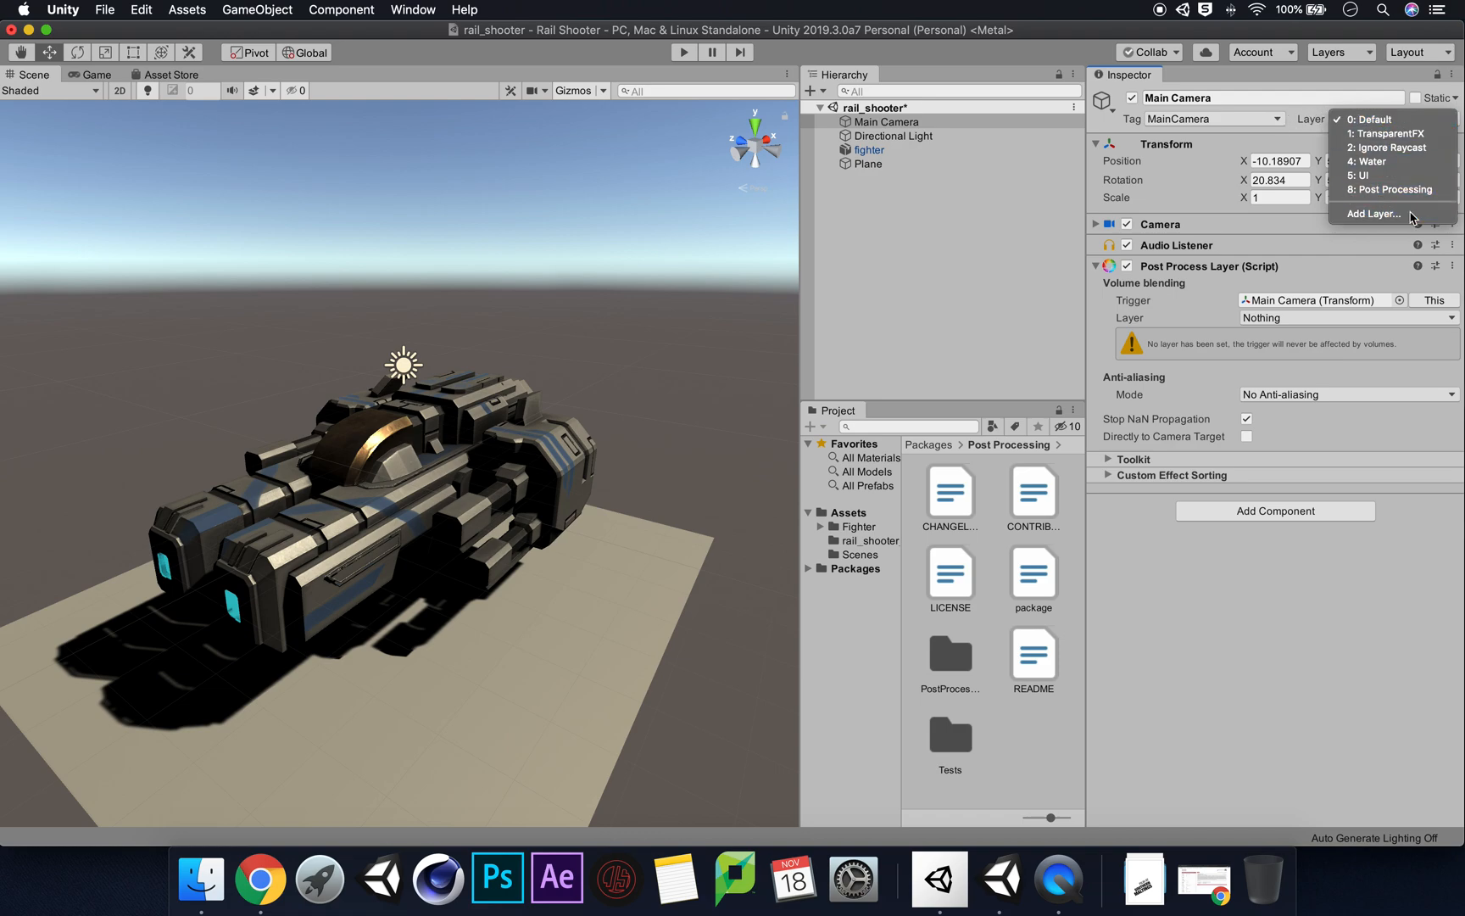
{"action": "left_click", "coordinate": [1373, 214]}
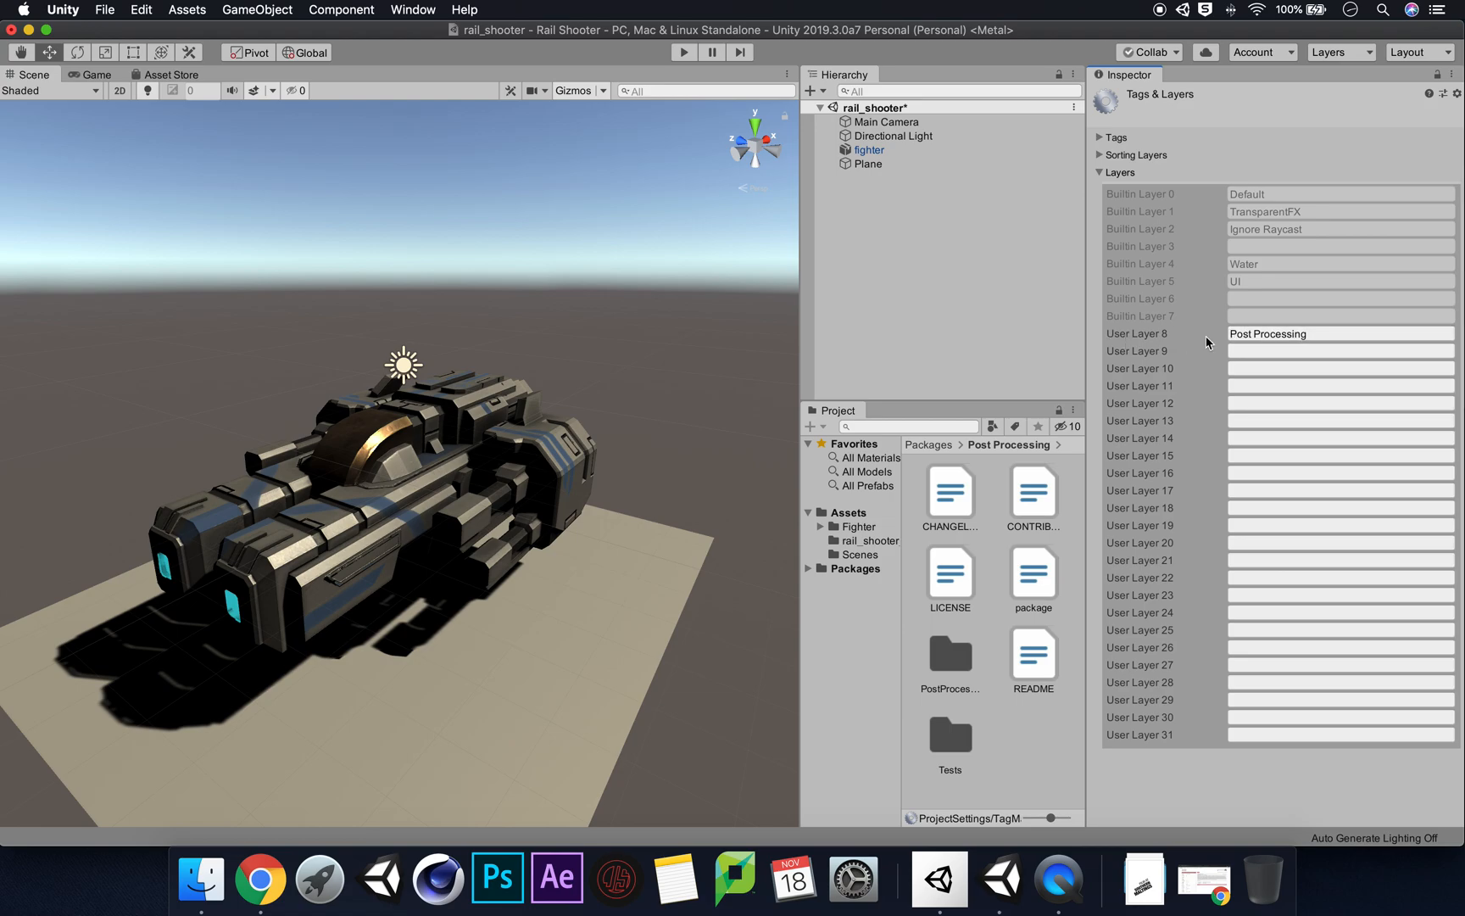
{"action": "left_click", "coordinate": [1336, 334]}
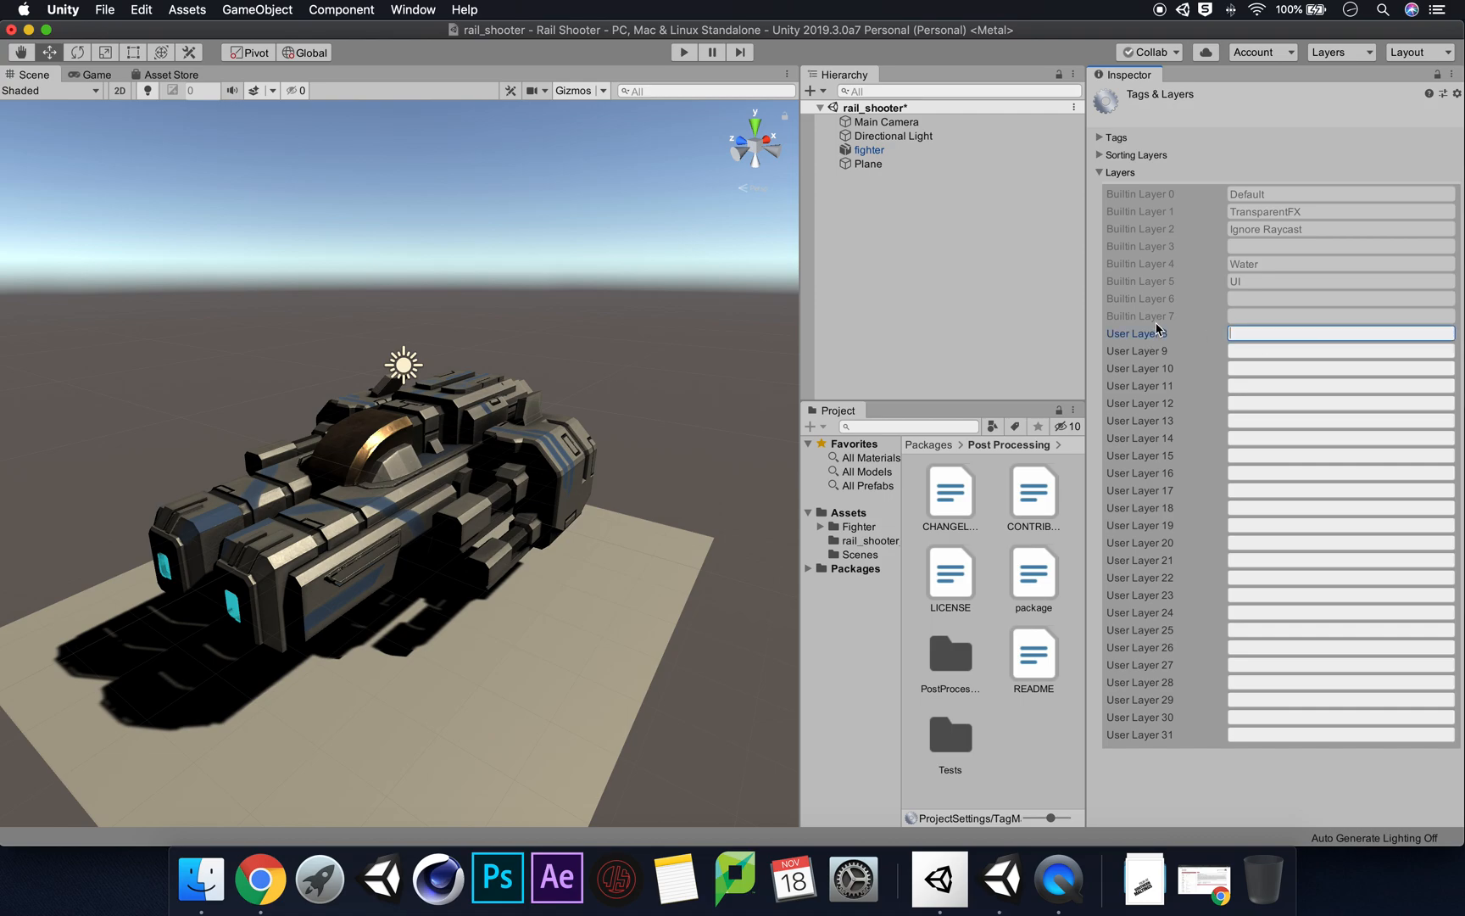
{"action": "type", "text": "Post"}
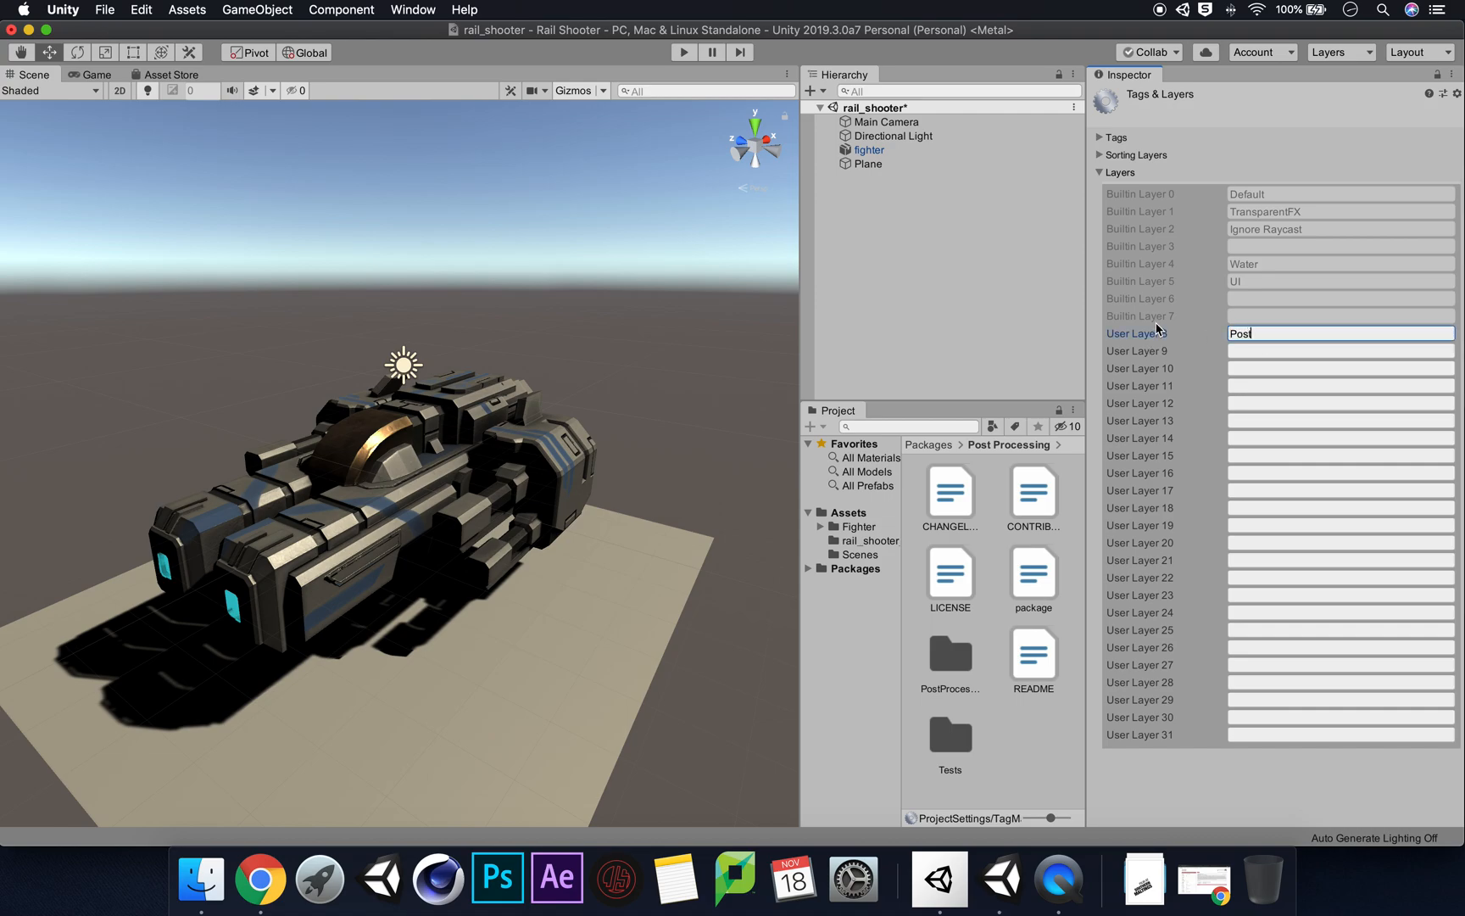
{"action": "type", "text": "-Prod"}
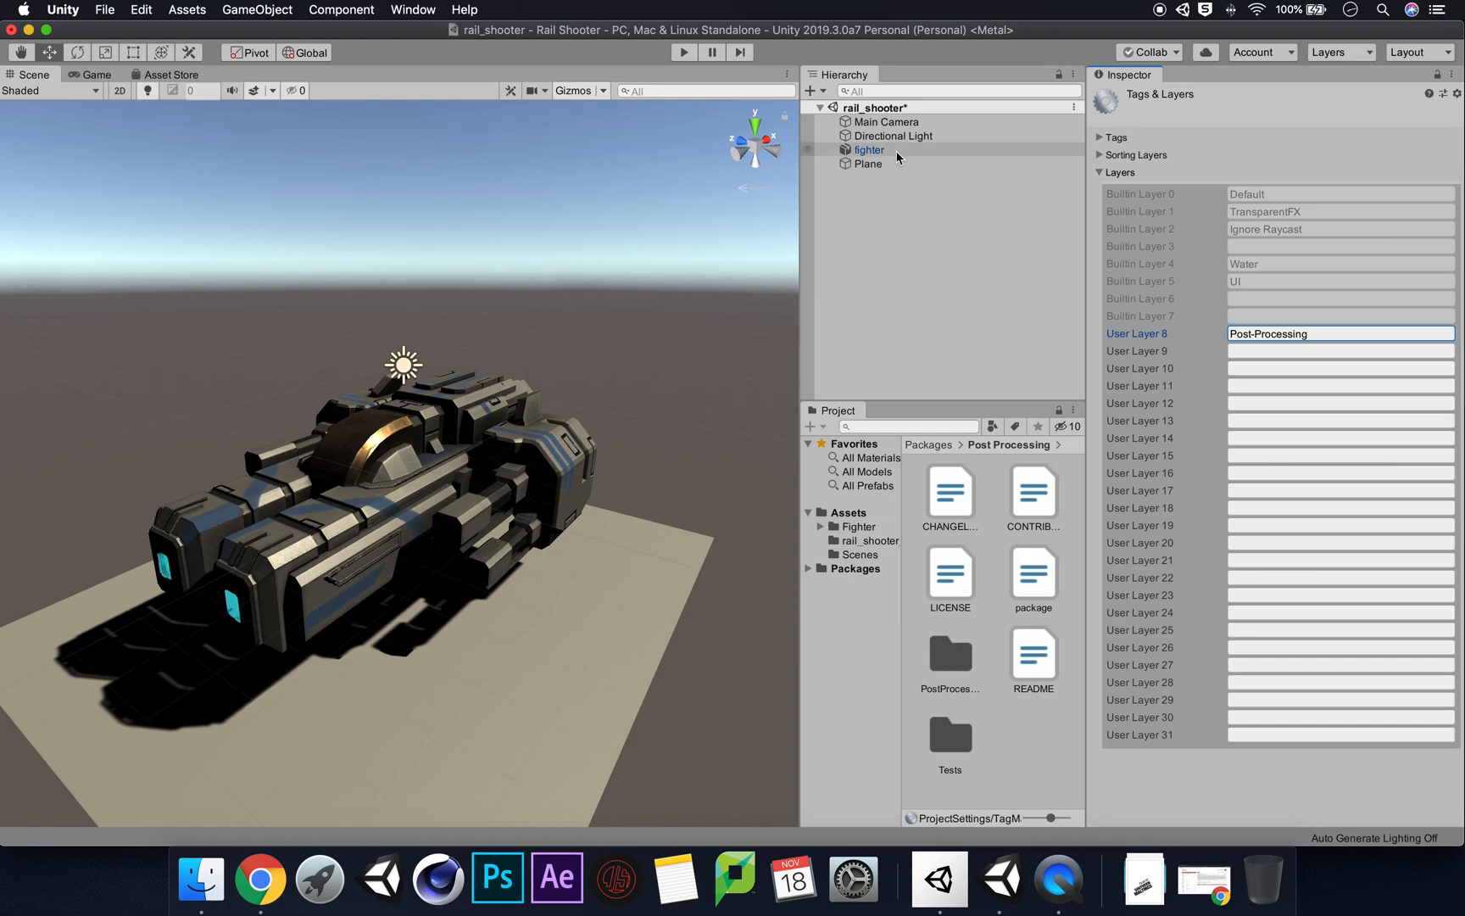
Set the Main Camera's Post Process Layer to blend volumes from the Post-Processing layer
{"action": "left_click", "coordinate": [894, 136]}
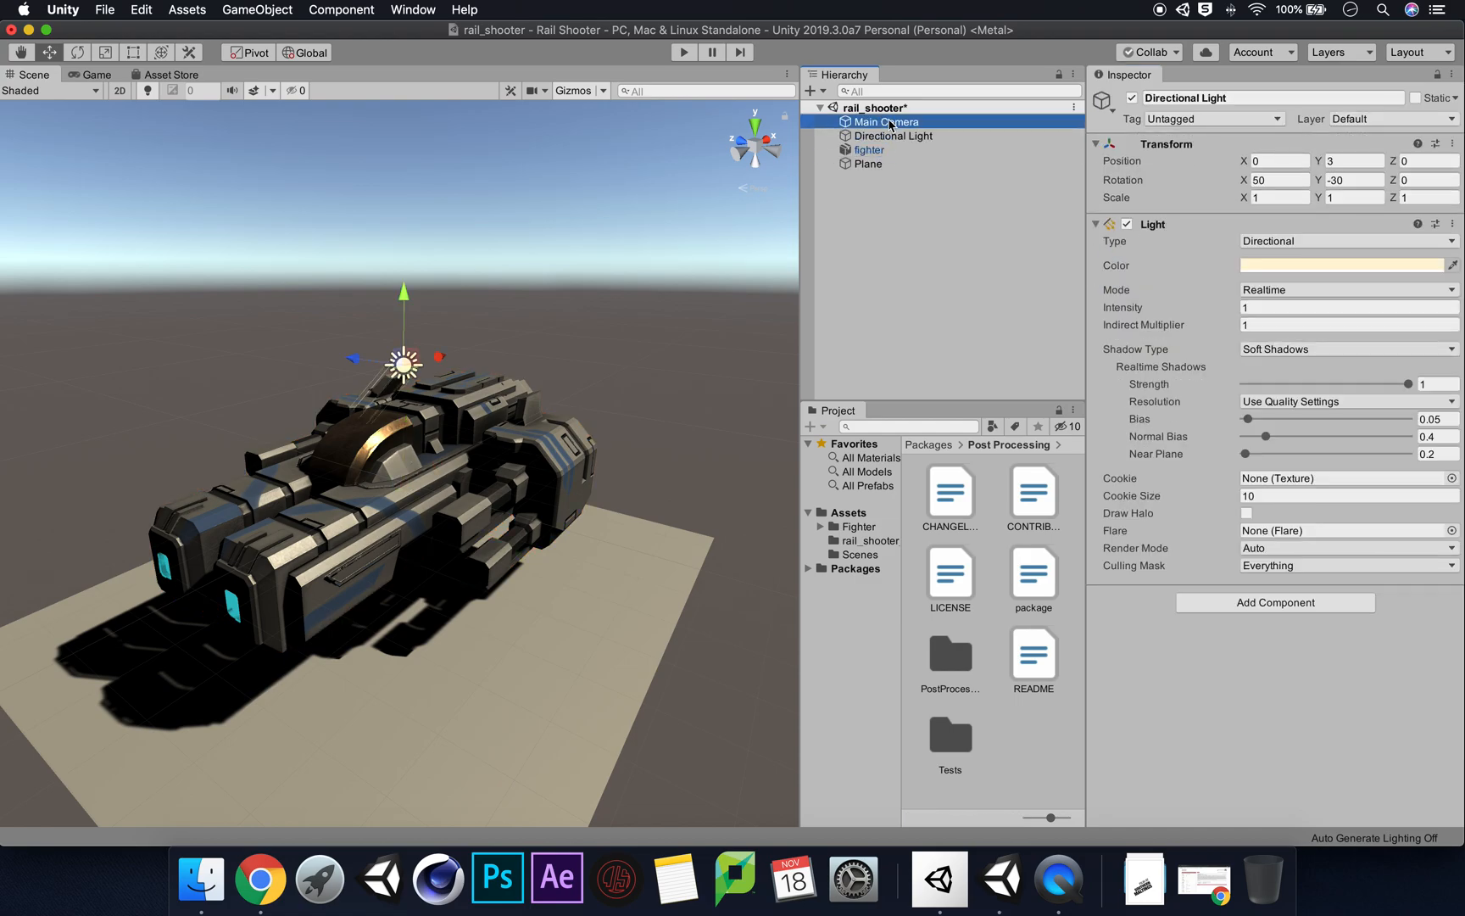
{"action": "left_click", "coordinate": [884, 121]}
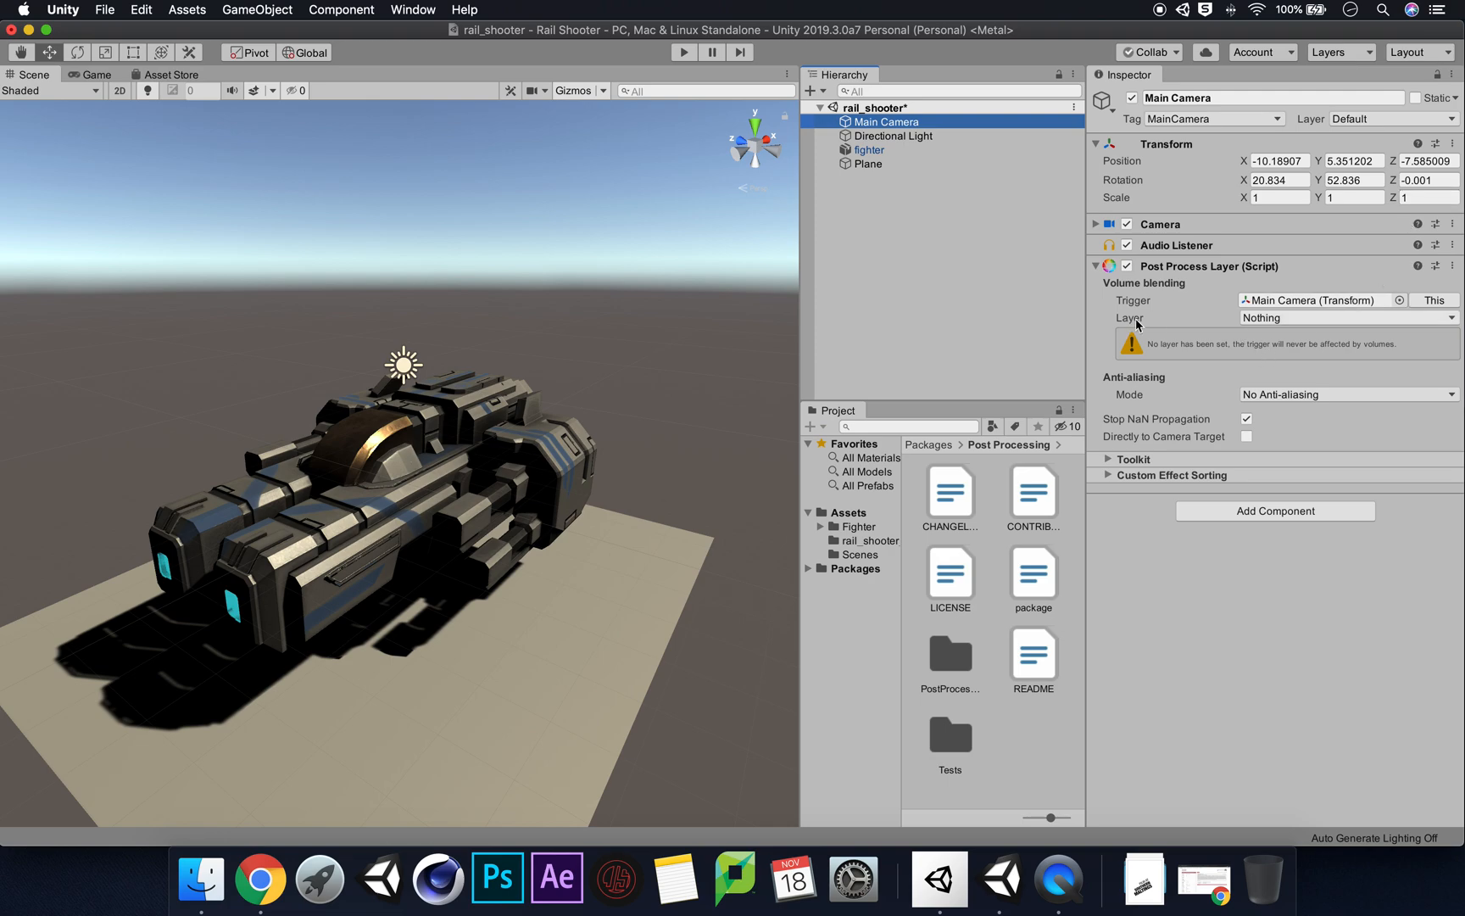
{"action": "left_click", "coordinate": [1345, 317]}
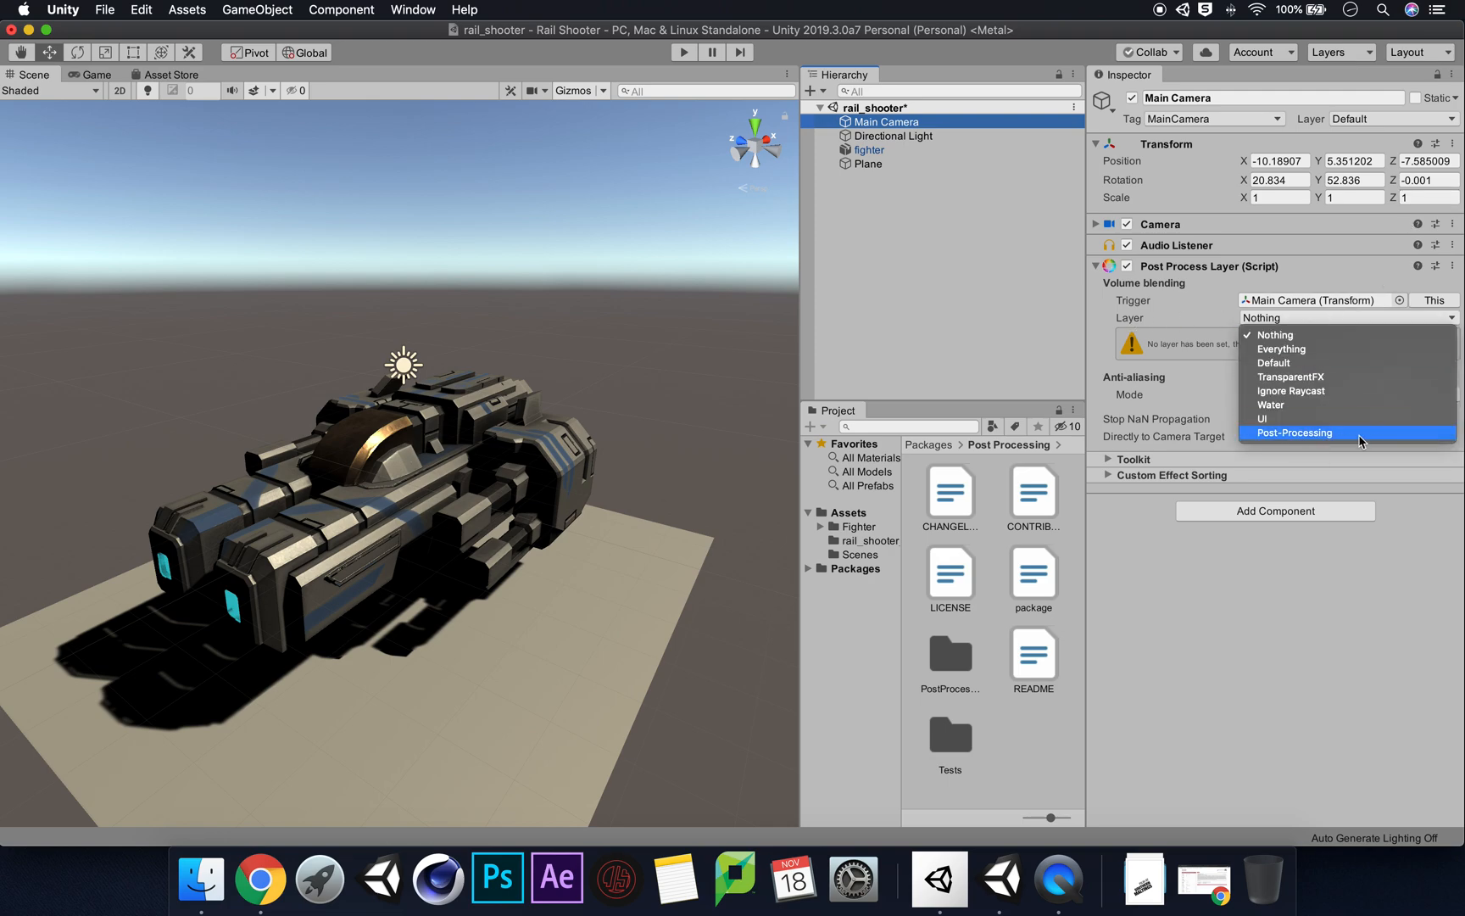
{"action": "left_click", "coordinate": [1294, 433]}
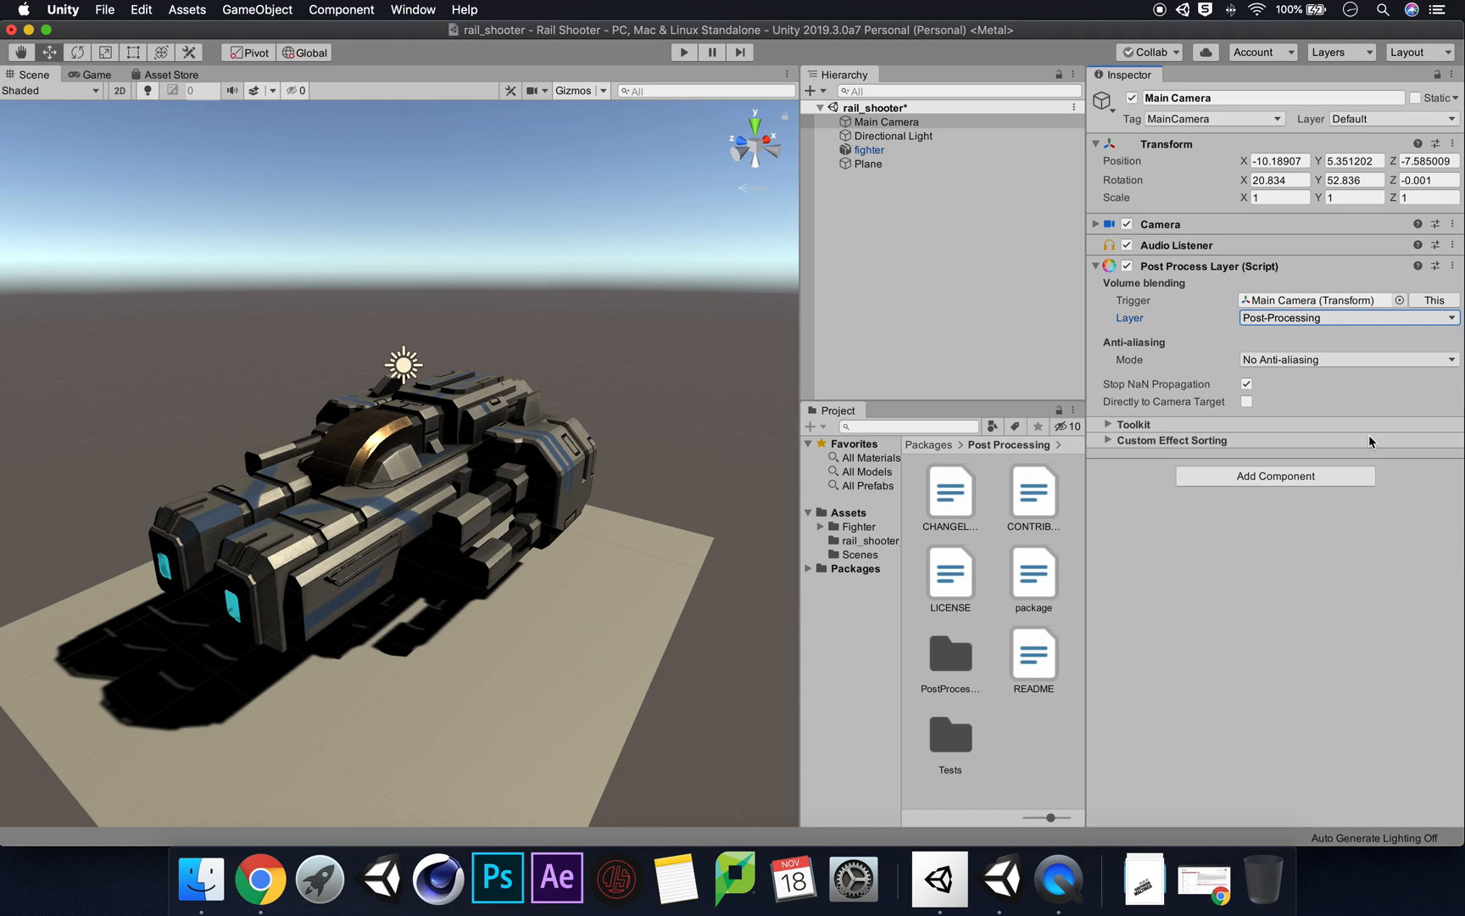
{"action": "mouse_move", "coordinate": [951, 232]}
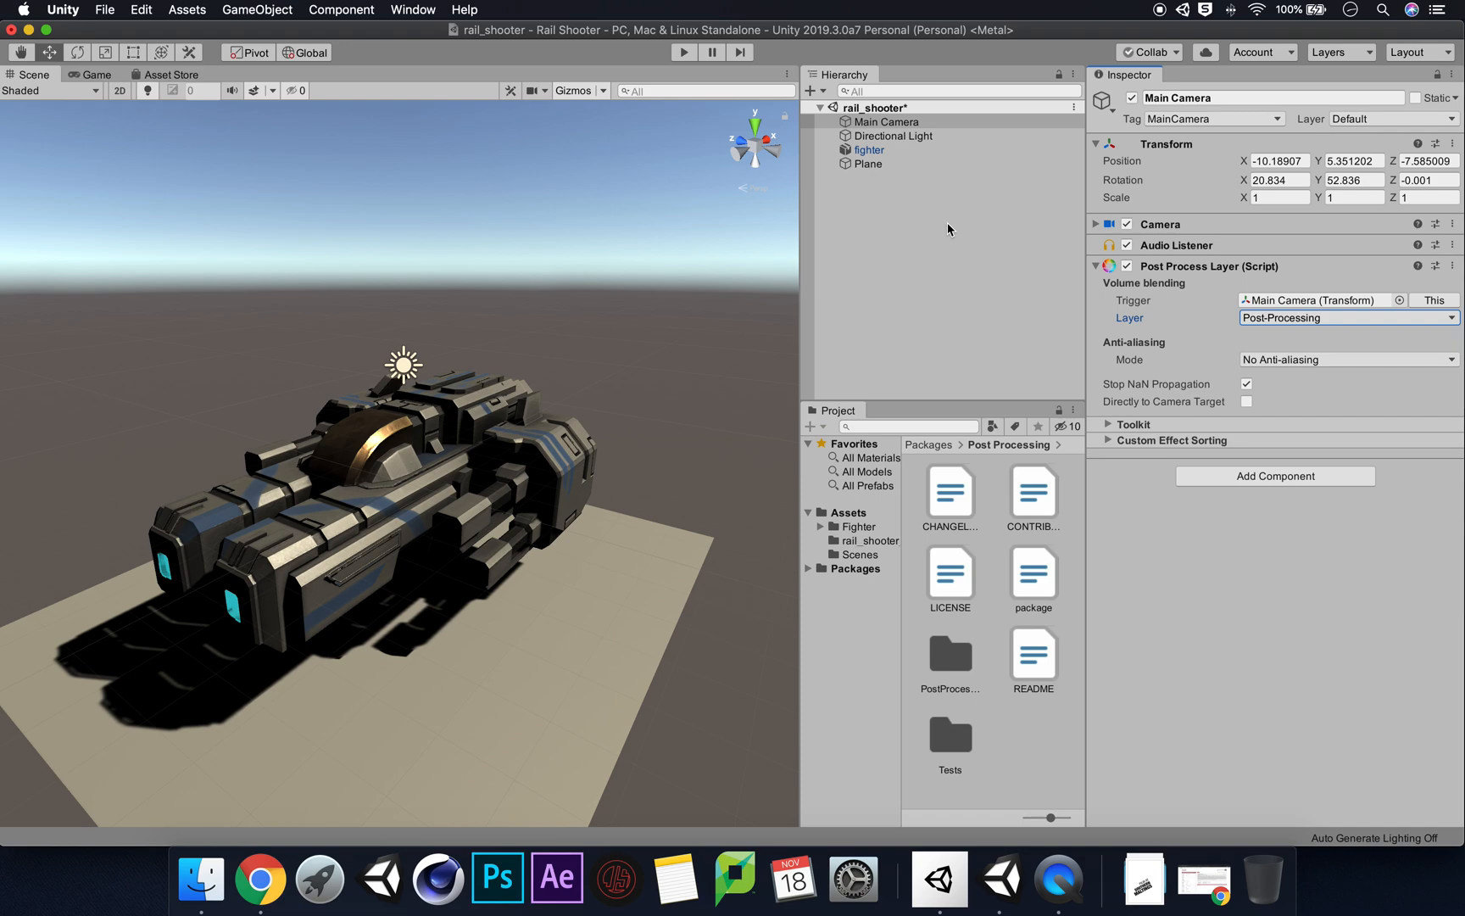
{"action": "mouse_move", "coordinate": [1241, 463]}
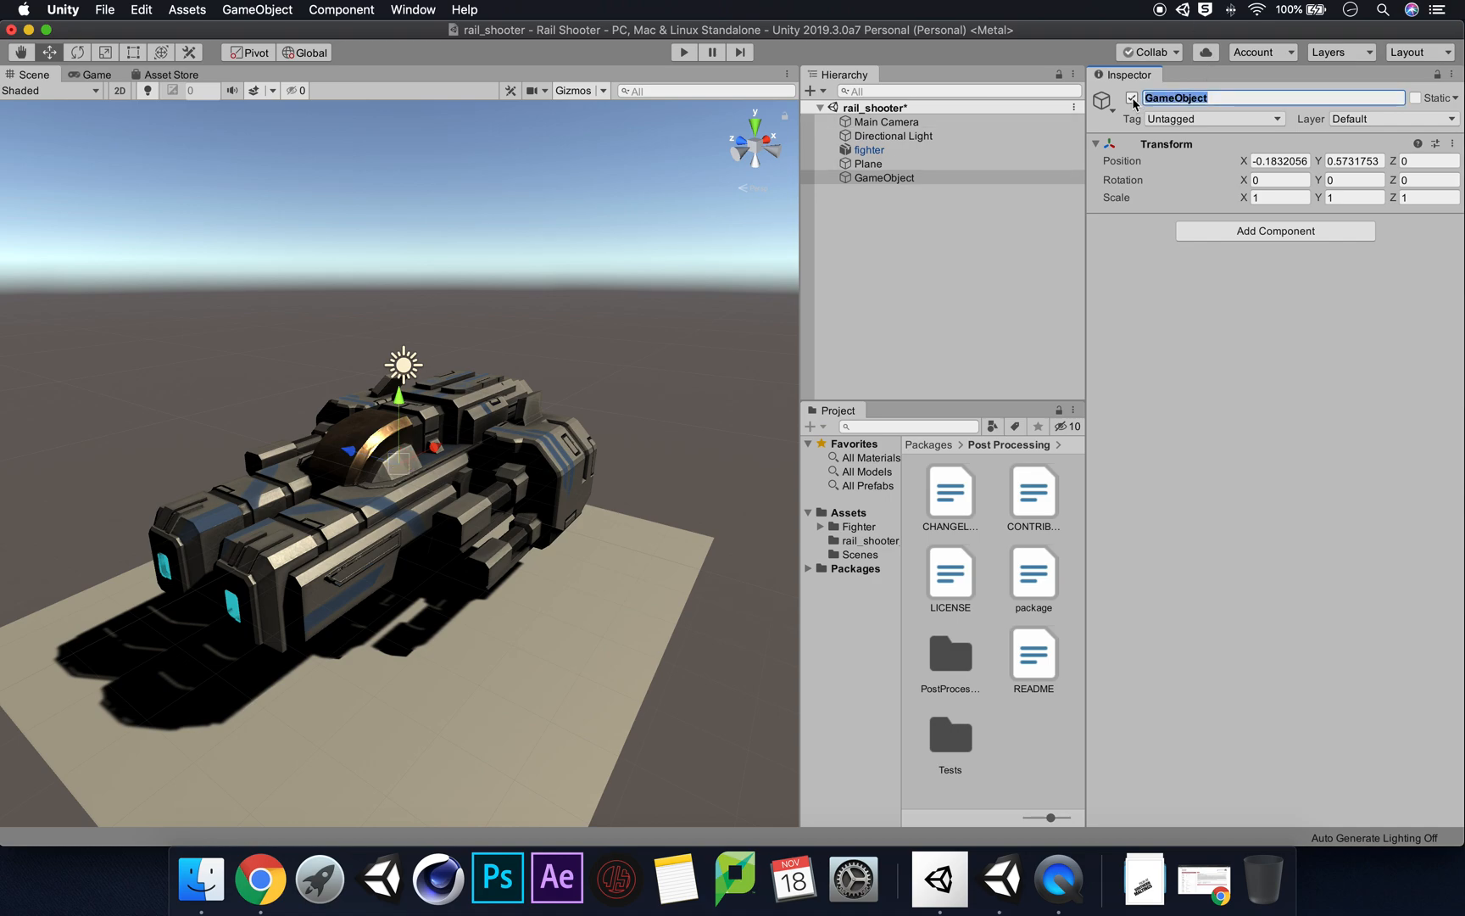
Name the new empty object Post Process Volume
{"action": "type", "text": "Post Process"}
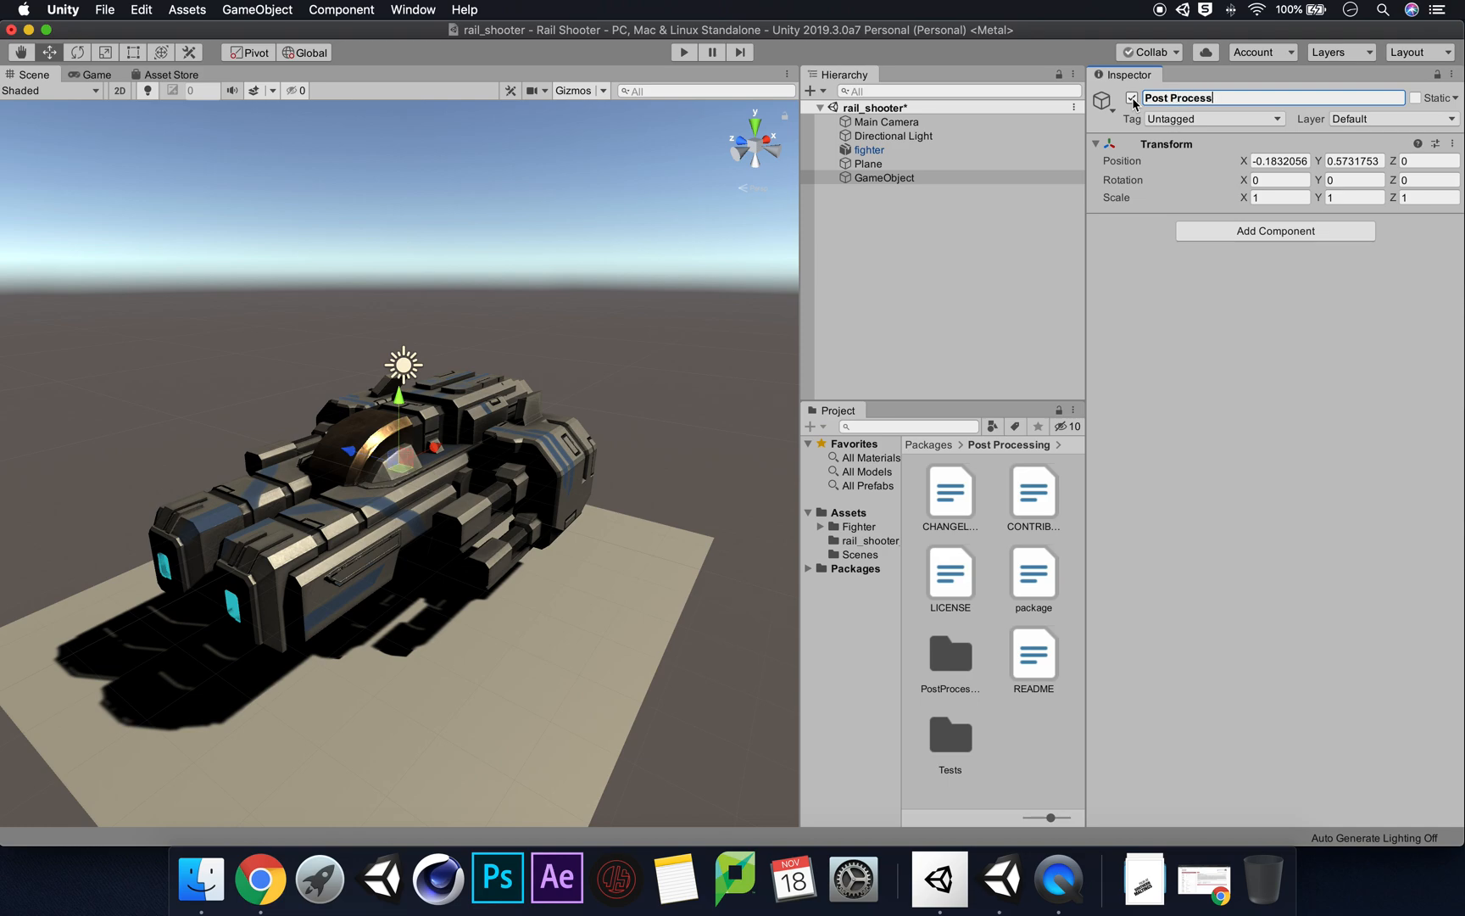
{"action": "type", "text": "Volume"}
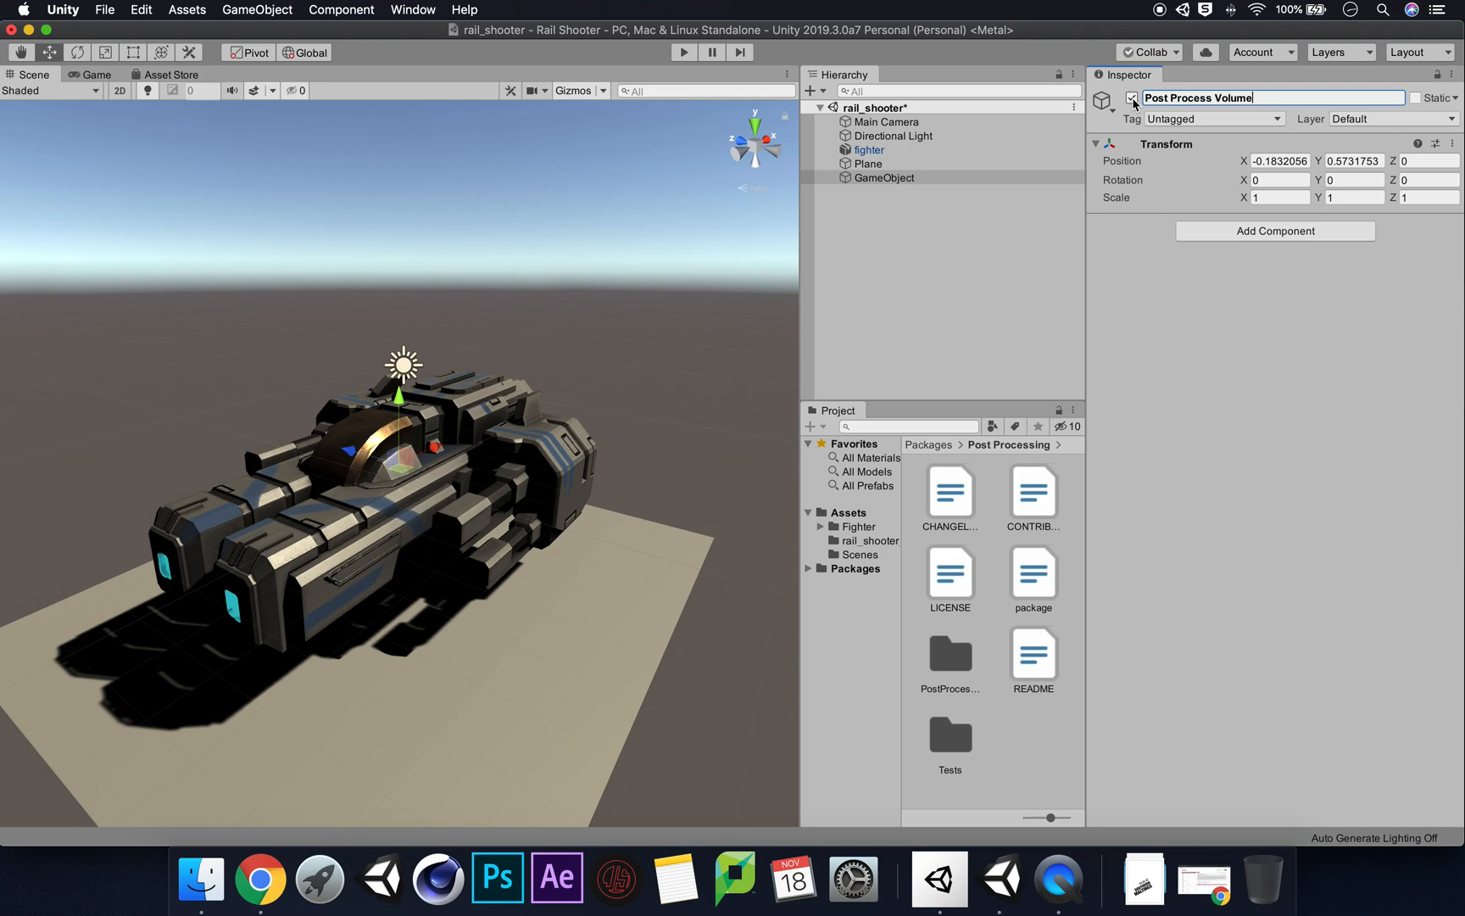
{"action": "key", "text": "Return"}
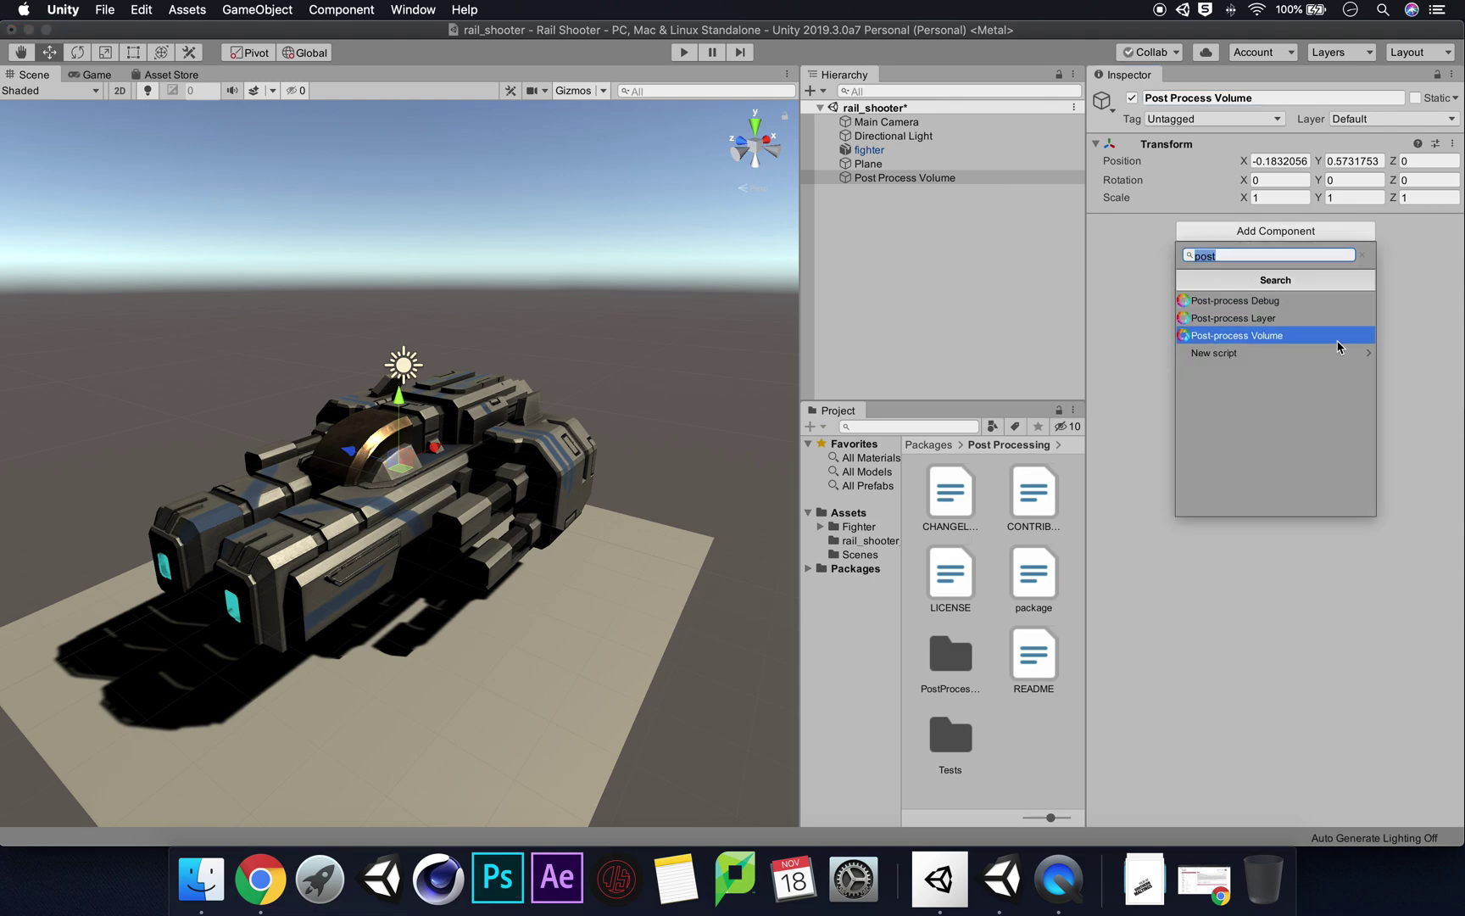
Add a Post-process Volume component to the Post Process Volume object
{"action": "left_click", "coordinate": [1235, 334]}
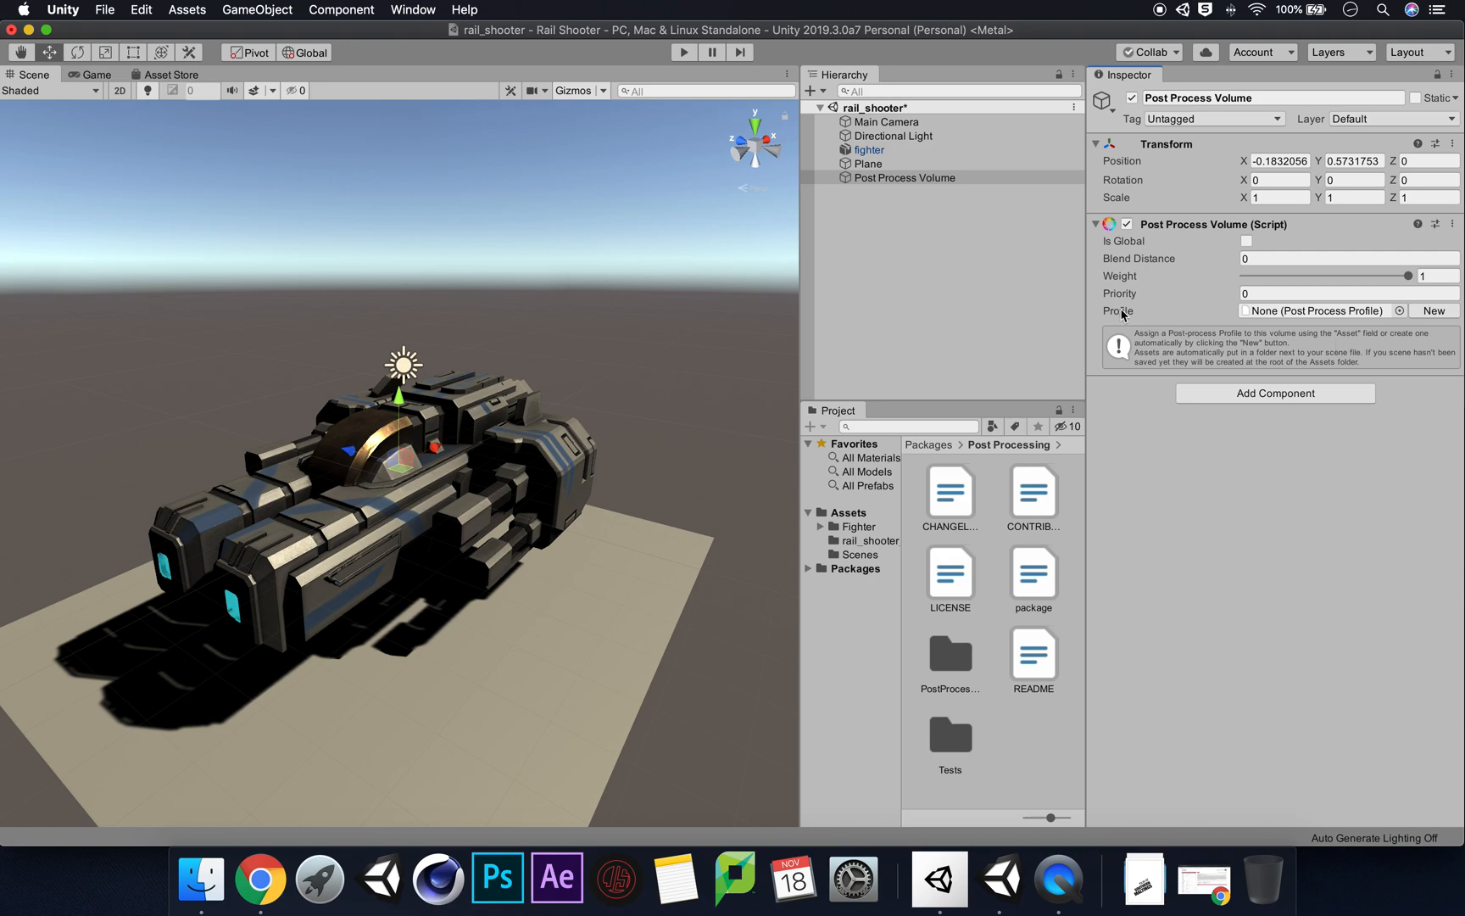
{"action": "mouse_move", "coordinate": [1142, 270]}
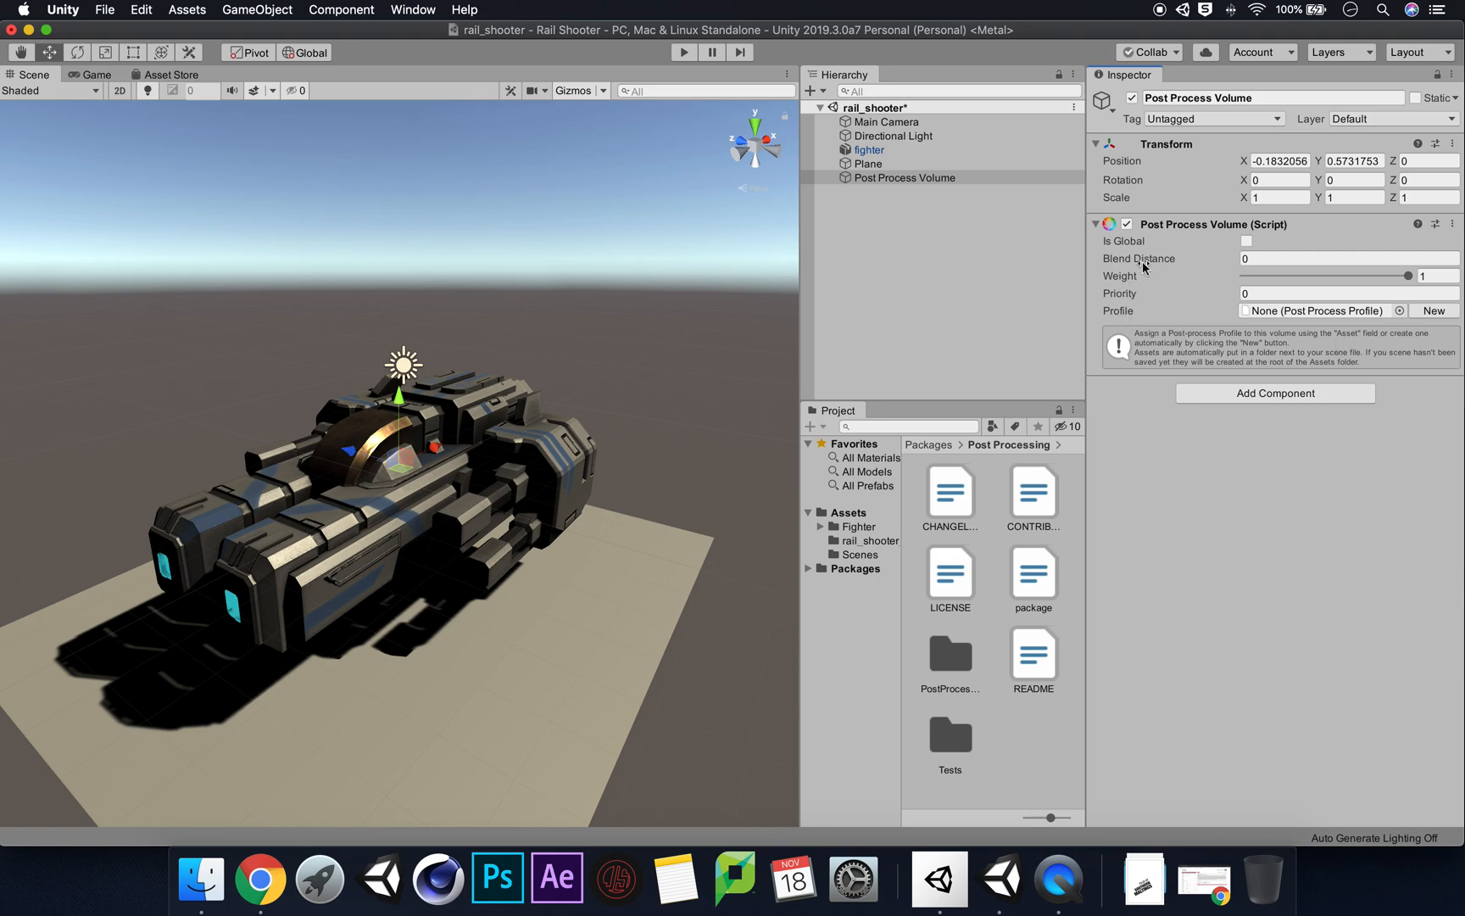
{"action": "mouse_move", "coordinate": [1139, 260]}
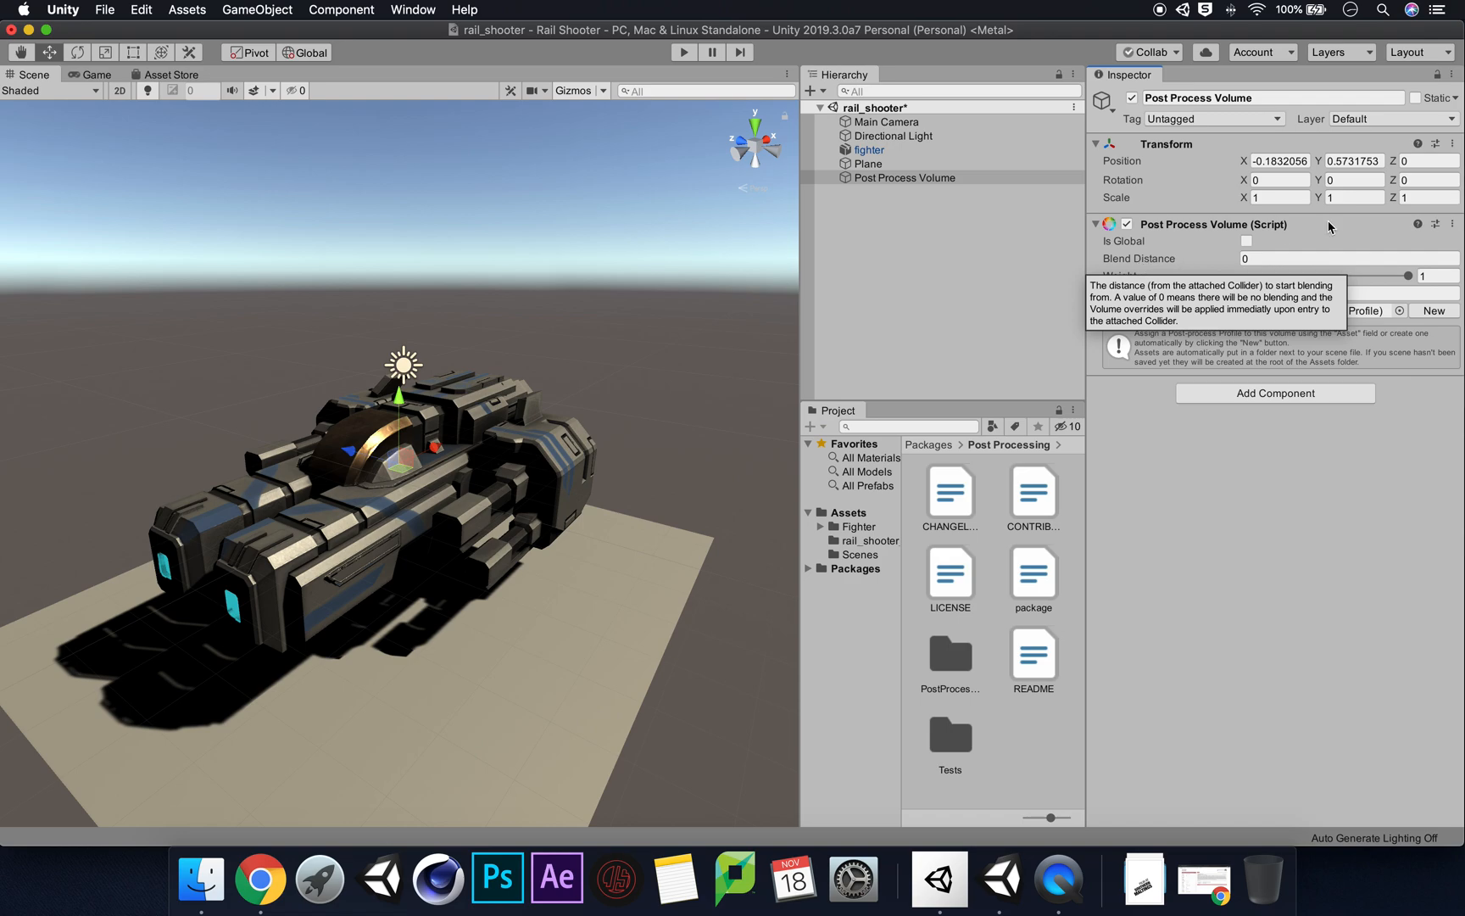
{"action": "mouse_move", "coordinate": [1318, 224]}
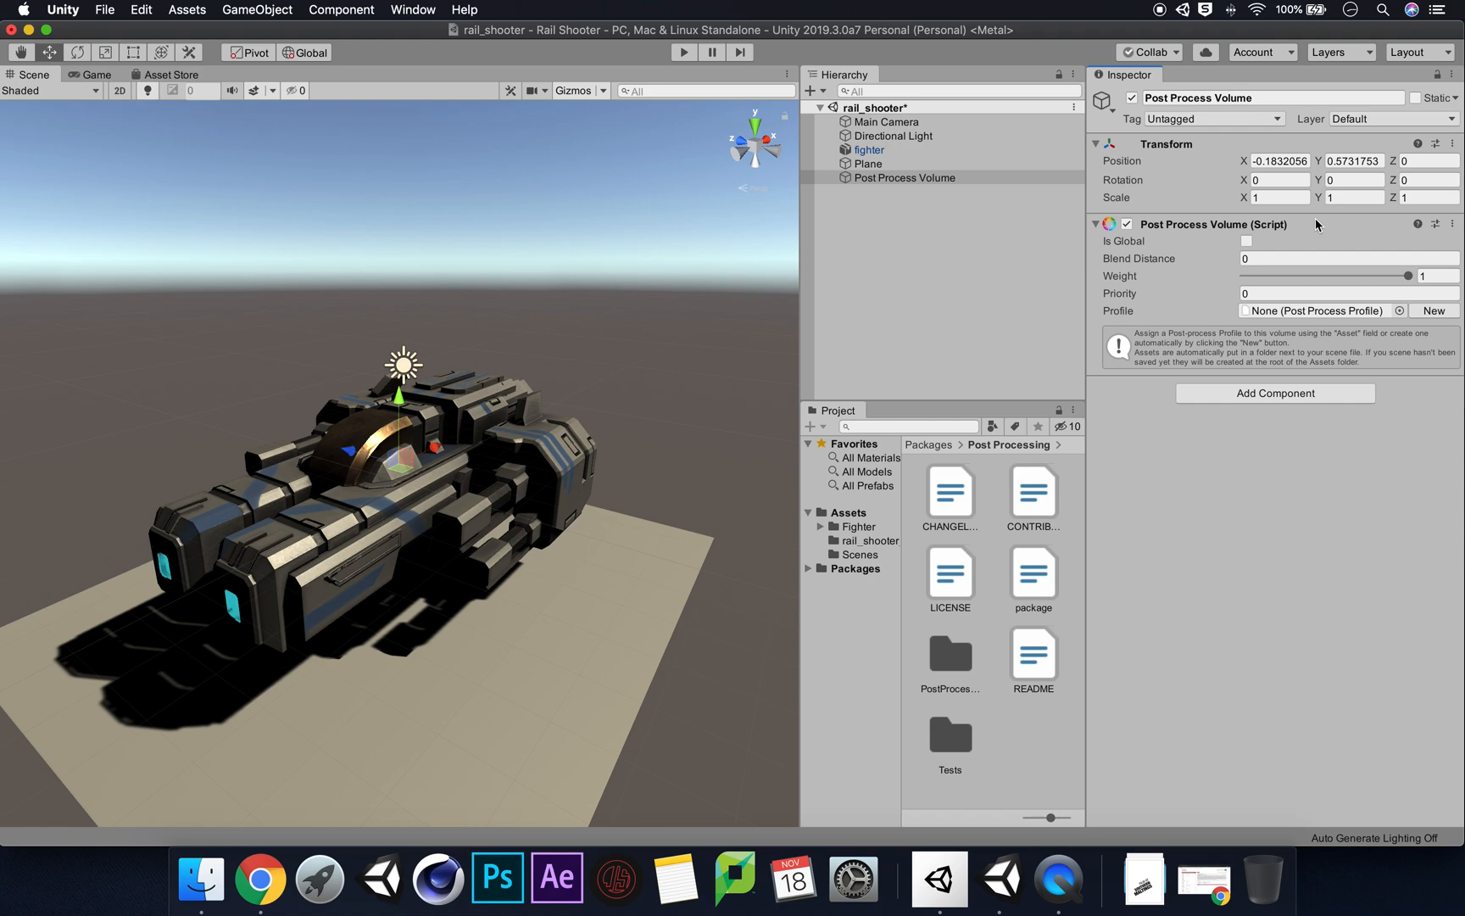
{"action": "mouse_move", "coordinate": [1243, 243]}
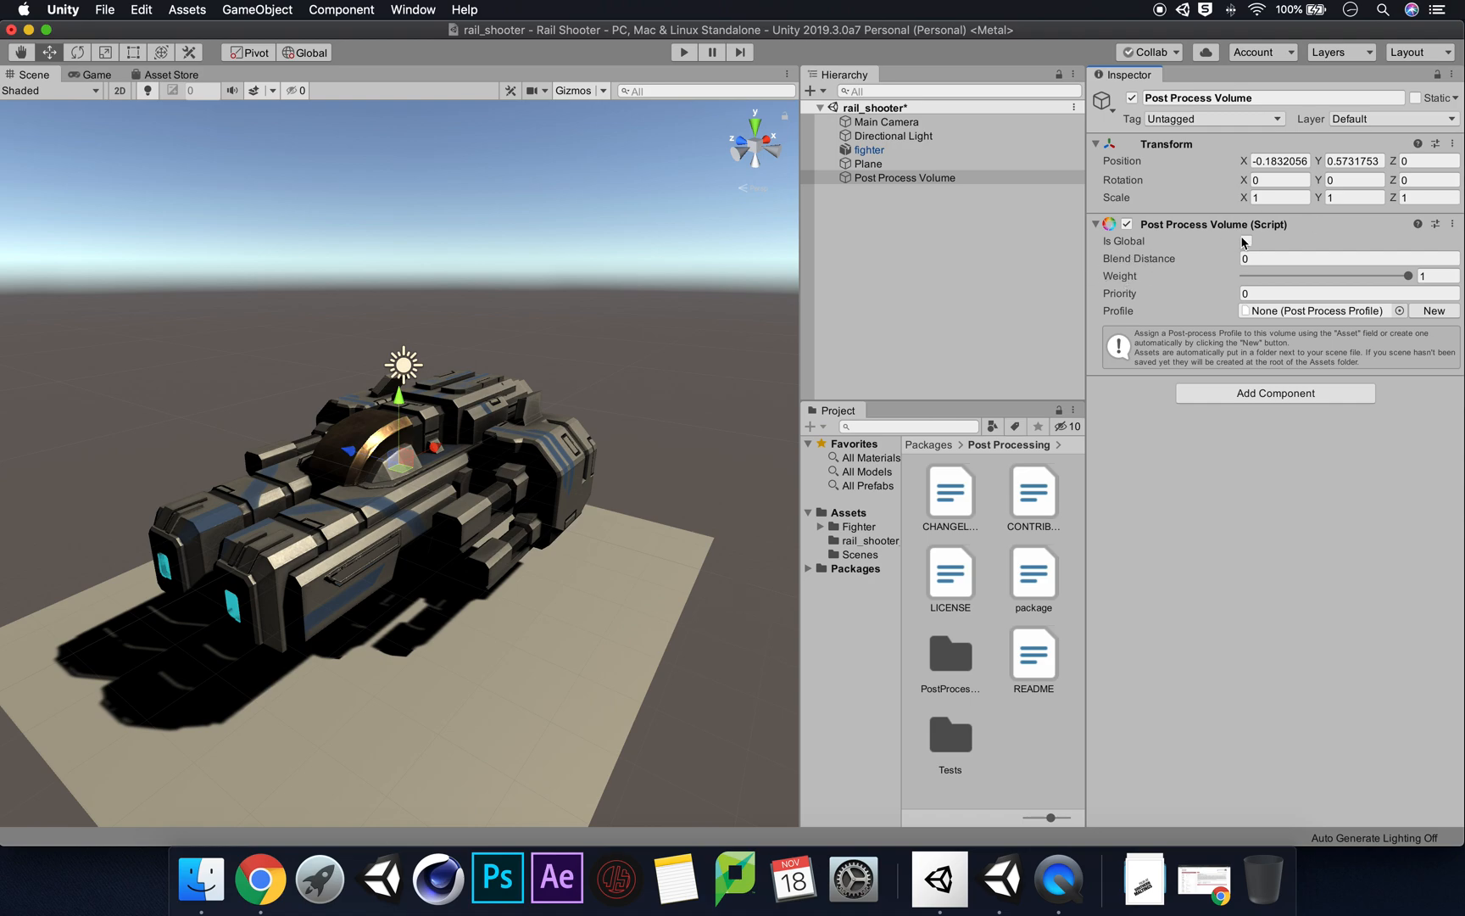
Tick Is Global so the volume affects the entire scene
{"action": "left_click", "coordinate": [1247, 241]}
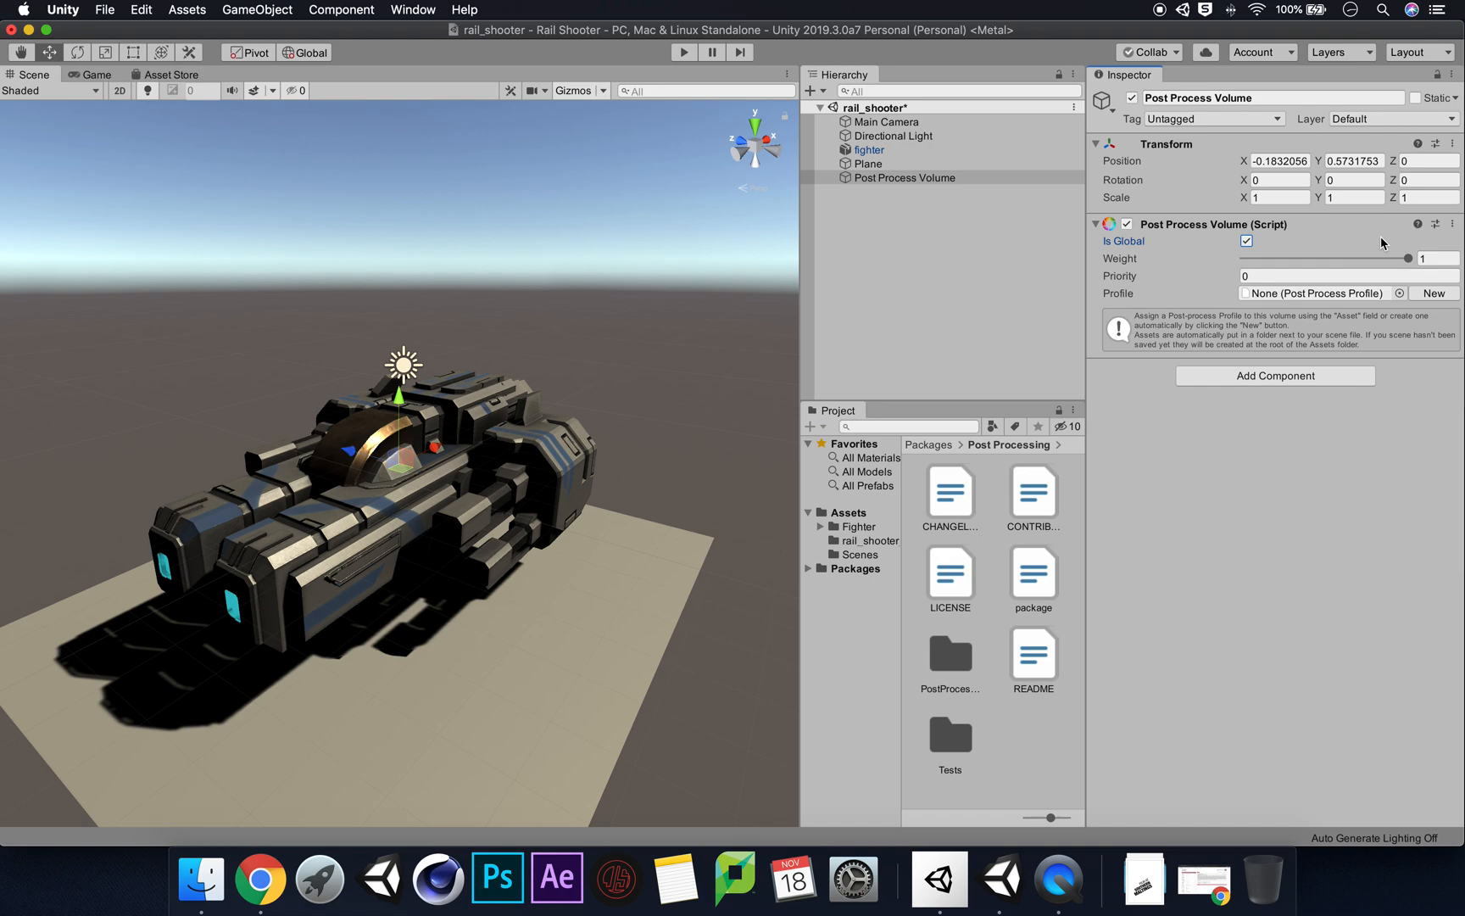
{"action": "mouse_move", "coordinate": [1414, 307]}
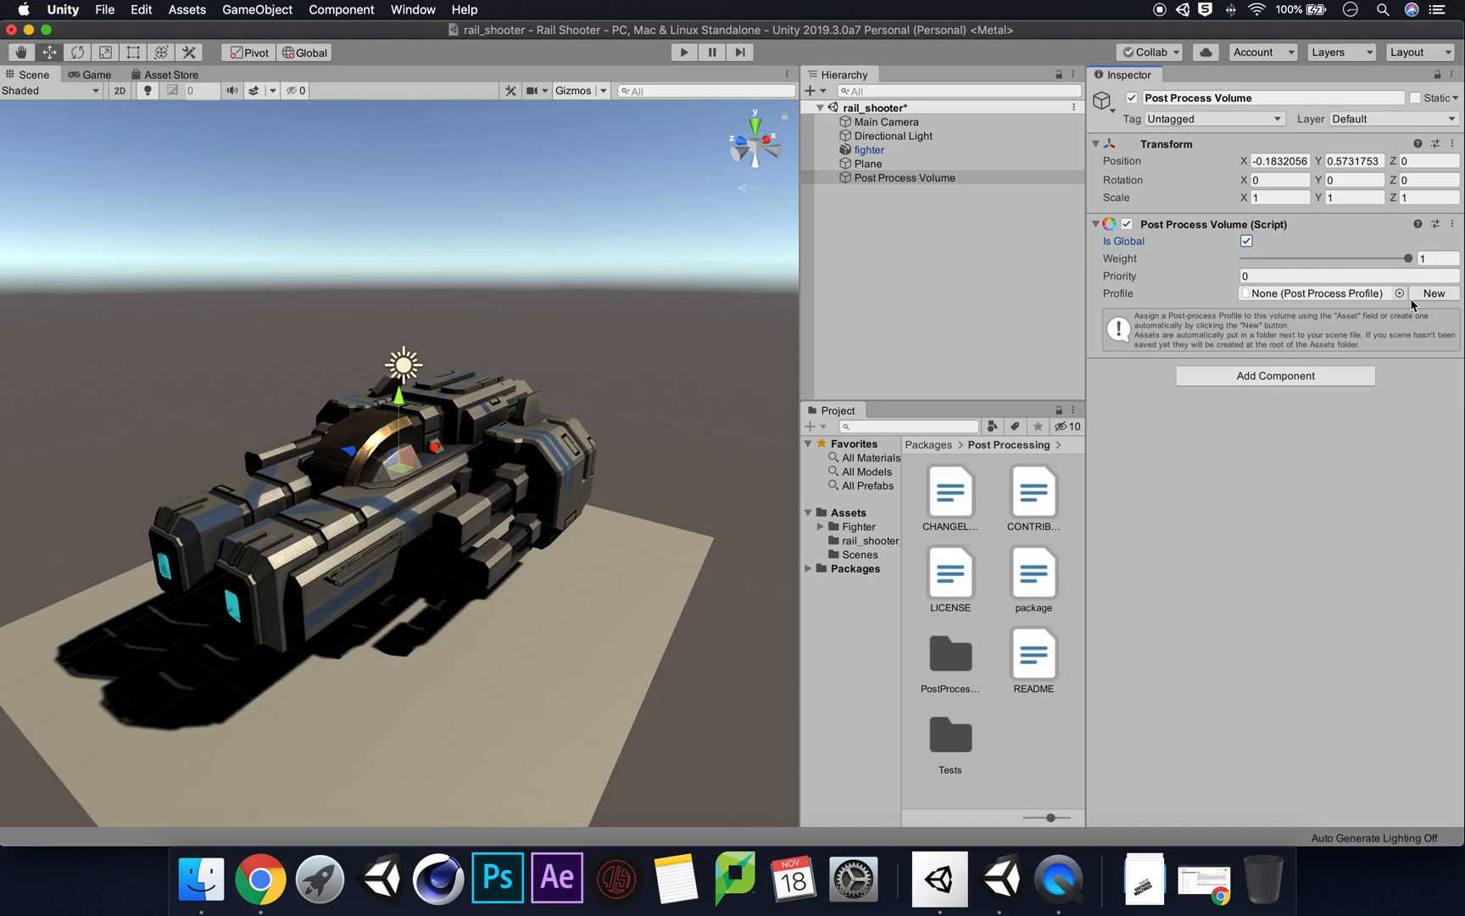
{"action": "mouse_move", "coordinate": [1317, 251]}
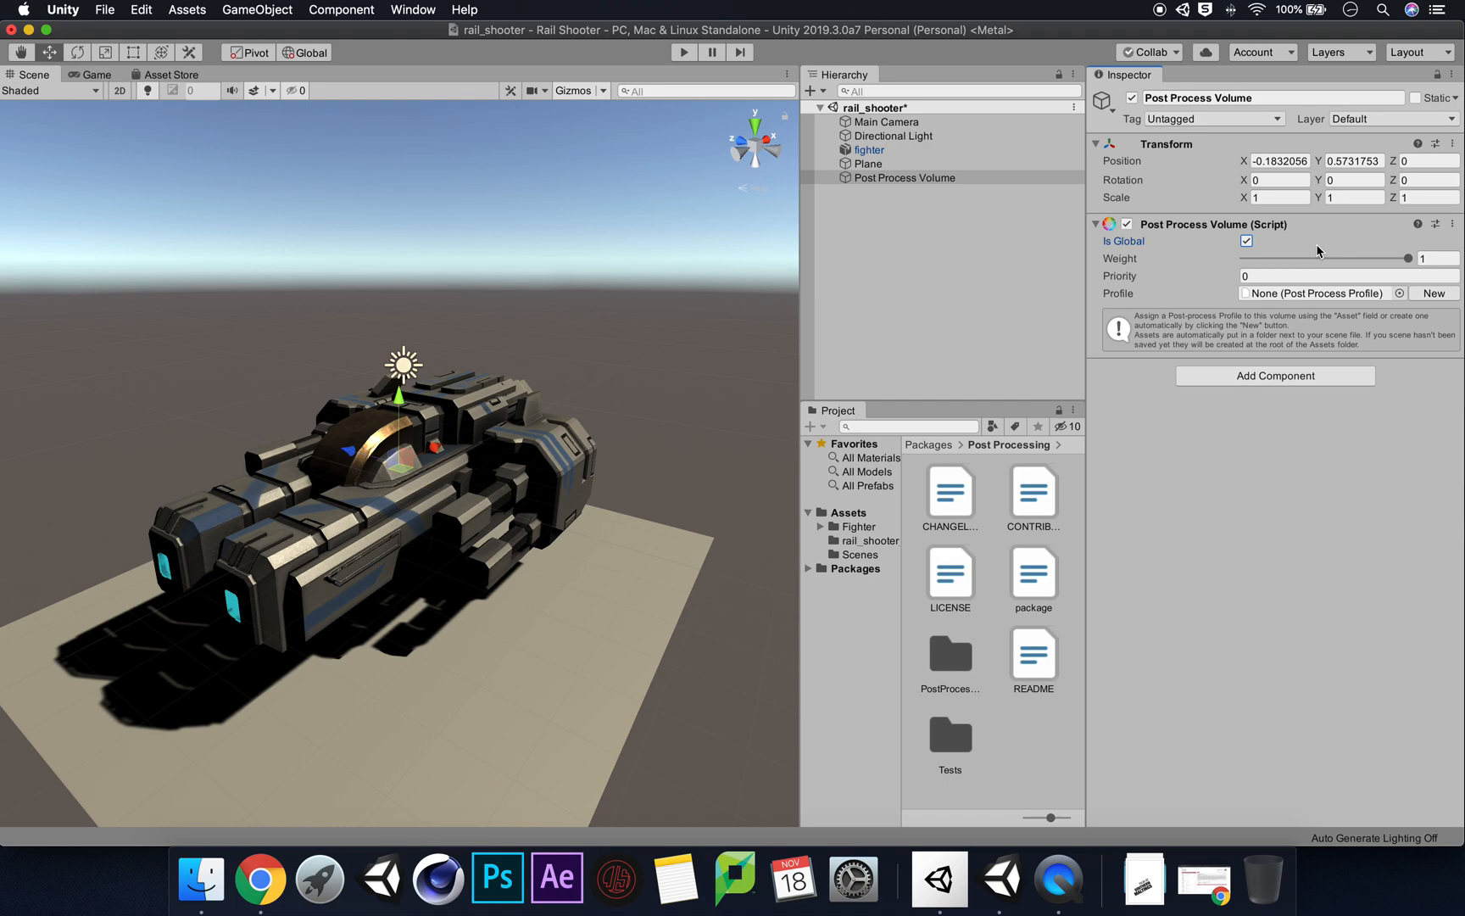
{"action": "mouse_move", "coordinate": [1297, 251]}
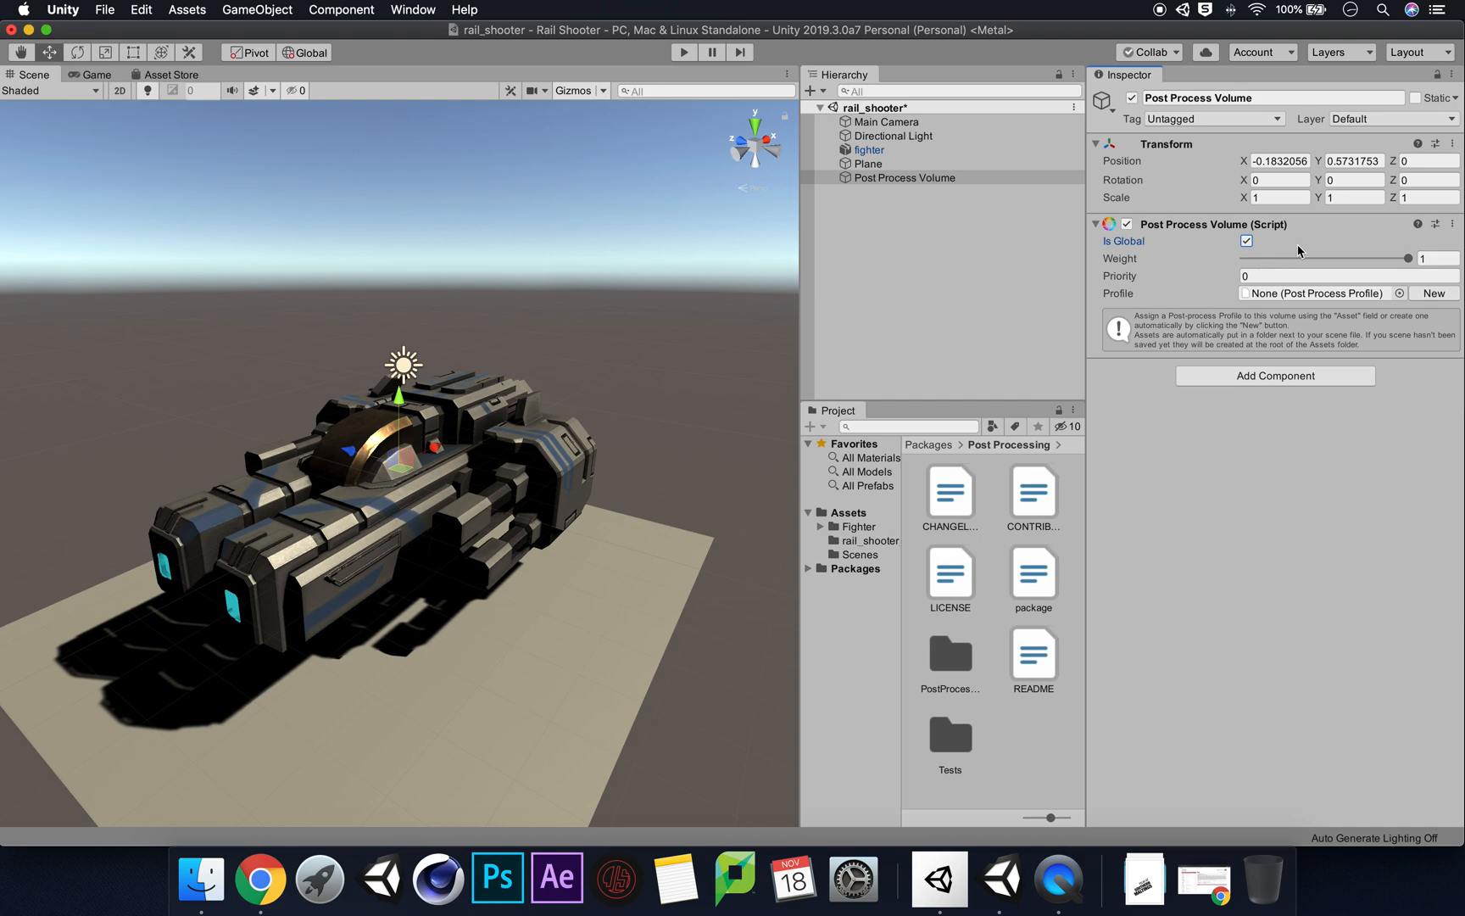
{"action": "mouse_move", "coordinate": [1119, 303]}
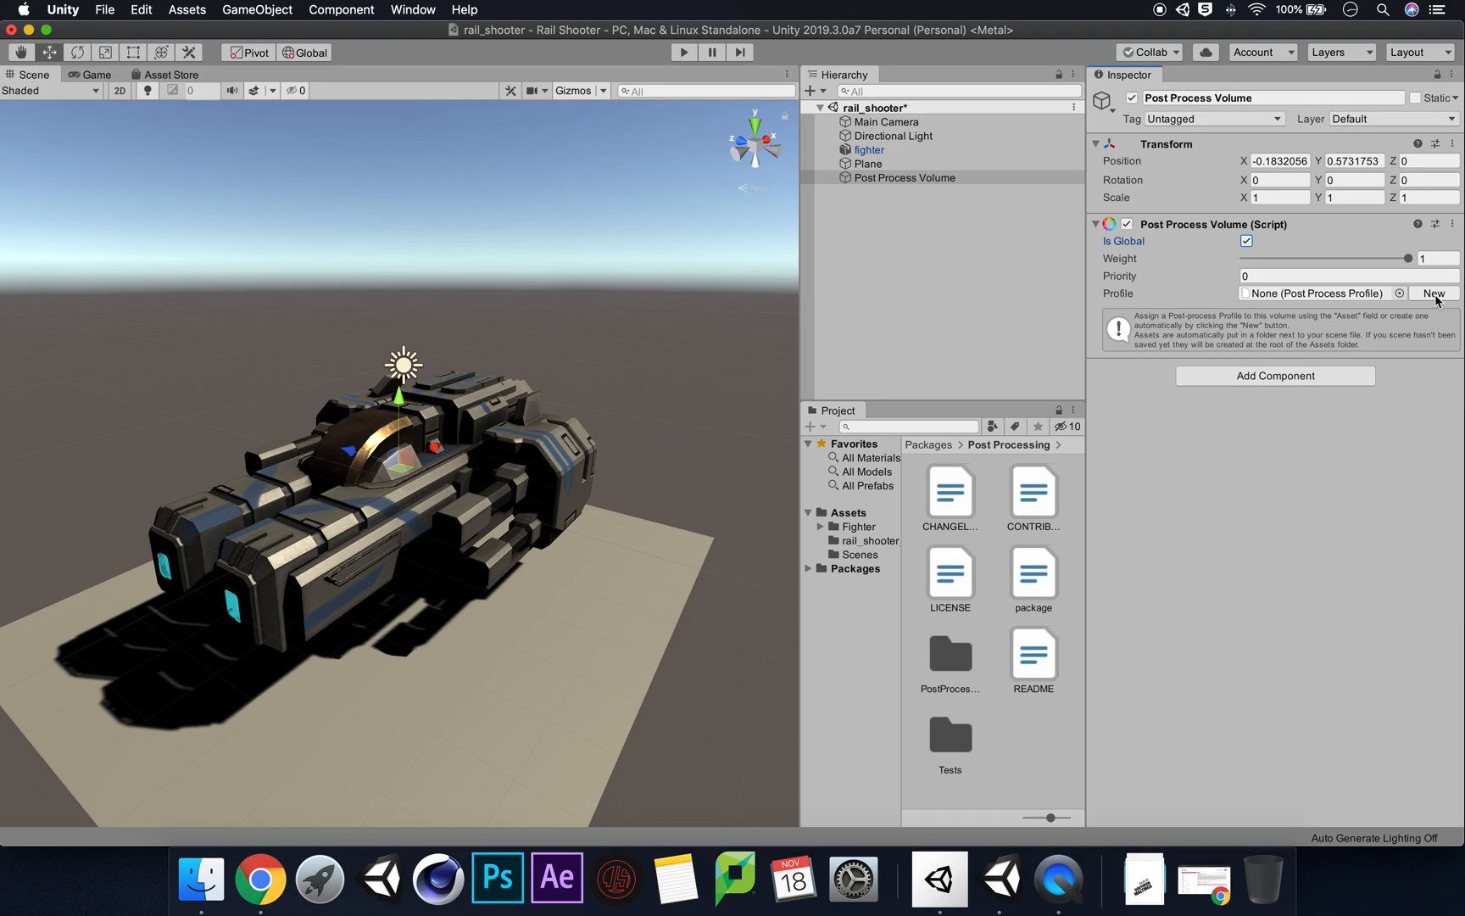
Create a new profile for the volume and start adding an effect override
{"action": "left_click", "coordinate": [1431, 293]}
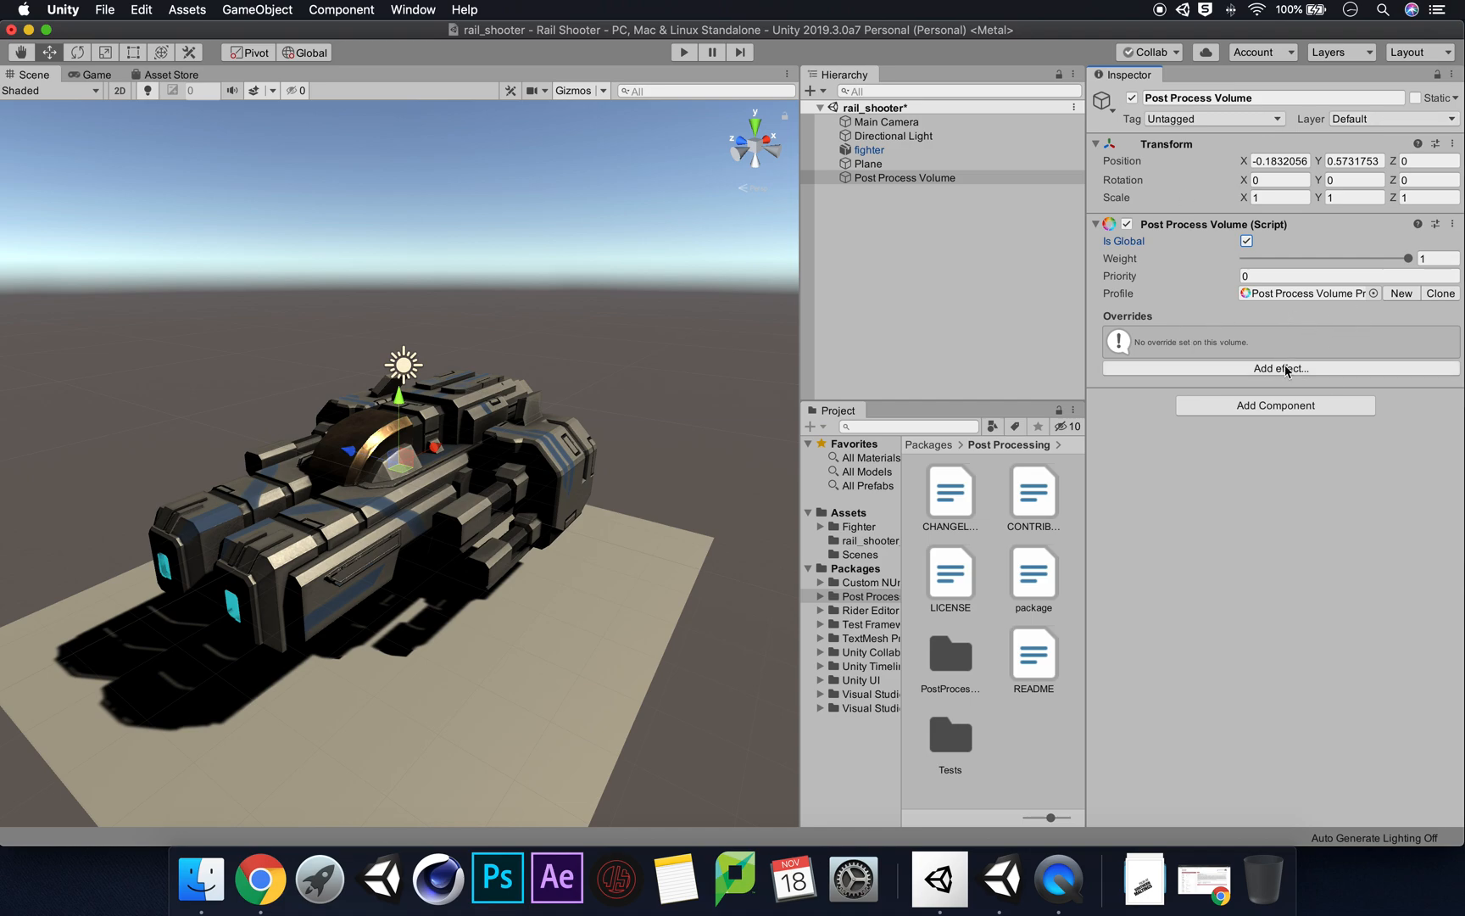
{"action": "left_click", "coordinate": [1279, 368]}
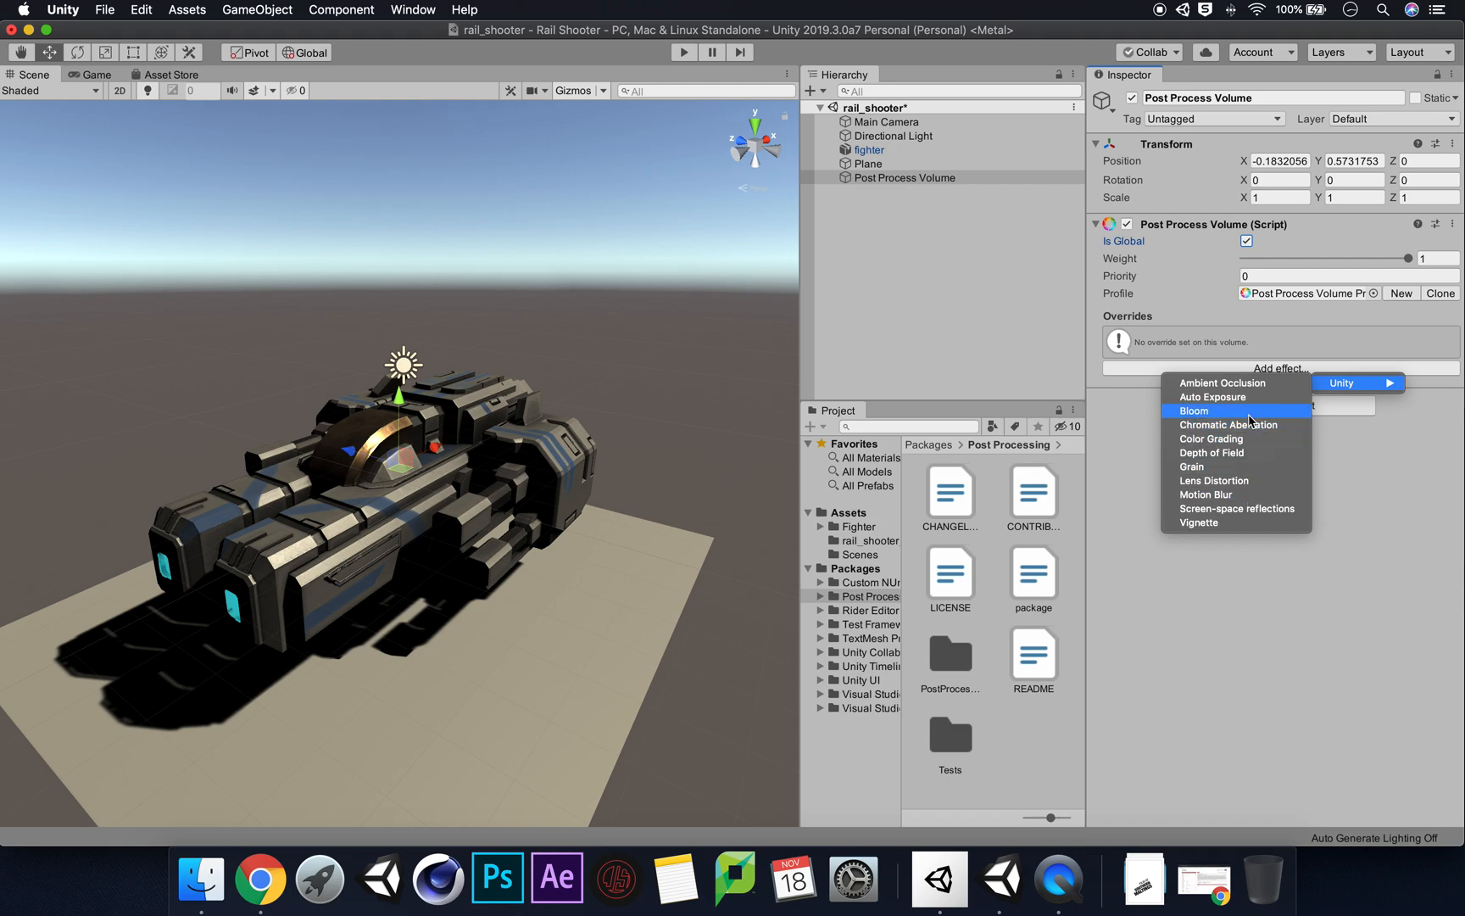
Add Bloom with Intensity 10.92 and Diffusion overrides, and put the volume on the Post-Processing layer
{"action": "left_click", "coordinate": [1193, 410]}
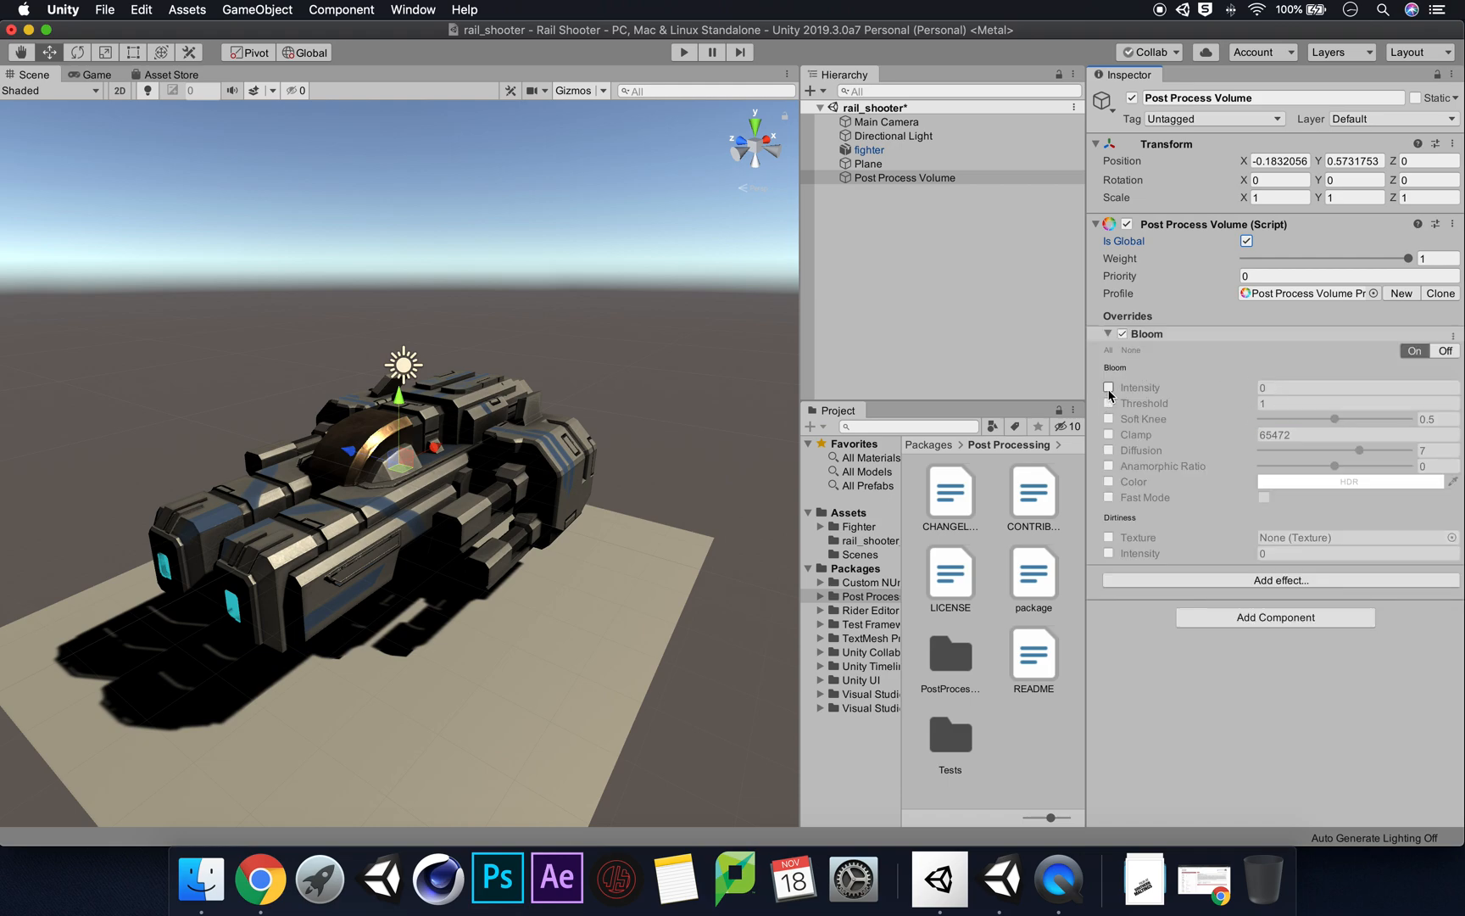
{"action": "left_click", "coordinate": [1109, 386]}
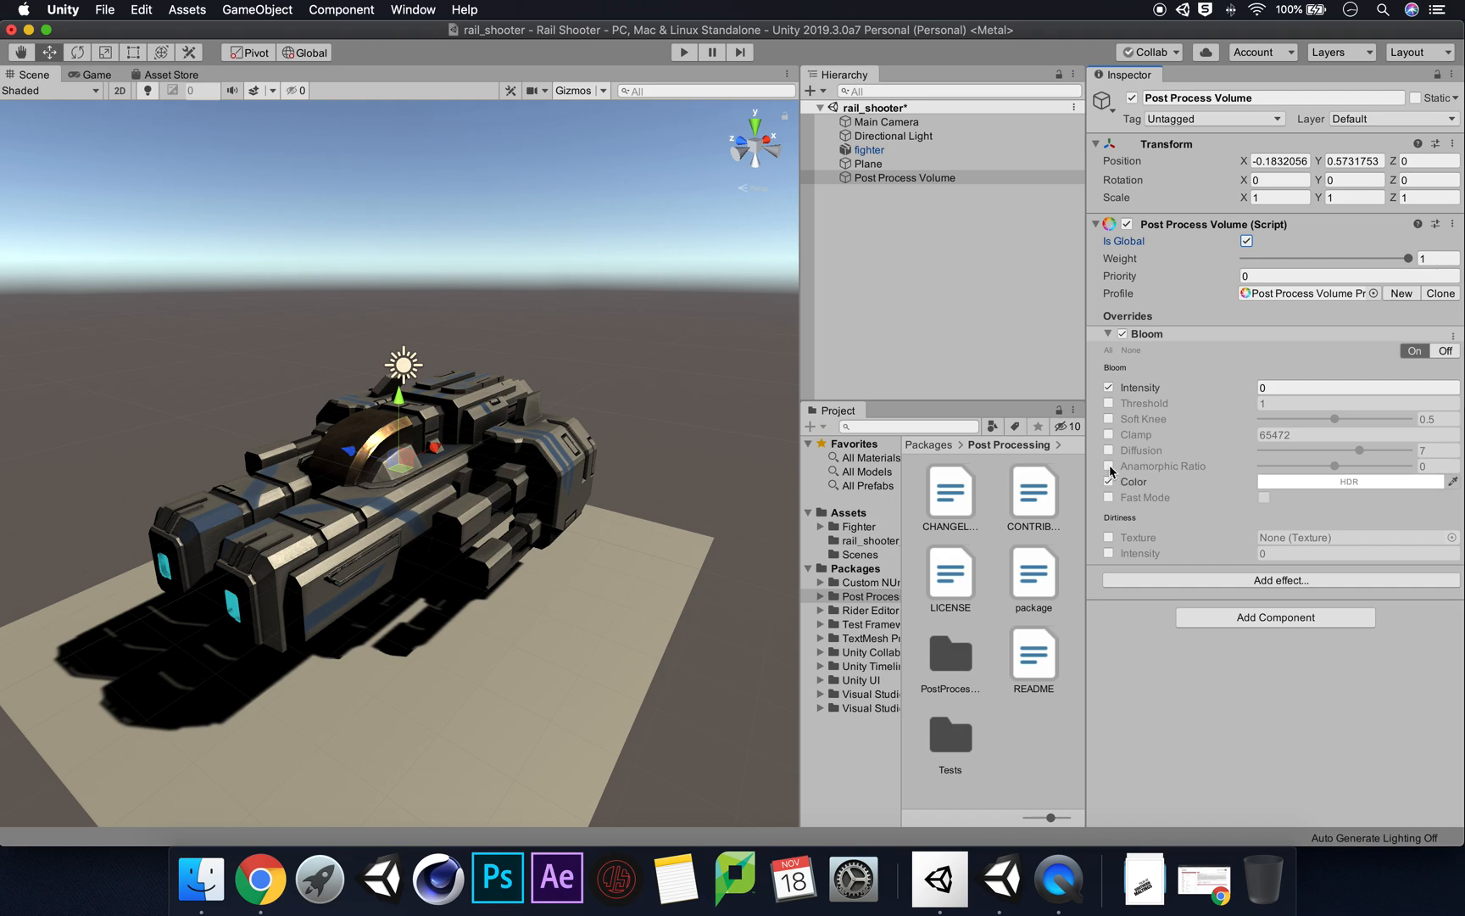
{"action": "left_click", "coordinate": [1109, 451]}
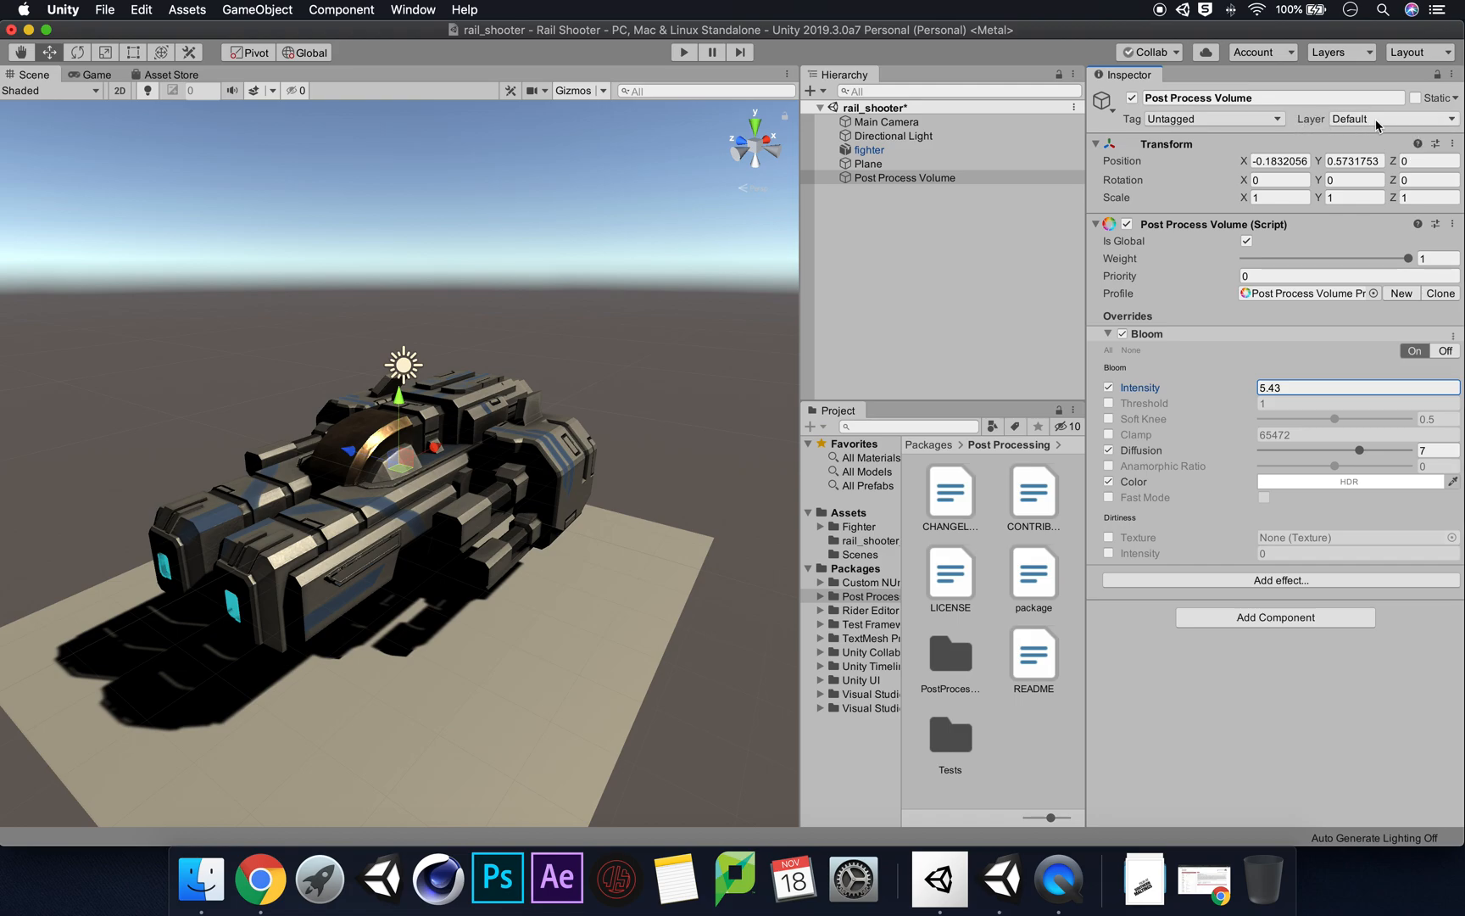
{"action": "left_click", "coordinate": [1390, 119]}
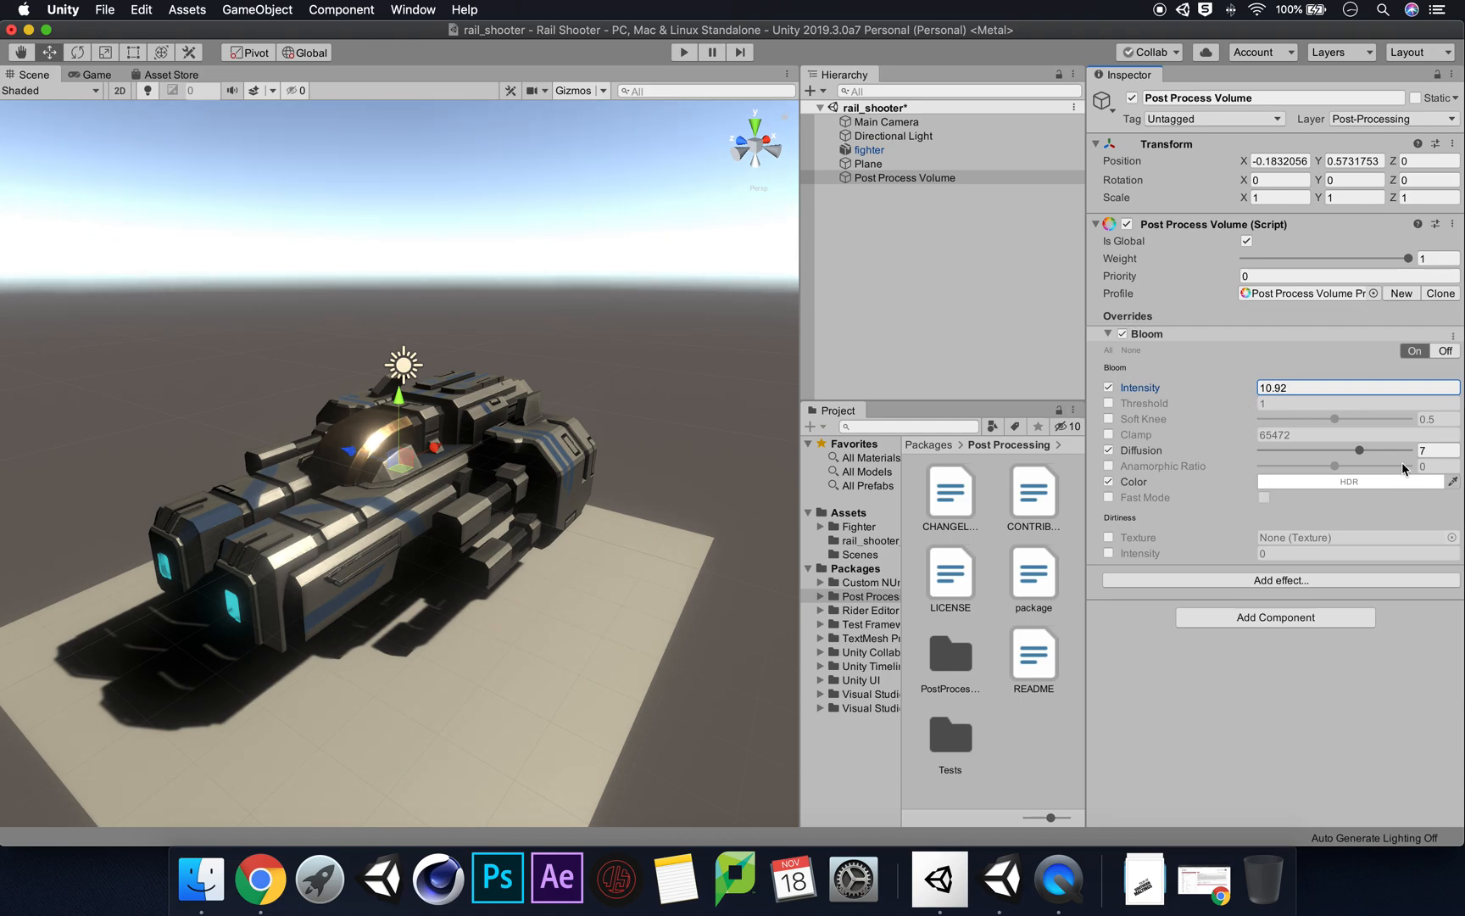
Set the Bloom color to a deep blue (RGB 32, 29, 135) in the HDR Color picker
{"action": "left_click", "coordinate": [1348, 481]}
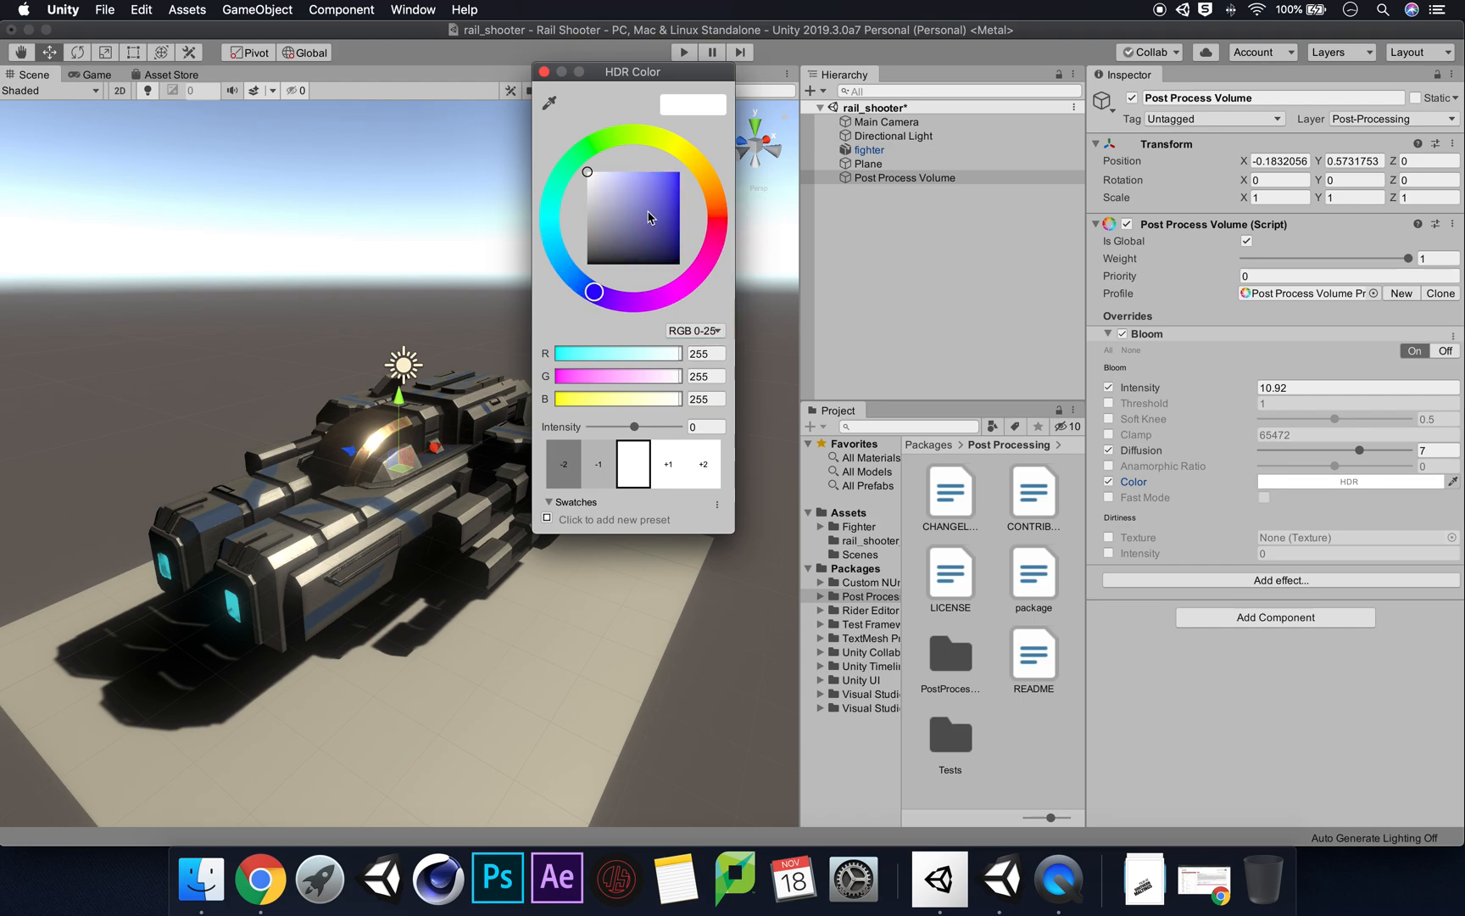
{"action": "left_click", "coordinate": [658, 216]}
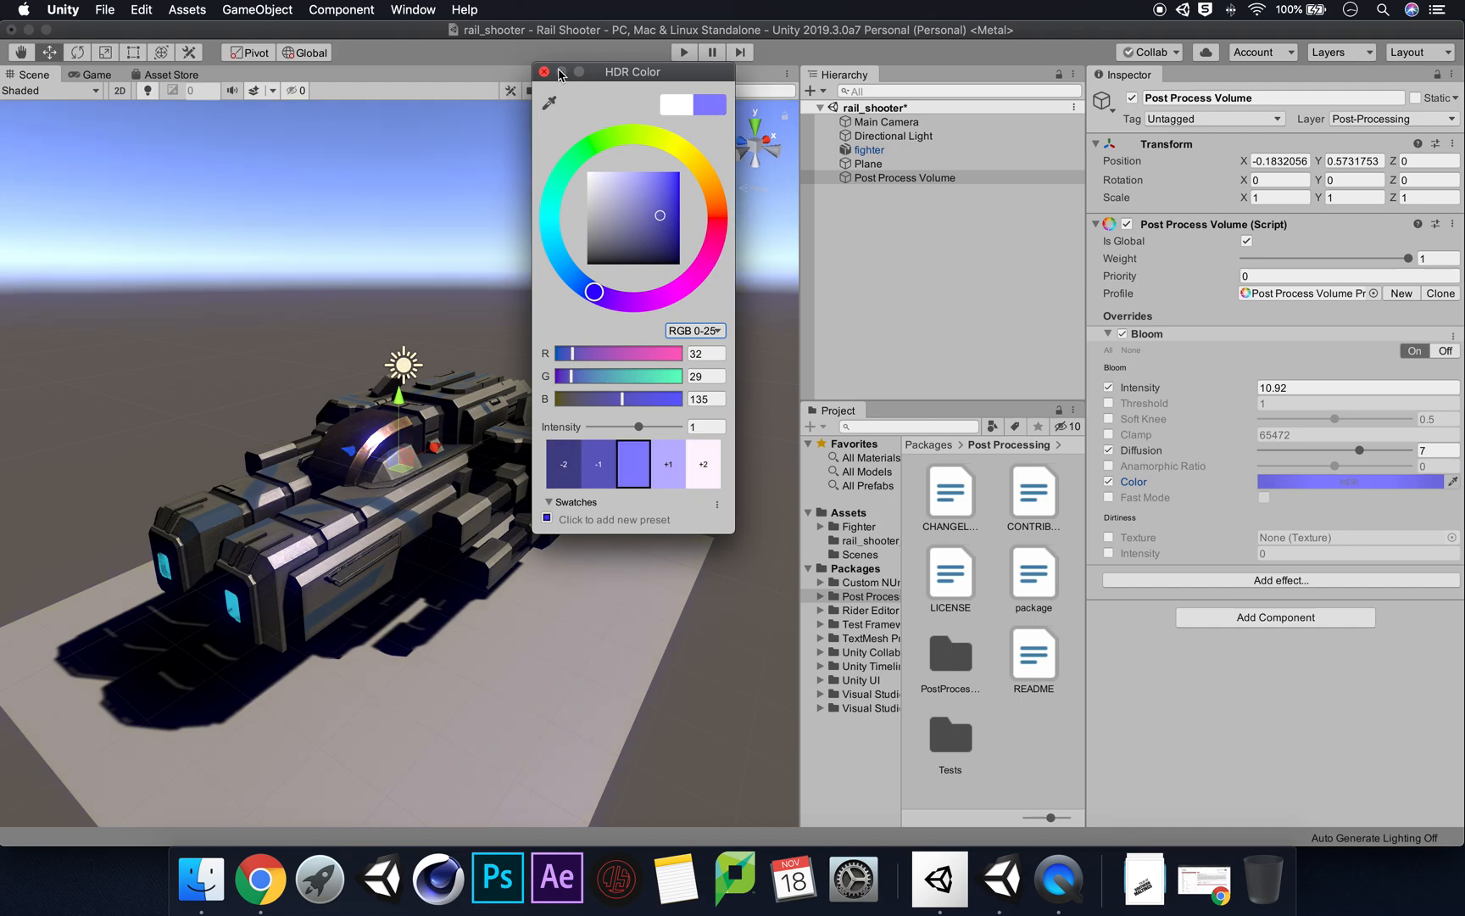
{"action": "left_click", "coordinate": [544, 71]}
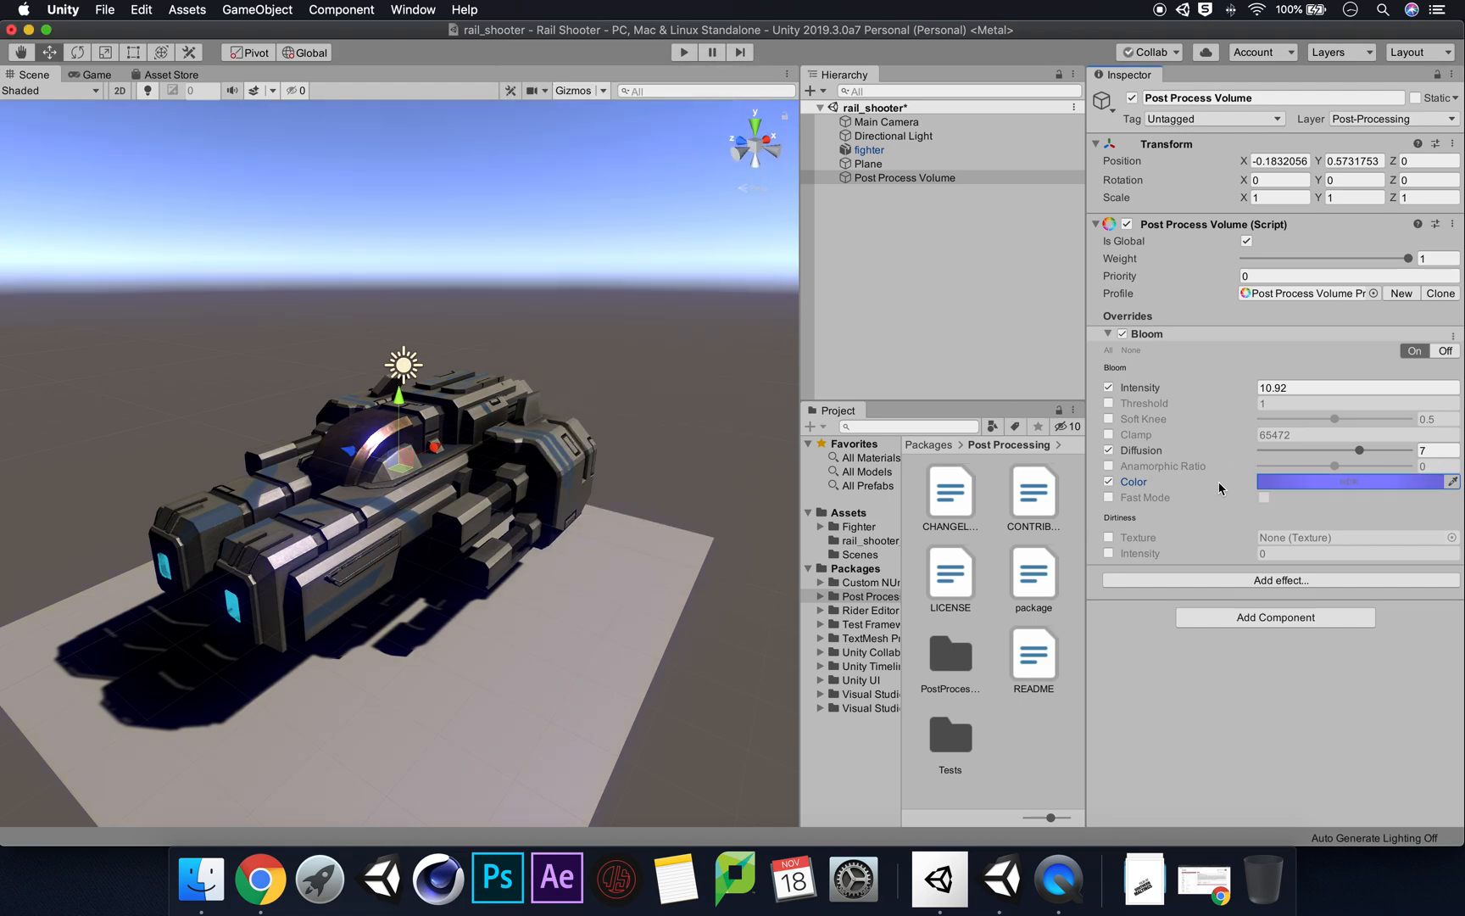
{"action": "mouse_move", "coordinate": [1131, 507]}
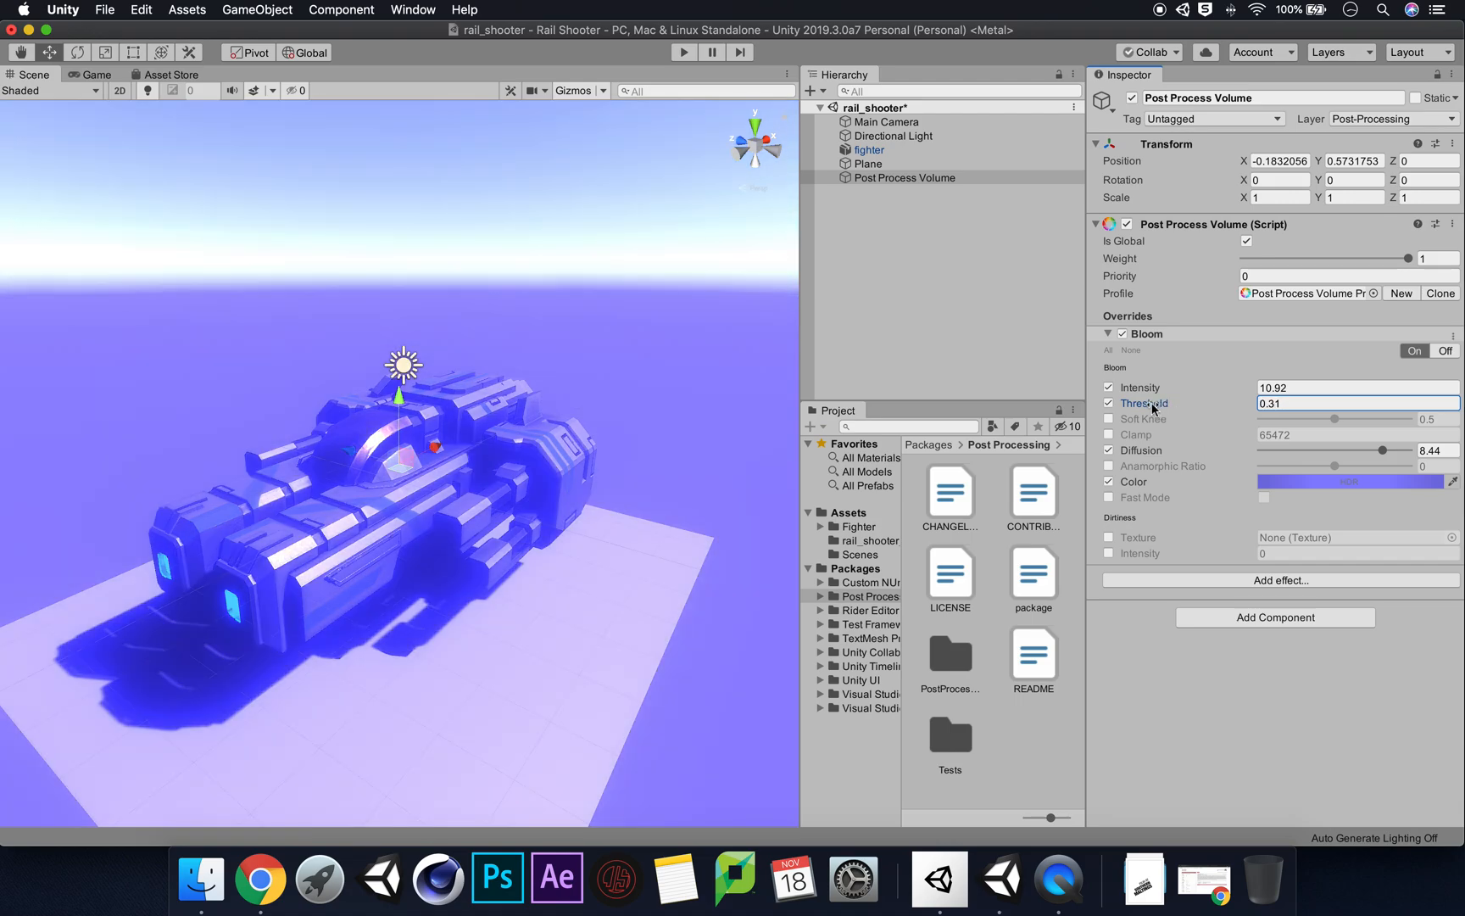
Enter bloom Threshold 0.75 and enable lens dirt Intensity at 1.32
{"action": "type", "text": "0.96"}
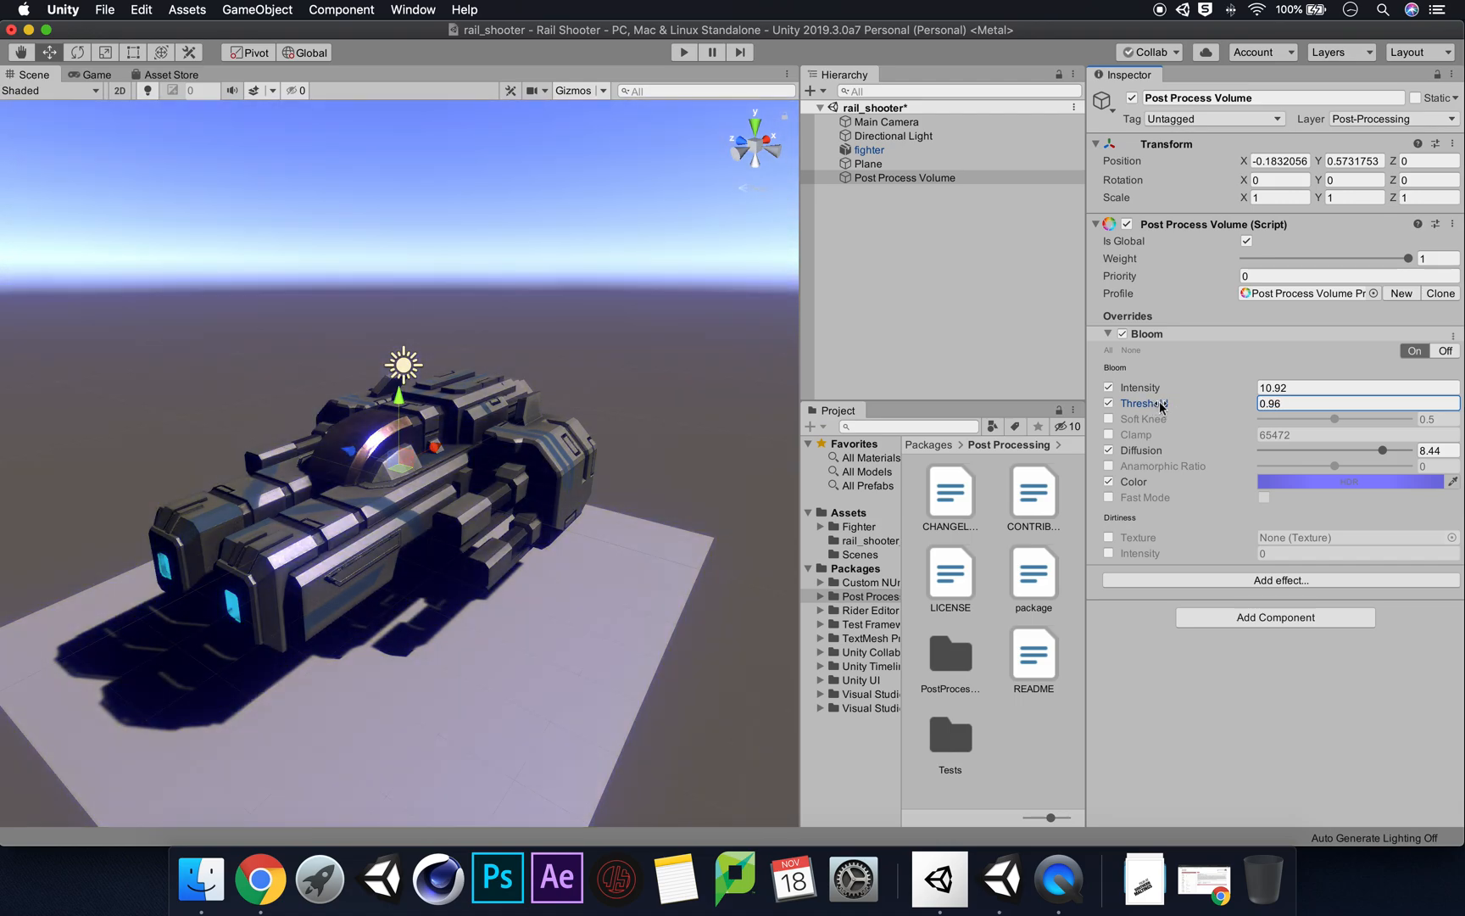
{"action": "type", "text": "0.75"}
{"action": "left_click", "coordinate": [1438, 450]}
{"action": "type", "text": "3.32"}
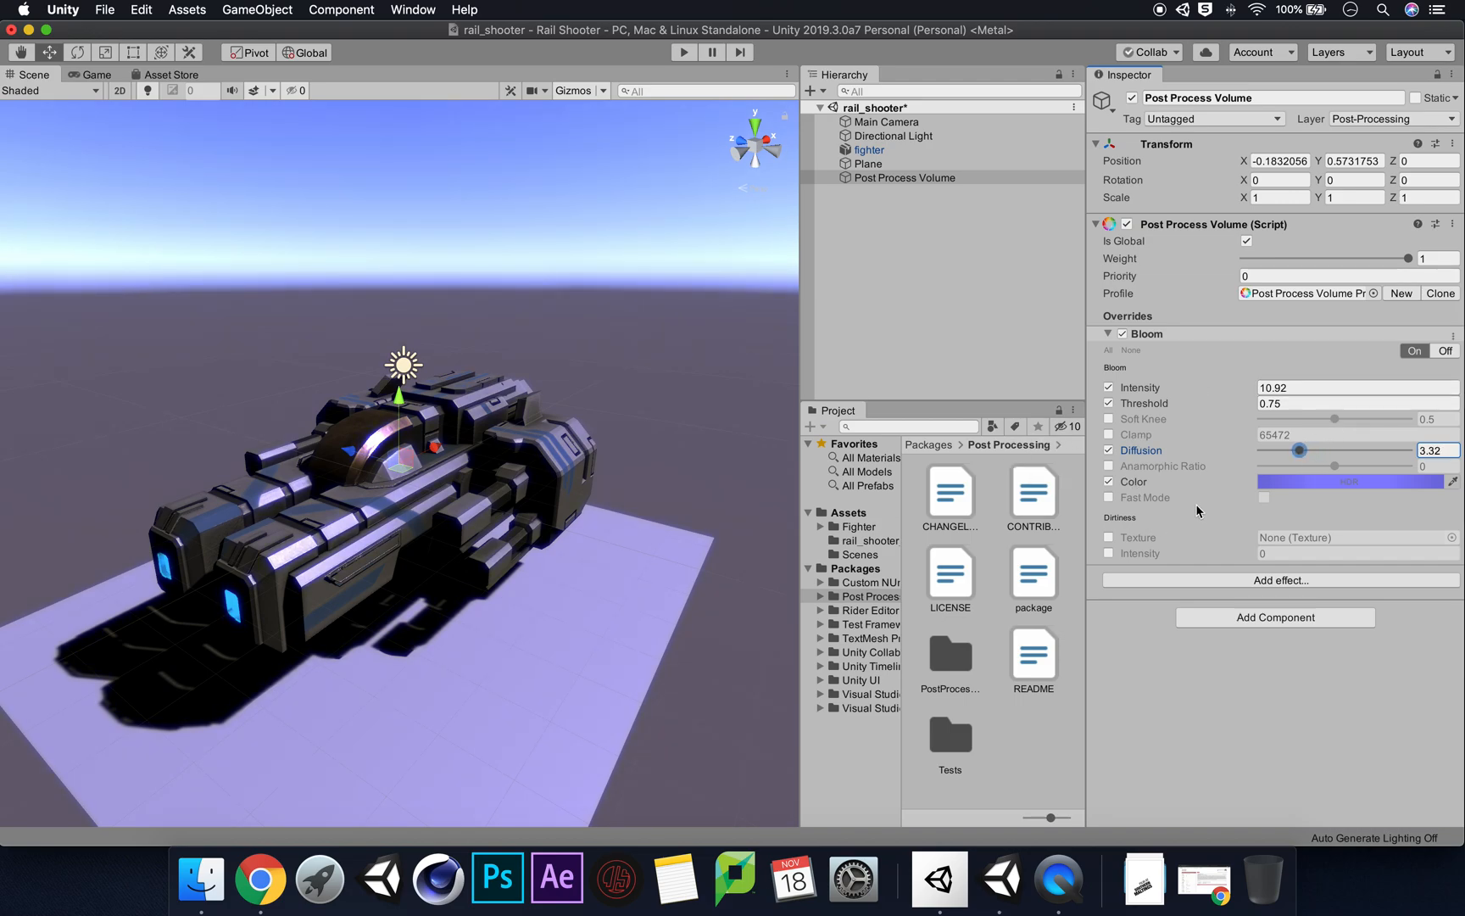
{"action": "left_click", "coordinate": [1111, 553]}
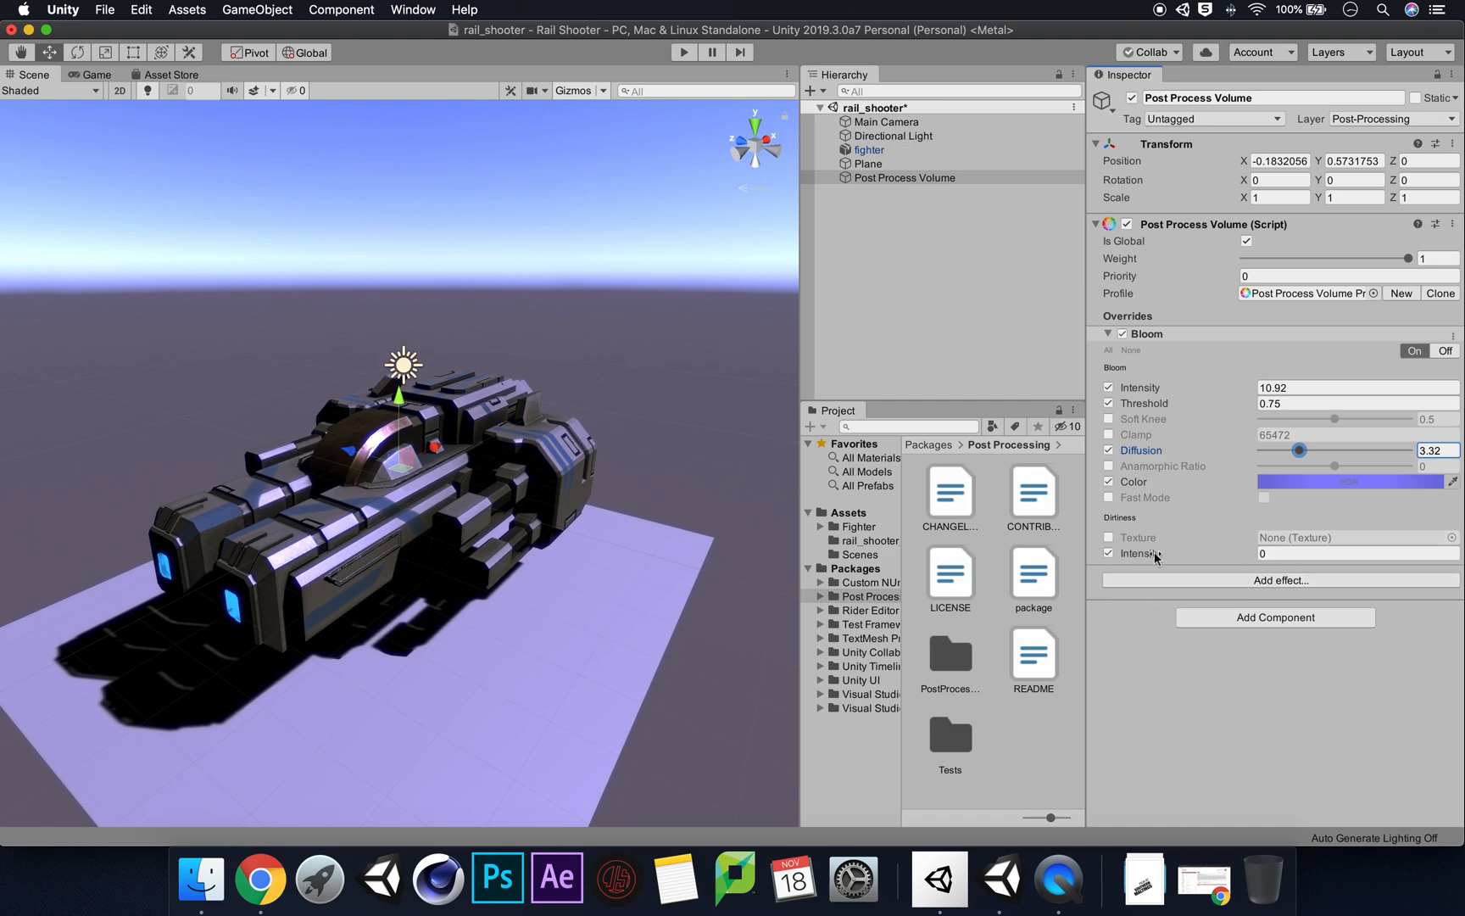
{"action": "left_click", "coordinate": [1354, 552]}
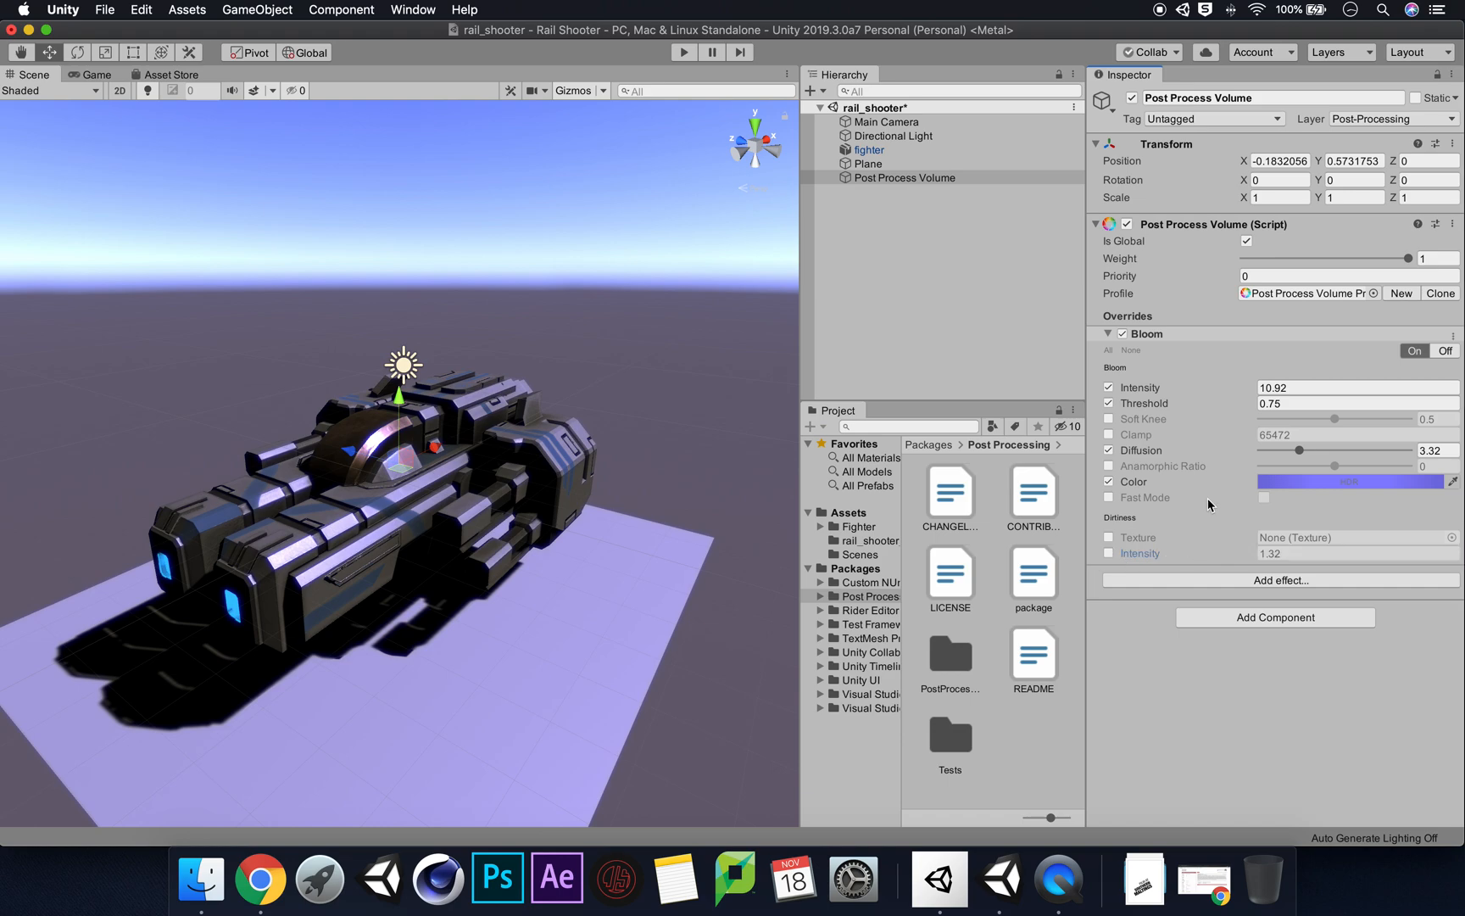
{"action": "mouse_move", "coordinate": [1212, 525]}
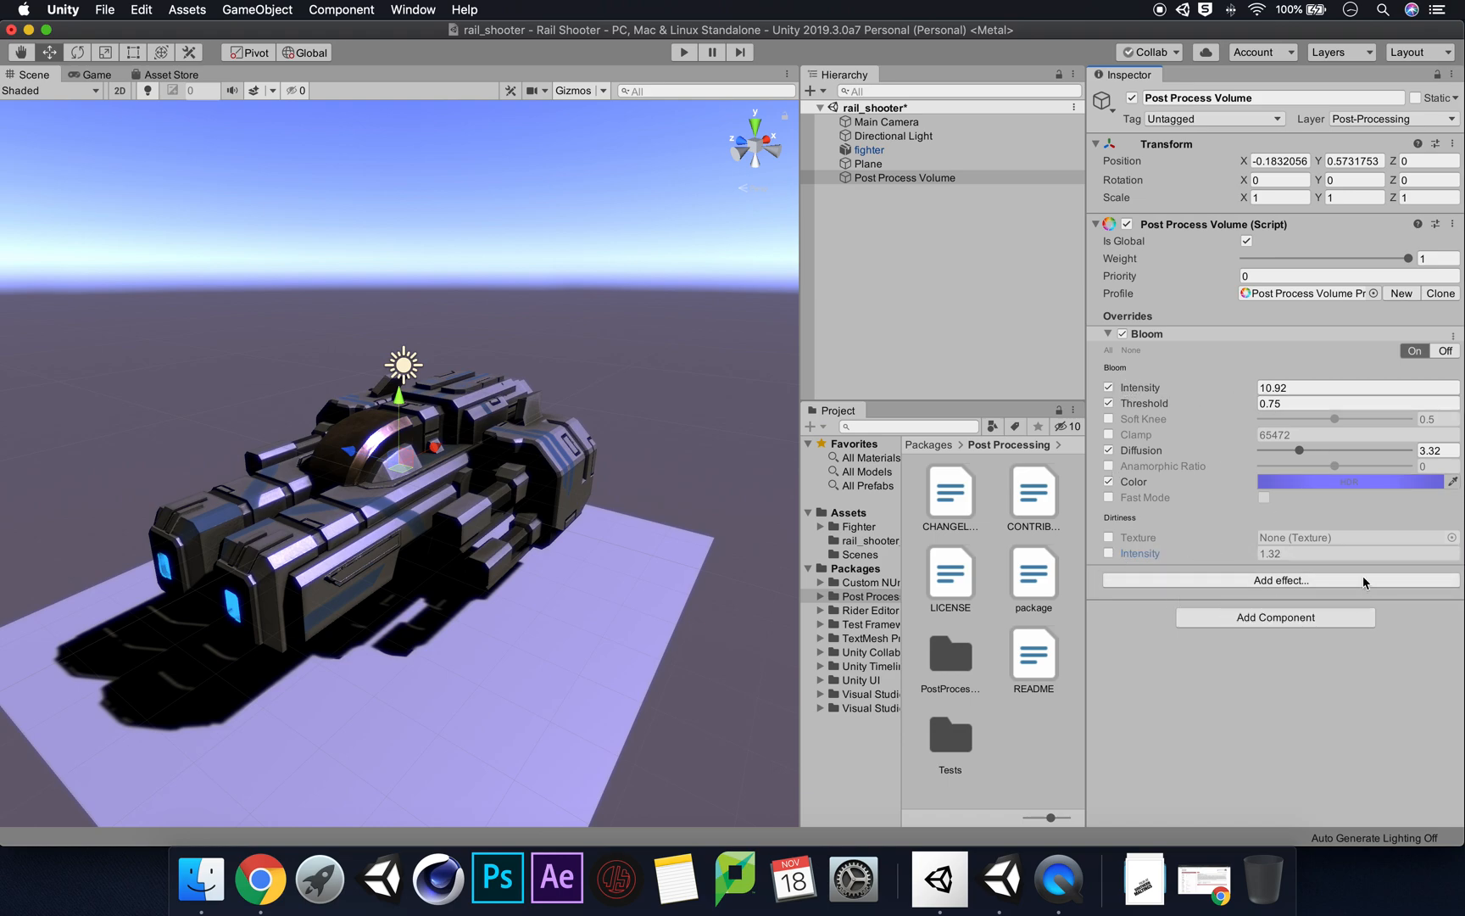
Add a Unity Color Grading effect to the volume beneath Bloom
{"action": "left_click", "coordinate": [1280, 580]}
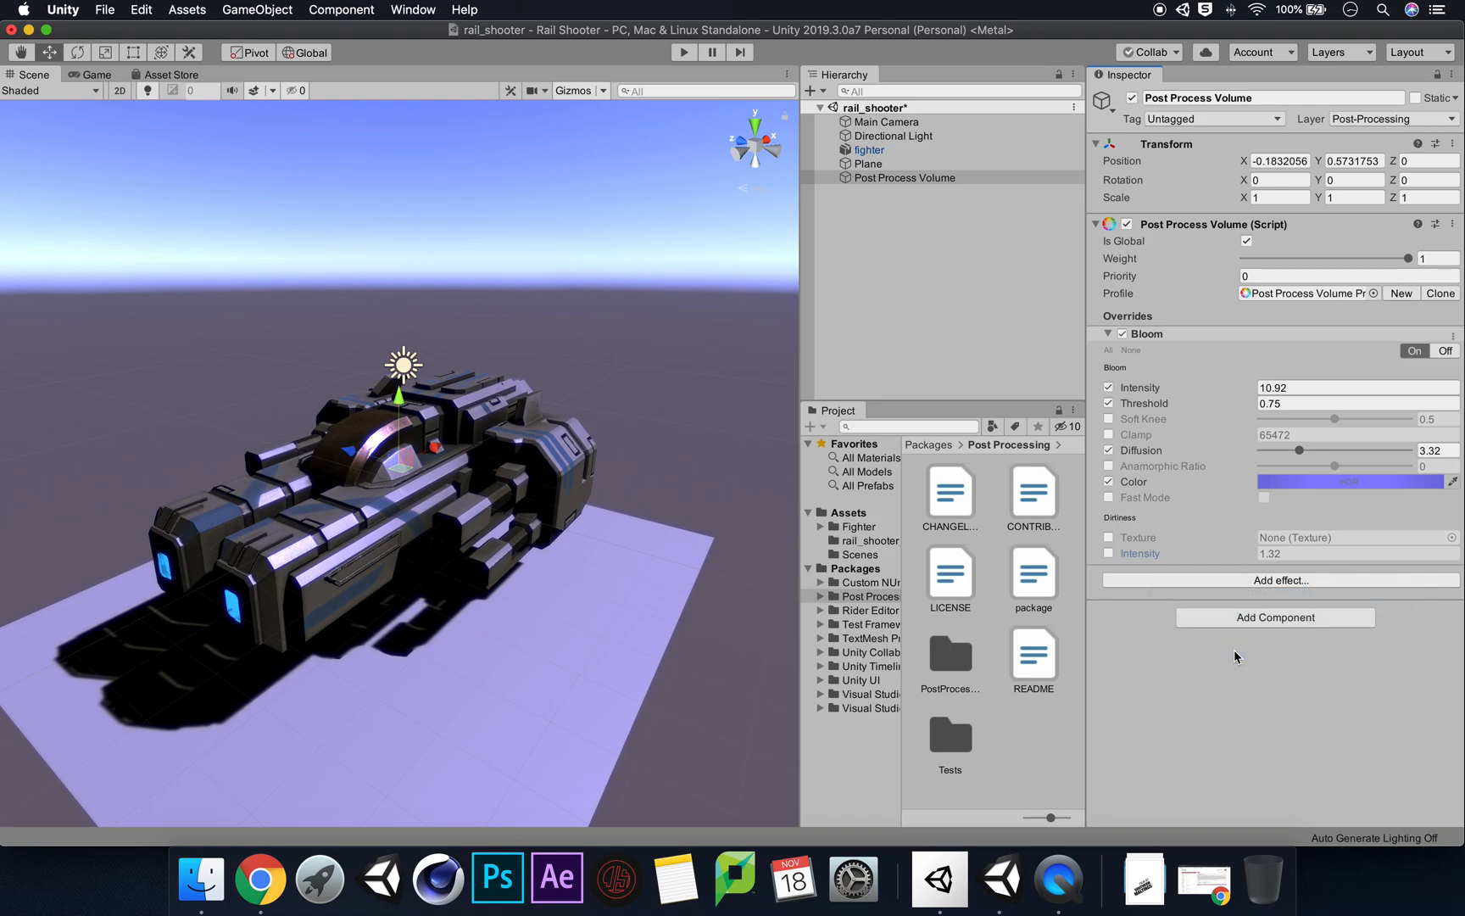
{"action": "left_click", "coordinate": [1279, 579]}
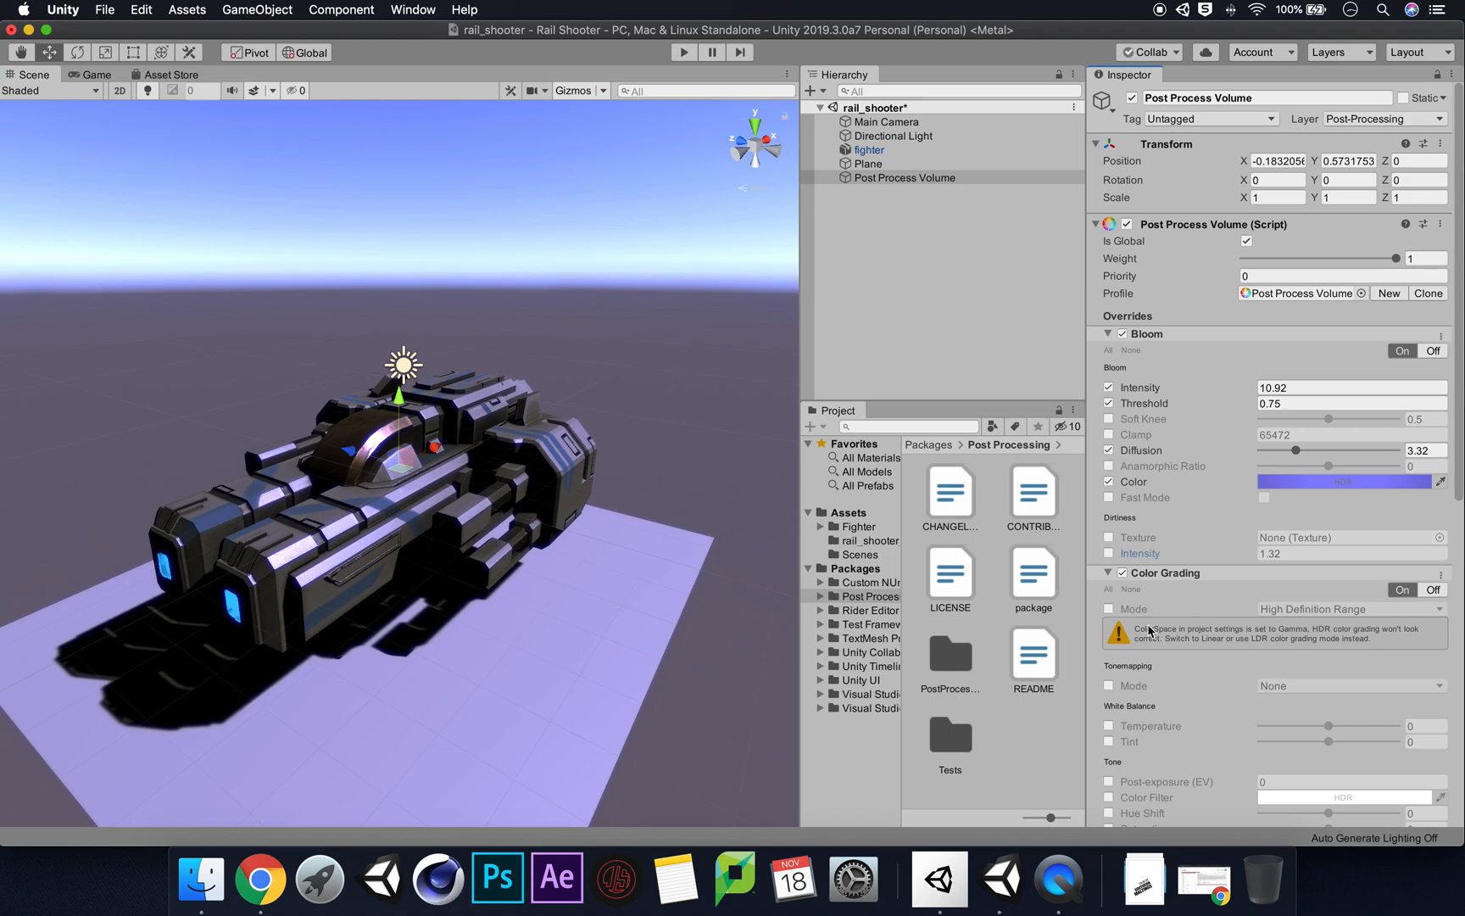
{"action": "mouse_move", "coordinate": [1225, 639]}
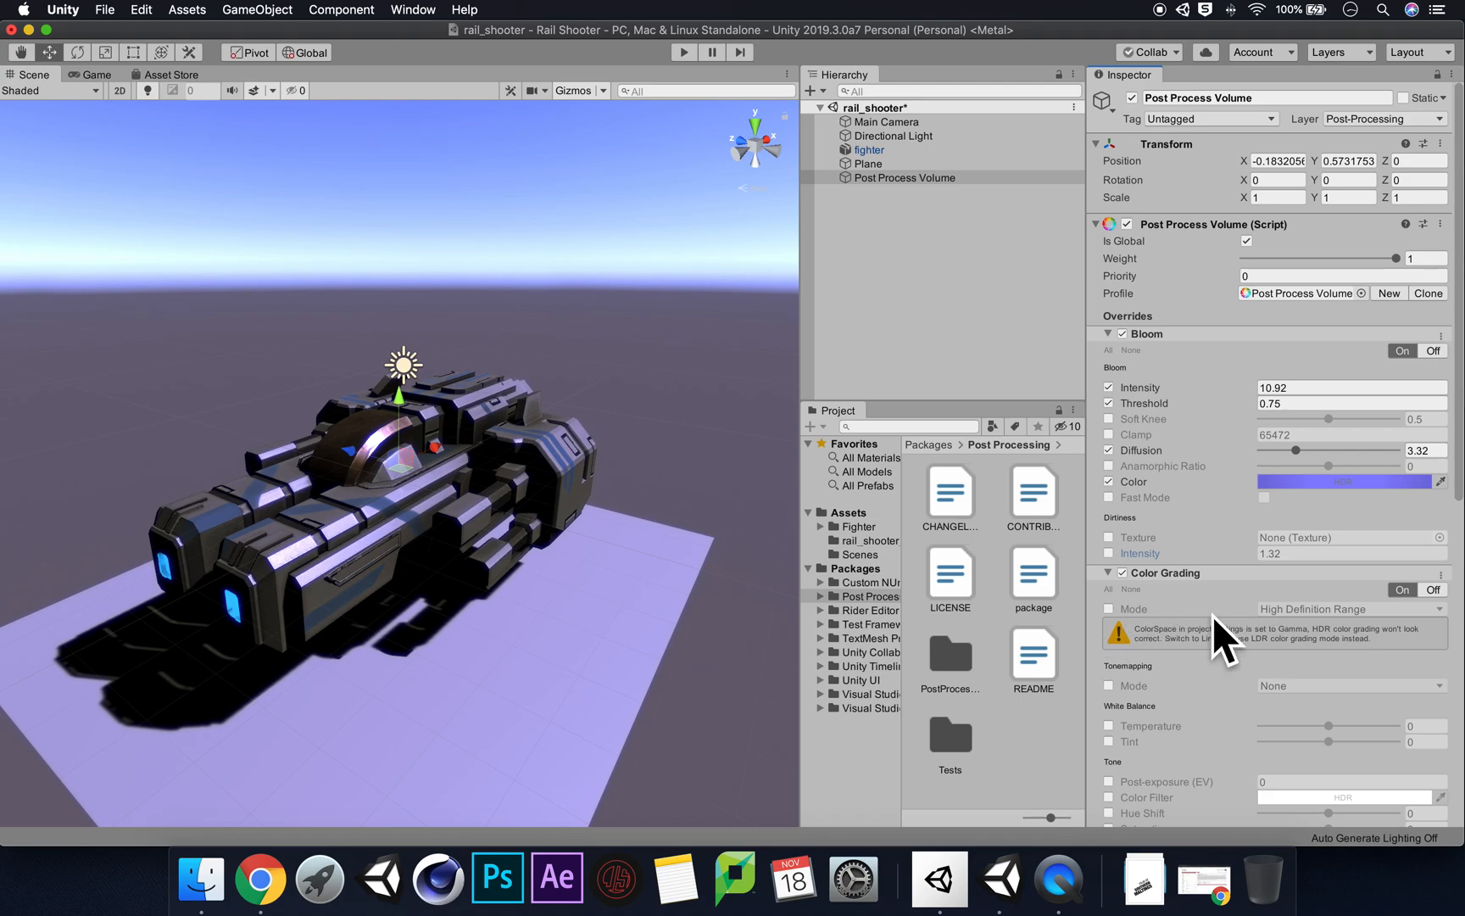
{"action": "mouse_move", "coordinate": [1187, 668]}
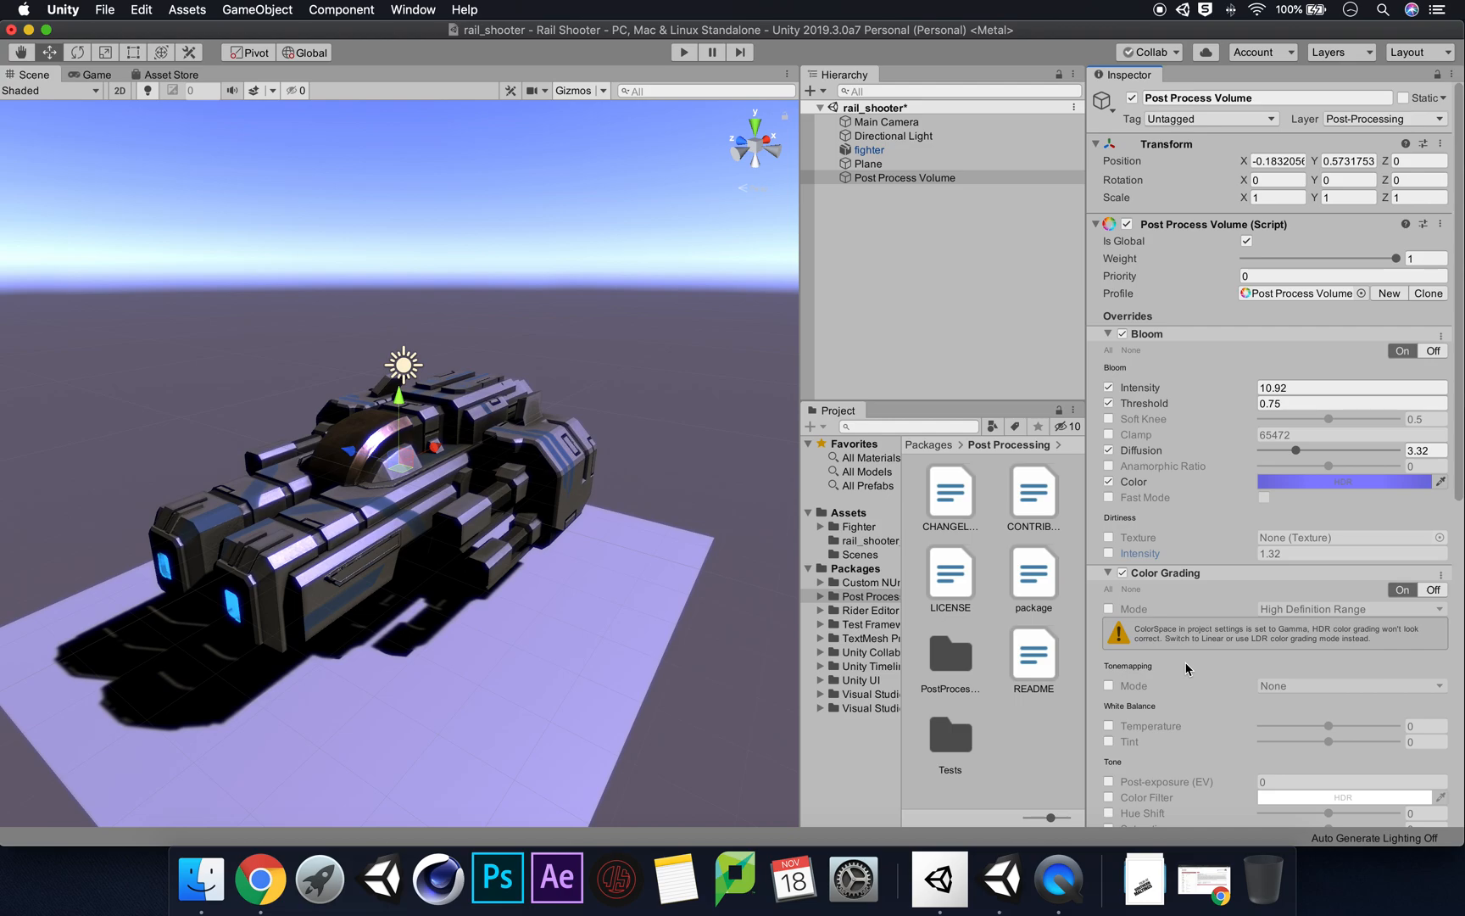
{"action": "mouse_move", "coordinate": [1246, 694]}
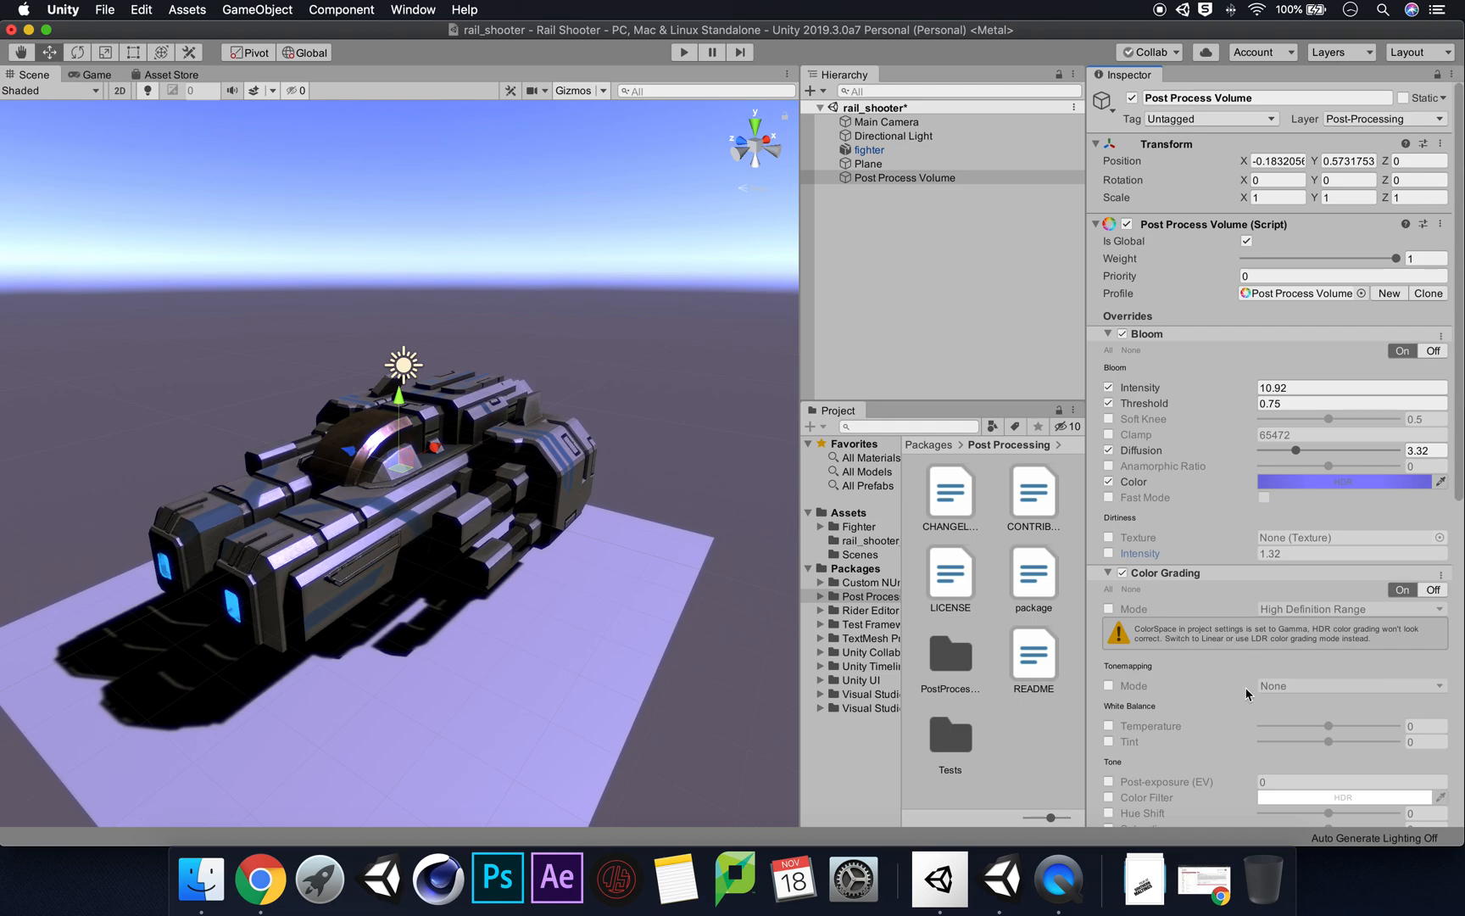
{"action": "mouse_move", "coordinate": [1258, 590]}
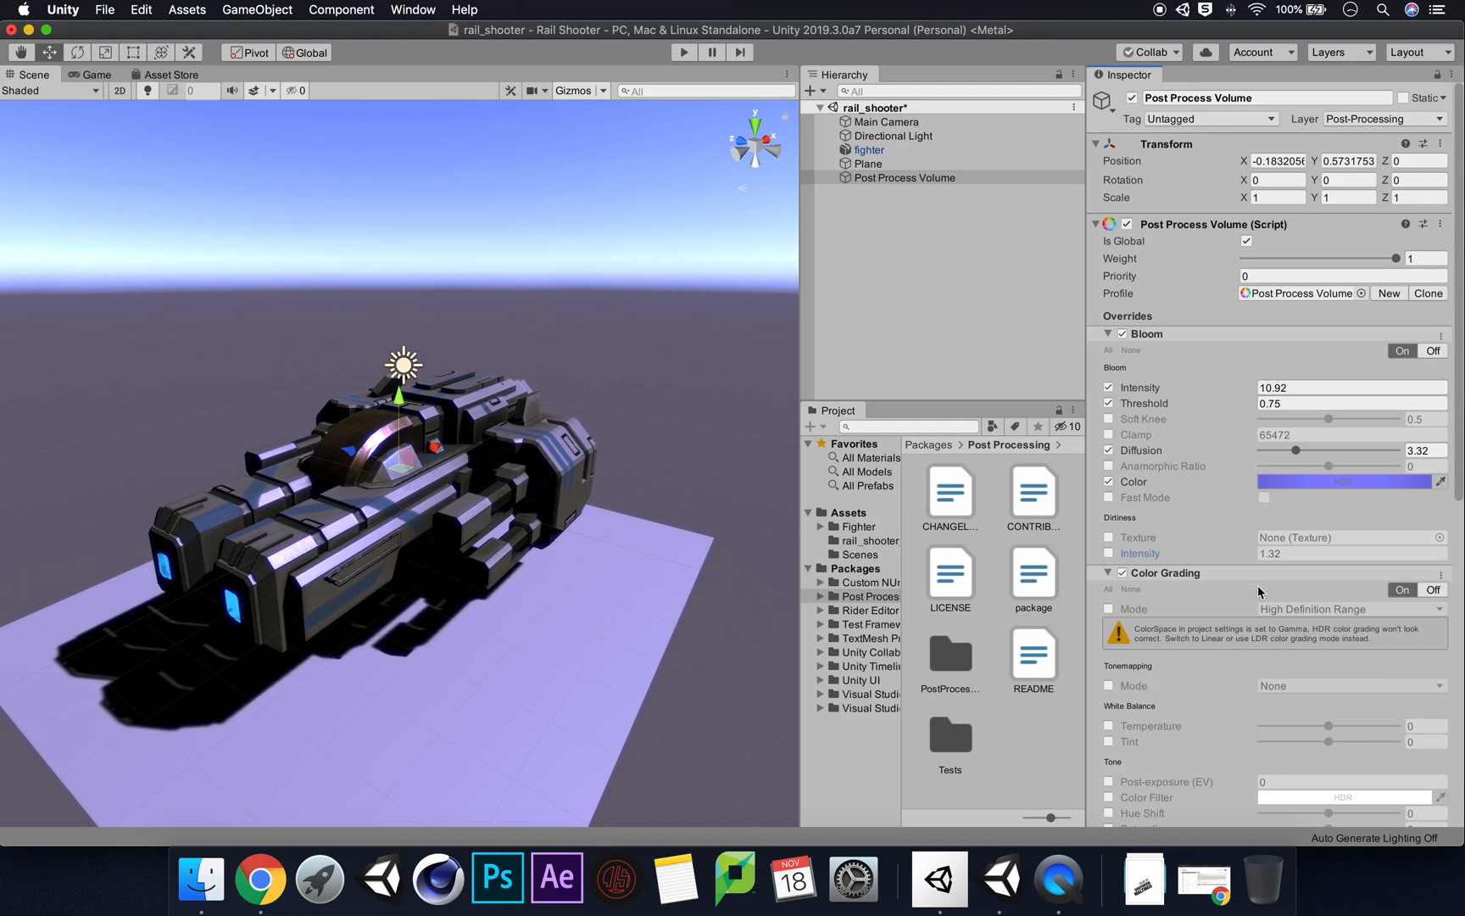
{"action": "mouse_move", "coordinate": [1250, 575]}
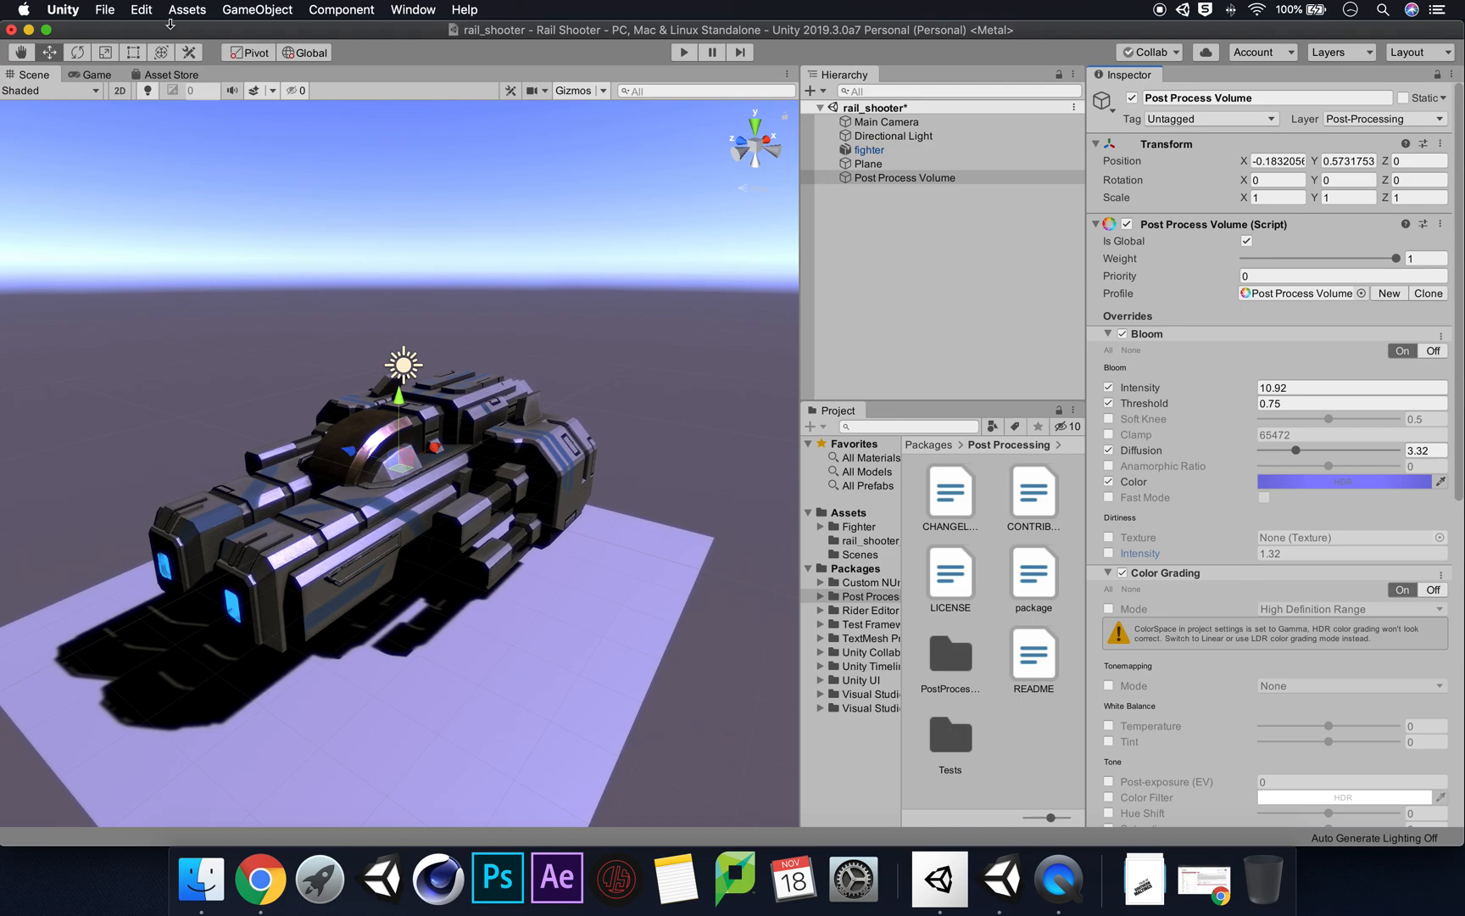
Reach the Player page's Other Settings in Project Settings
{"action": "left_click", "coordinate": [141, 10]}
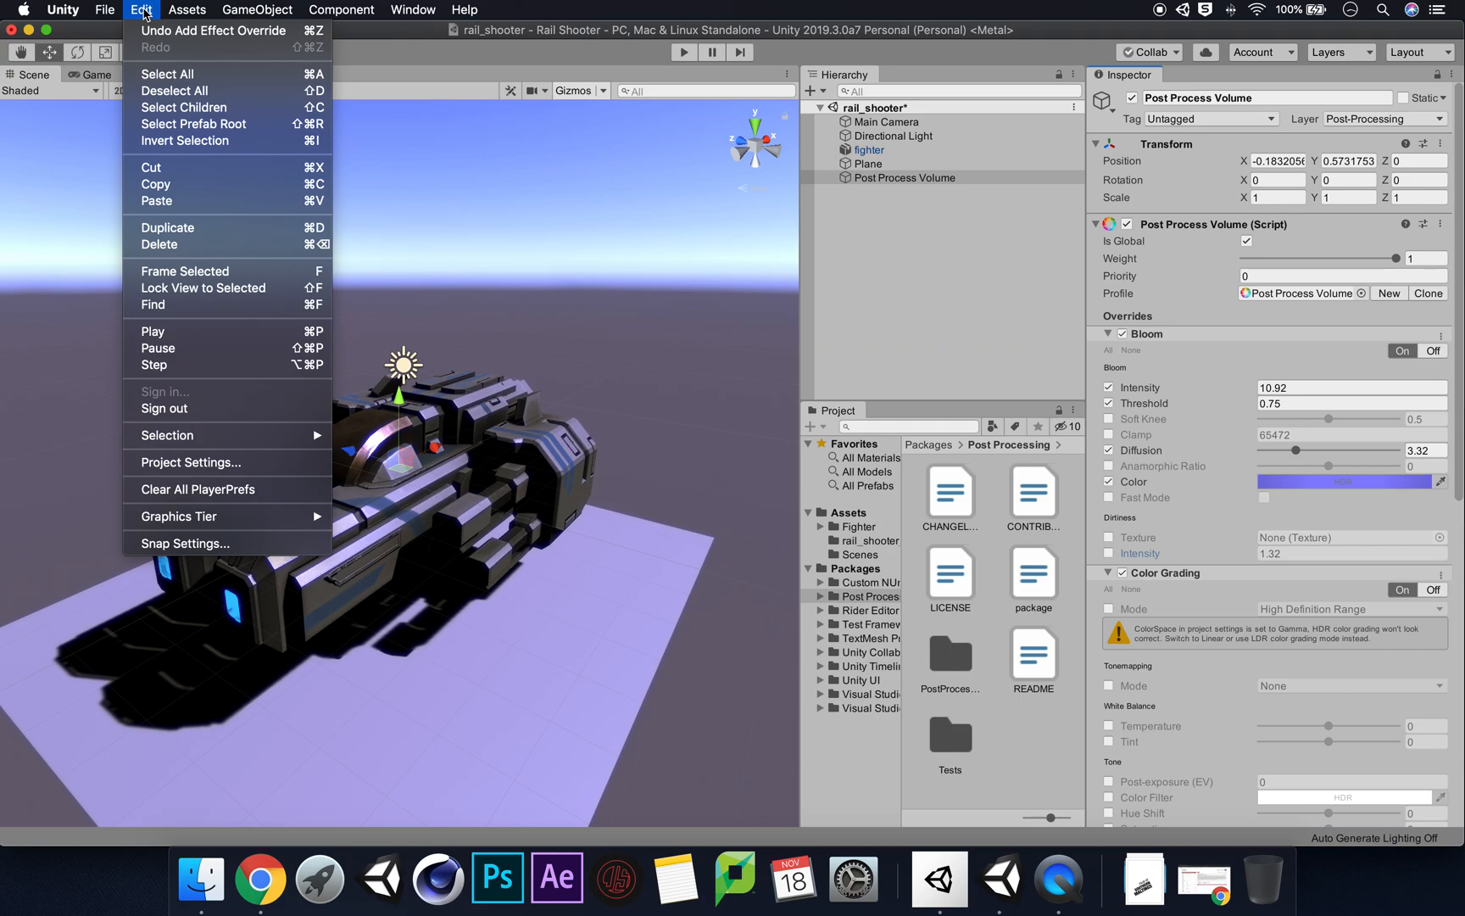
{"action": "left_click", "coordinate": [190, 461]}
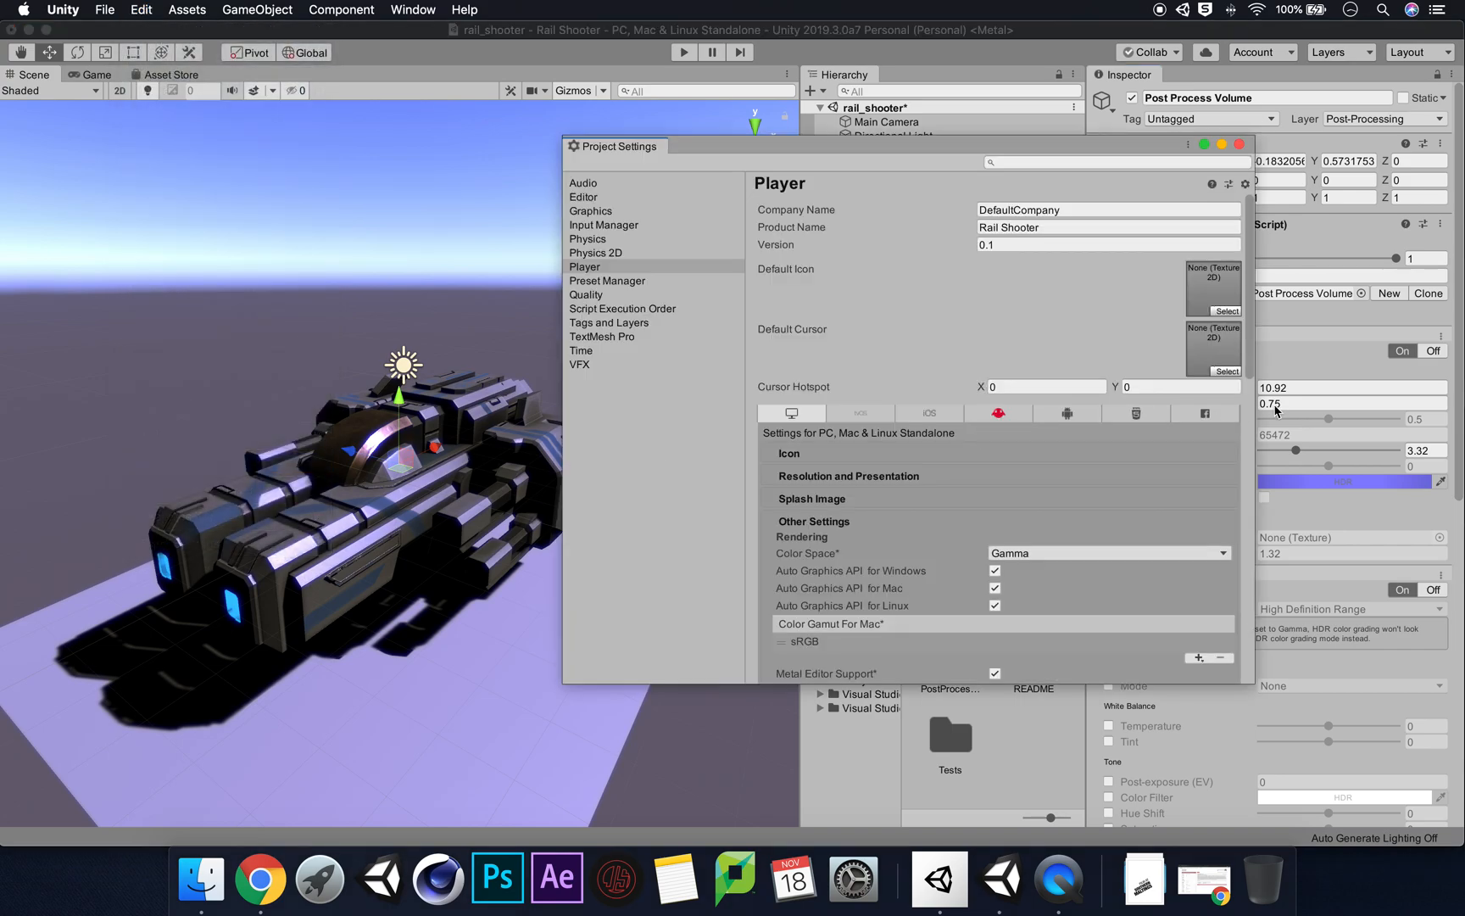
{"action": "left_click", "coordinate": [585, 267]}
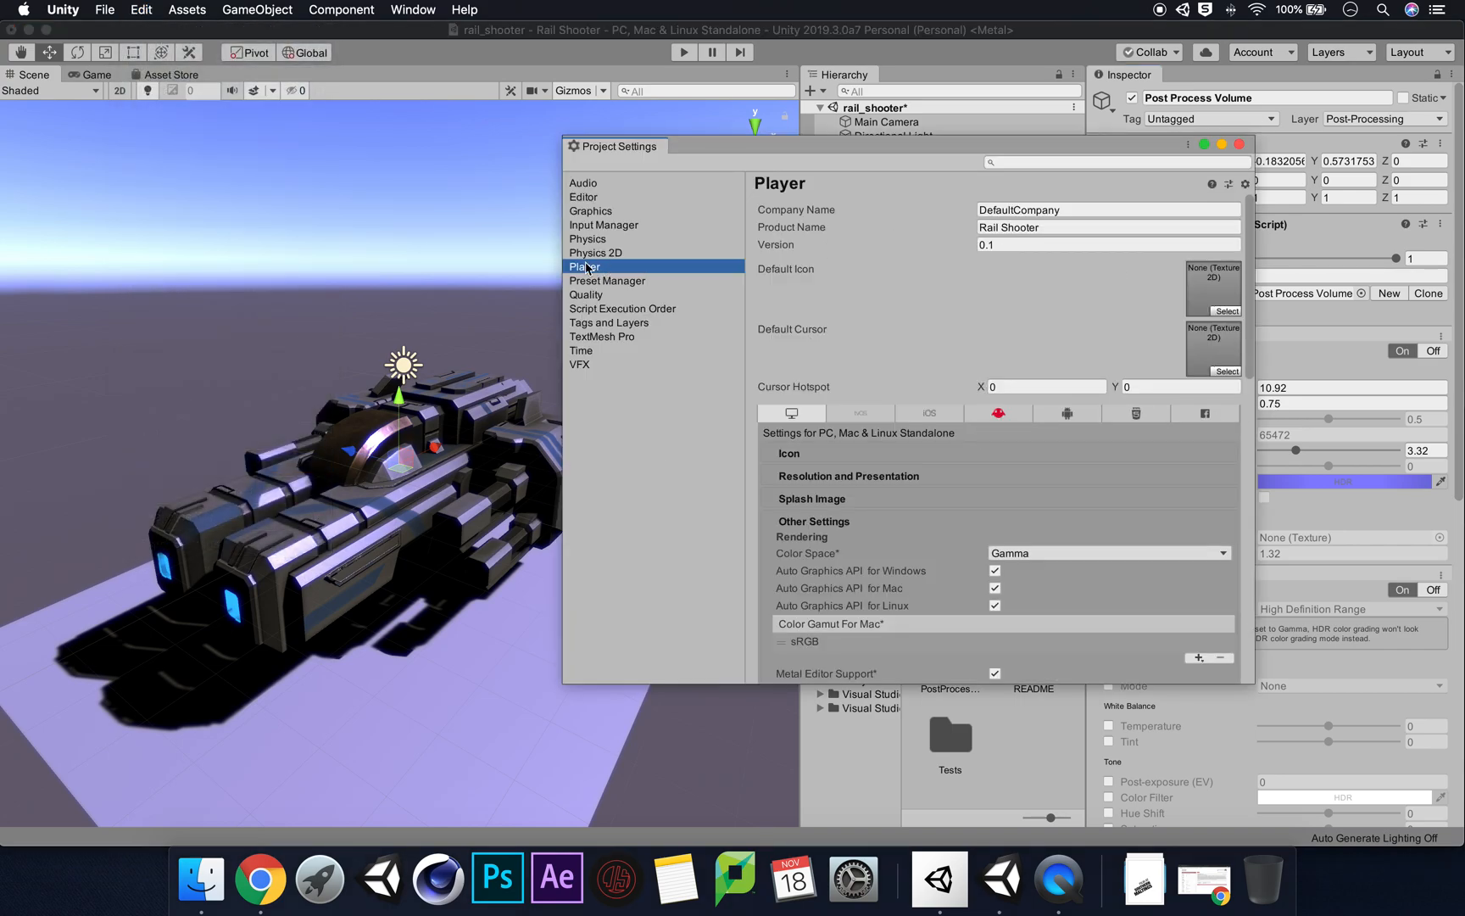
{"action": "mouse_move", "coordinate": [1256, 298]}
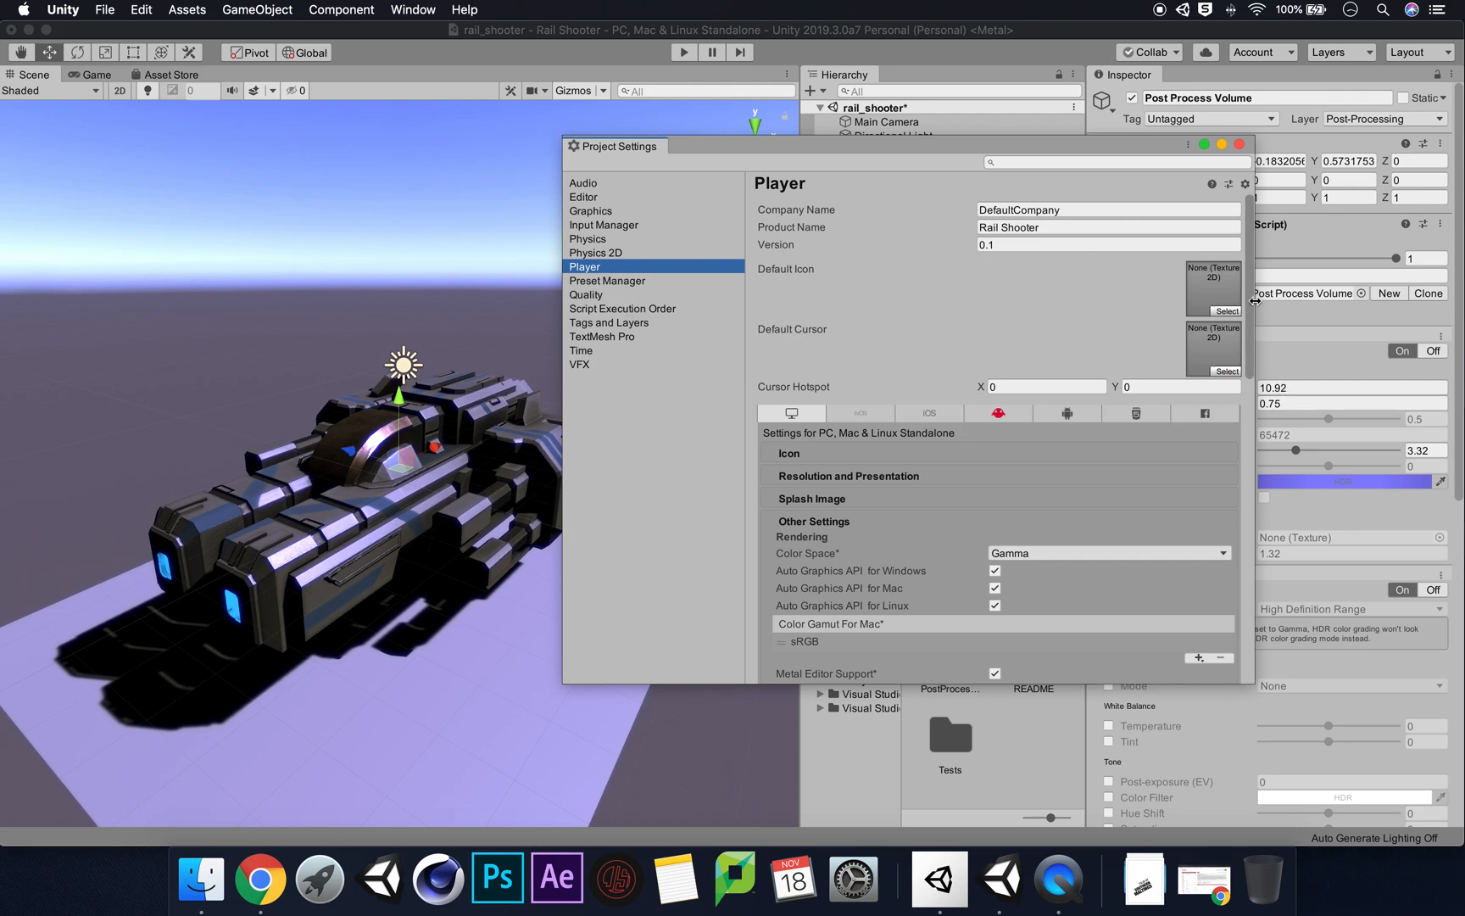
{"action": "scroll", "scroll_direction": "down", "scroll_amount": 3}
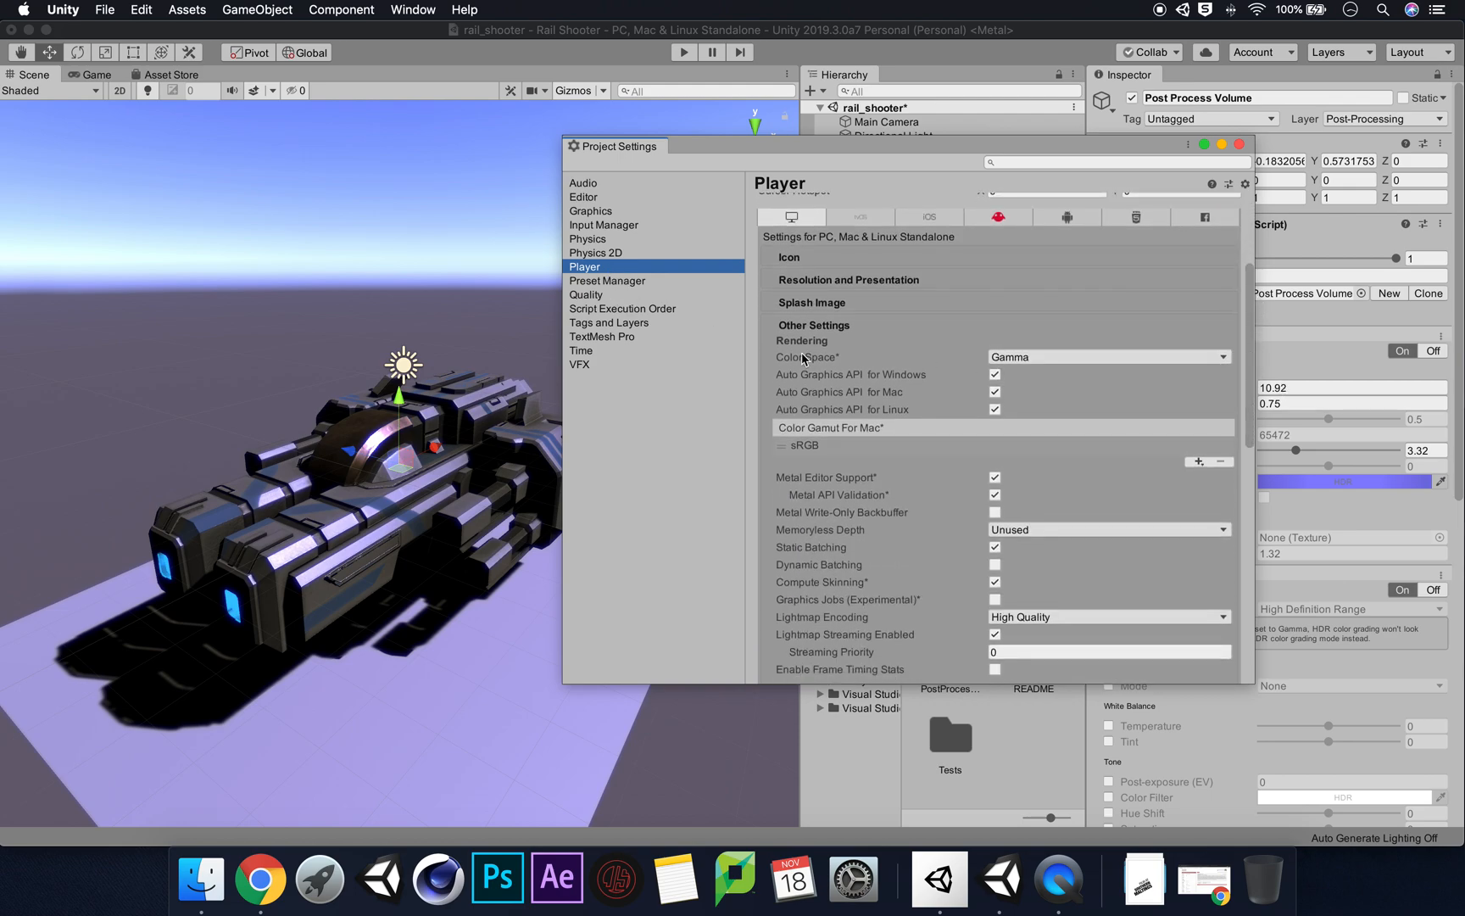
{"action": "mouse_move", "coordinate": [1107, 363]}
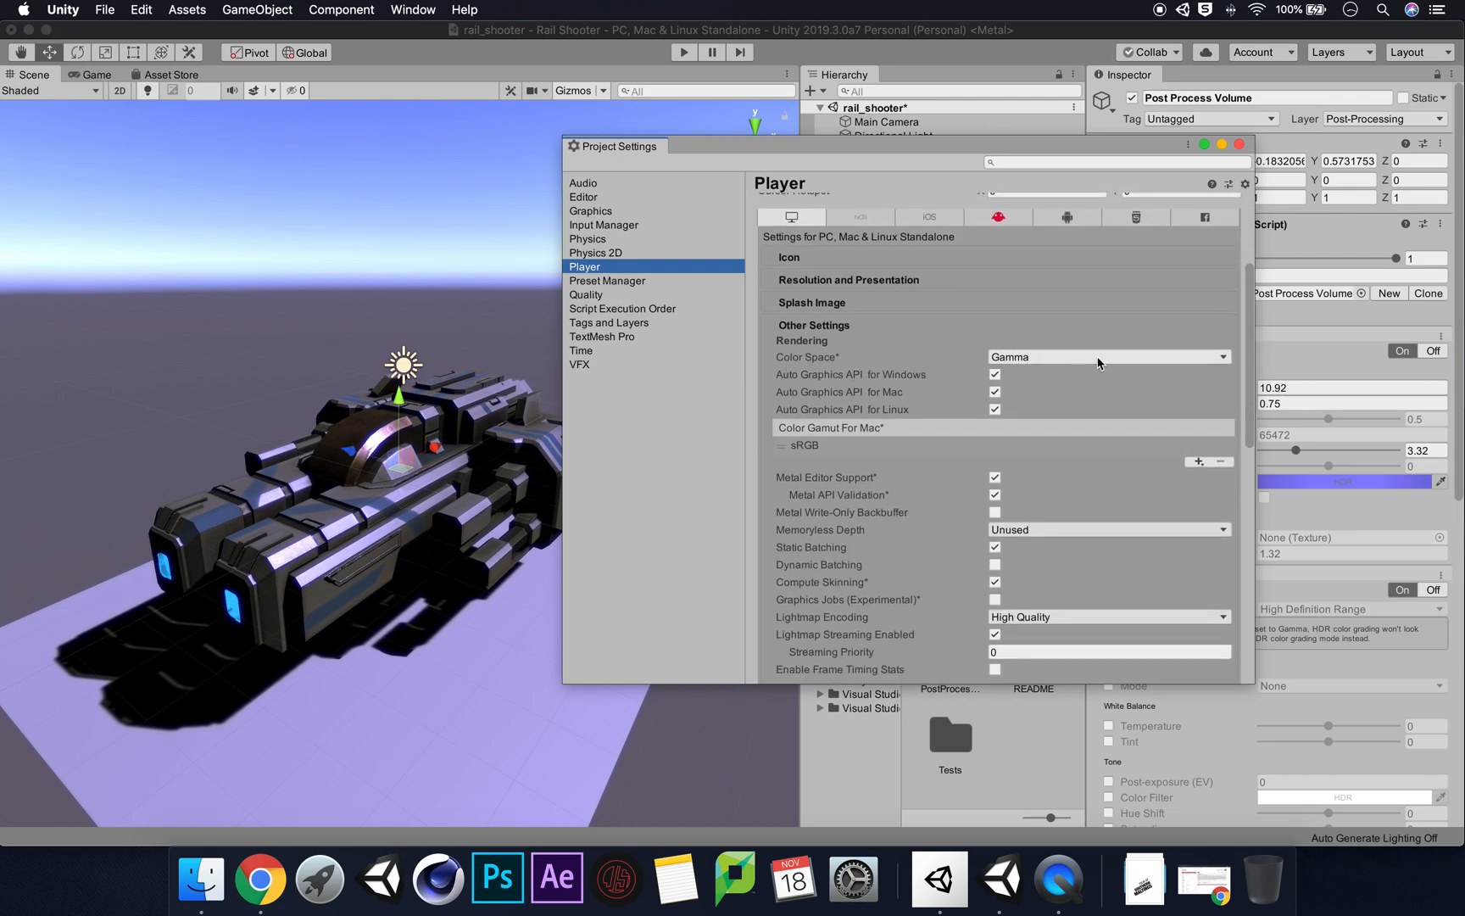
Switch the project Color Space from Gamma to Linear
{"action": "left_click", "coordinate": [1107, 356]}
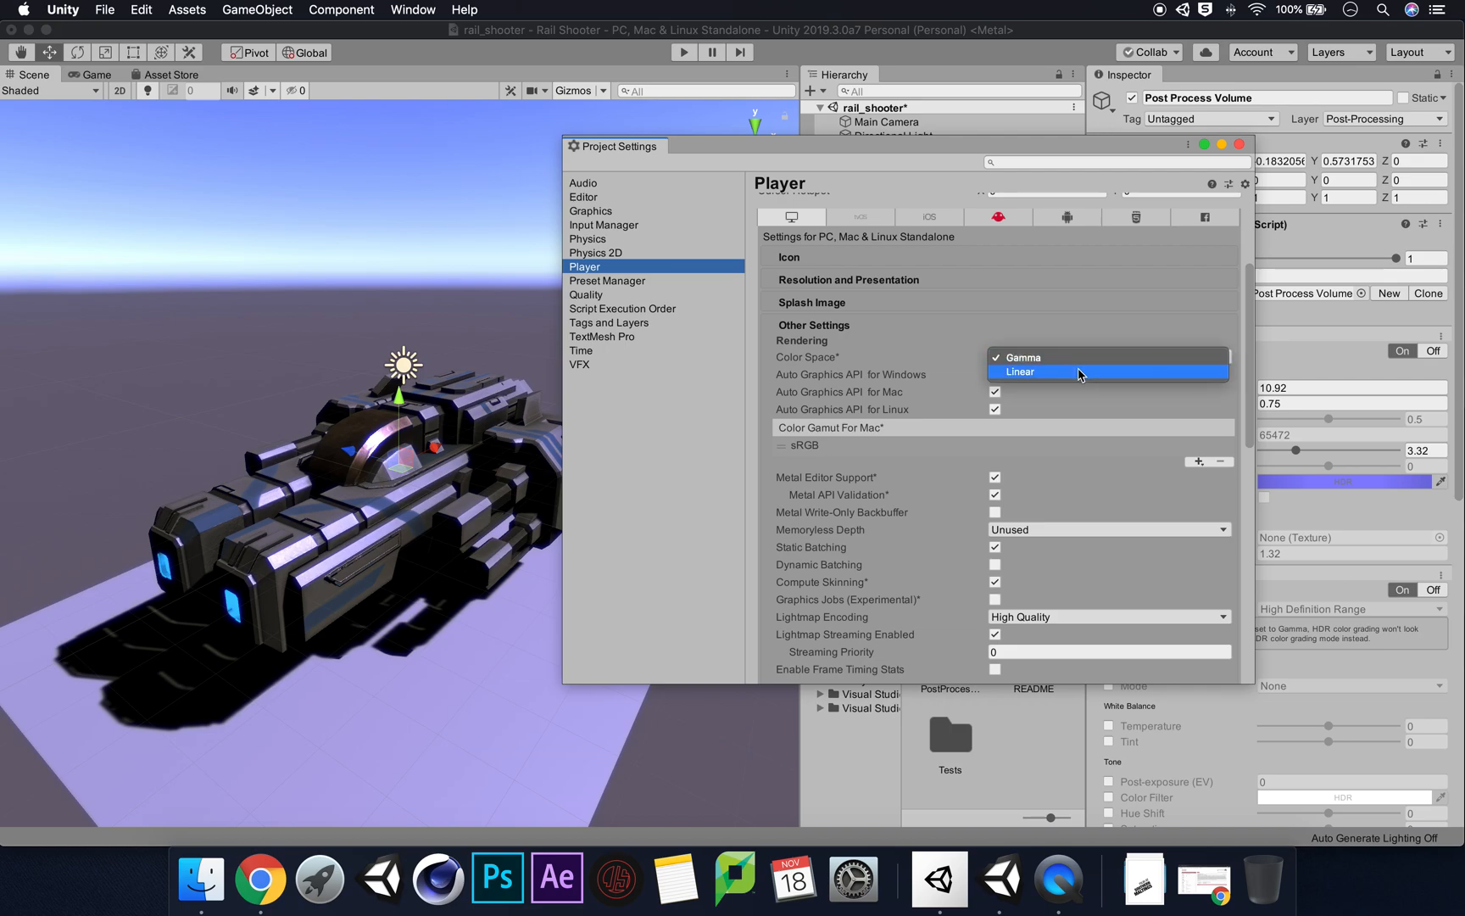
{"action": "left_click", "coordinate": [1021, 356]}
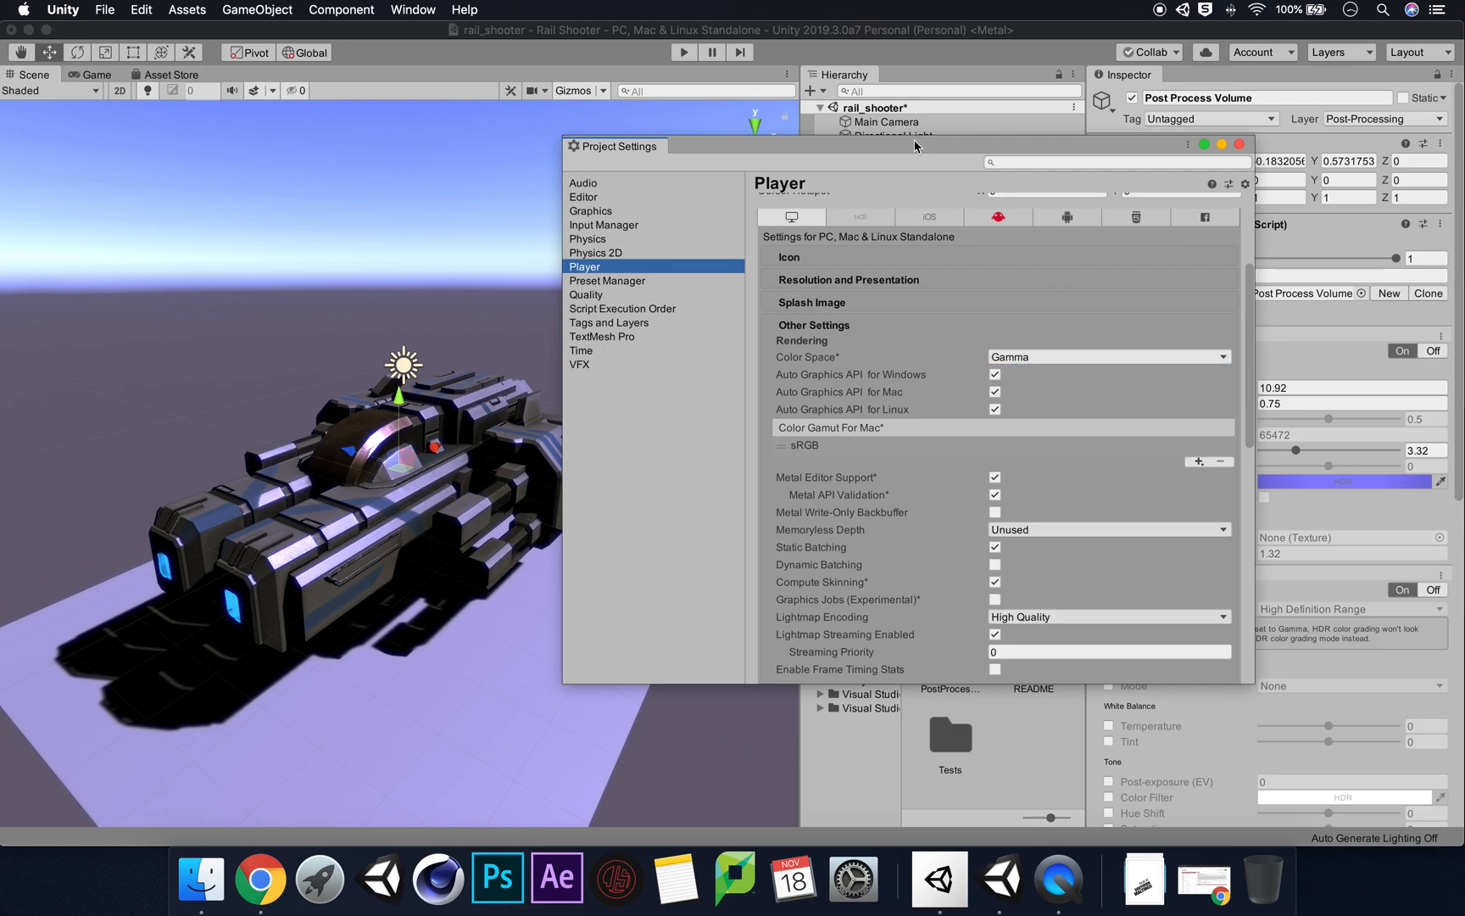
{"action": "left_click", "coordinate": [1109, 356]}
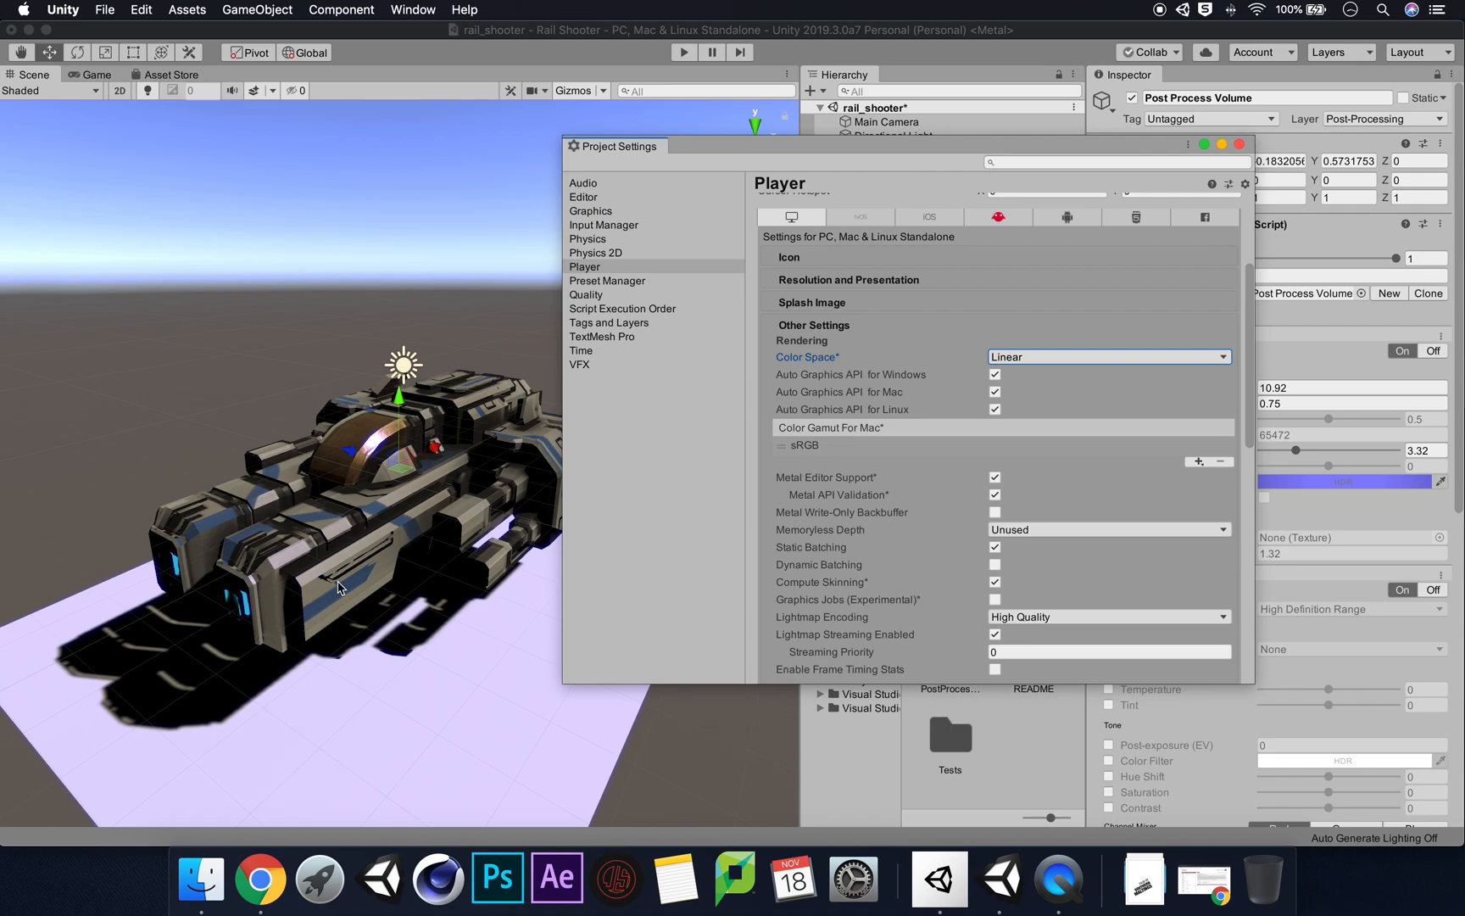
{"action": "mouse_move", "coordinate": [802, 472]}
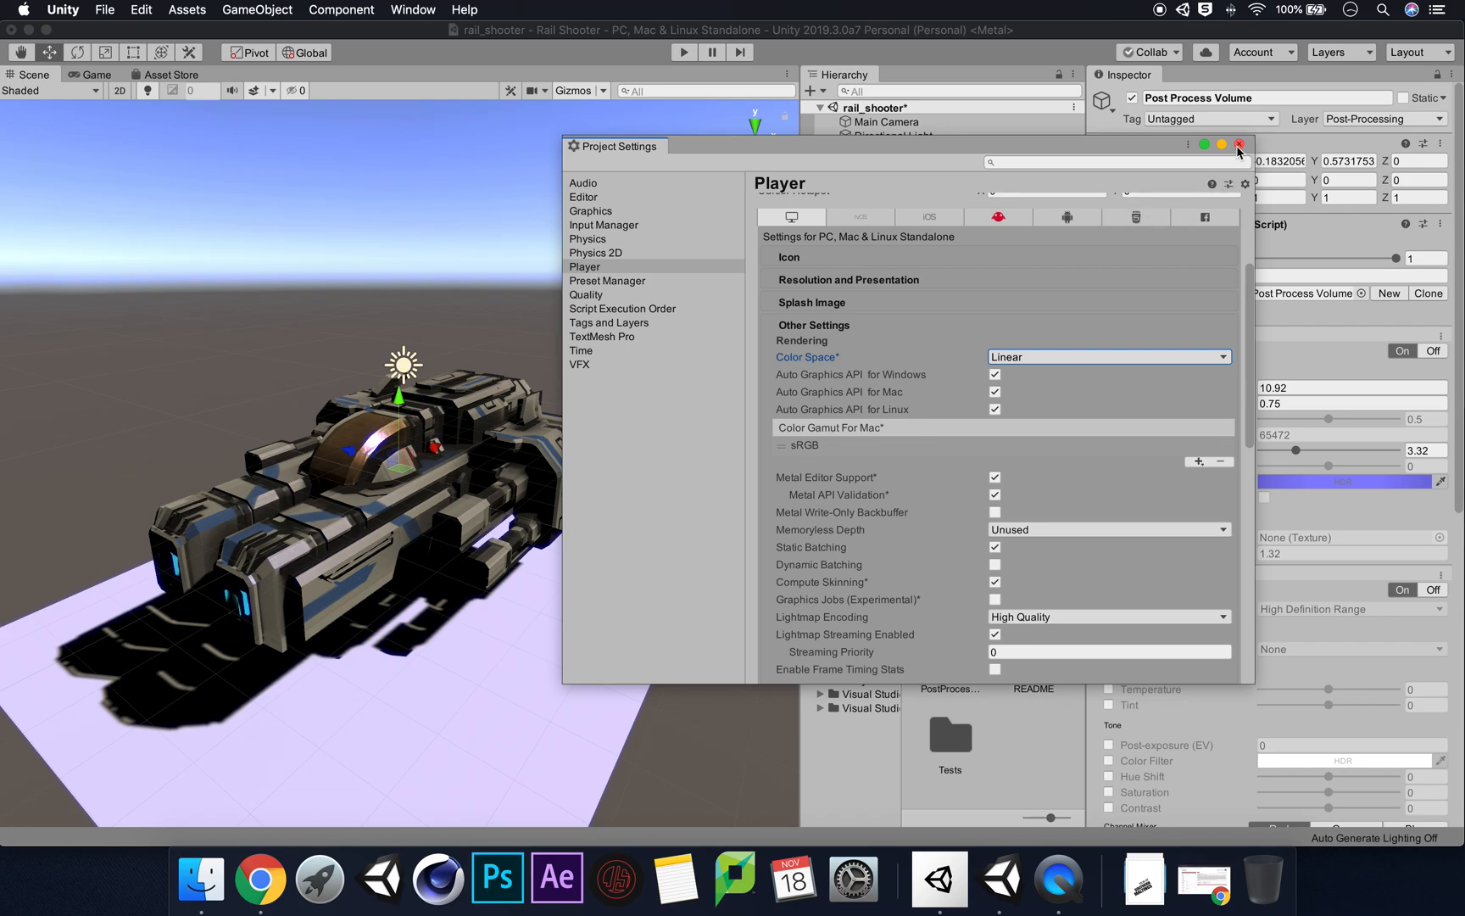
Close Project Settings and enable the Color Grading Mode and Tonemapping Mode overrides
{"action": "left_click", "coordinate": [1240, 144]}
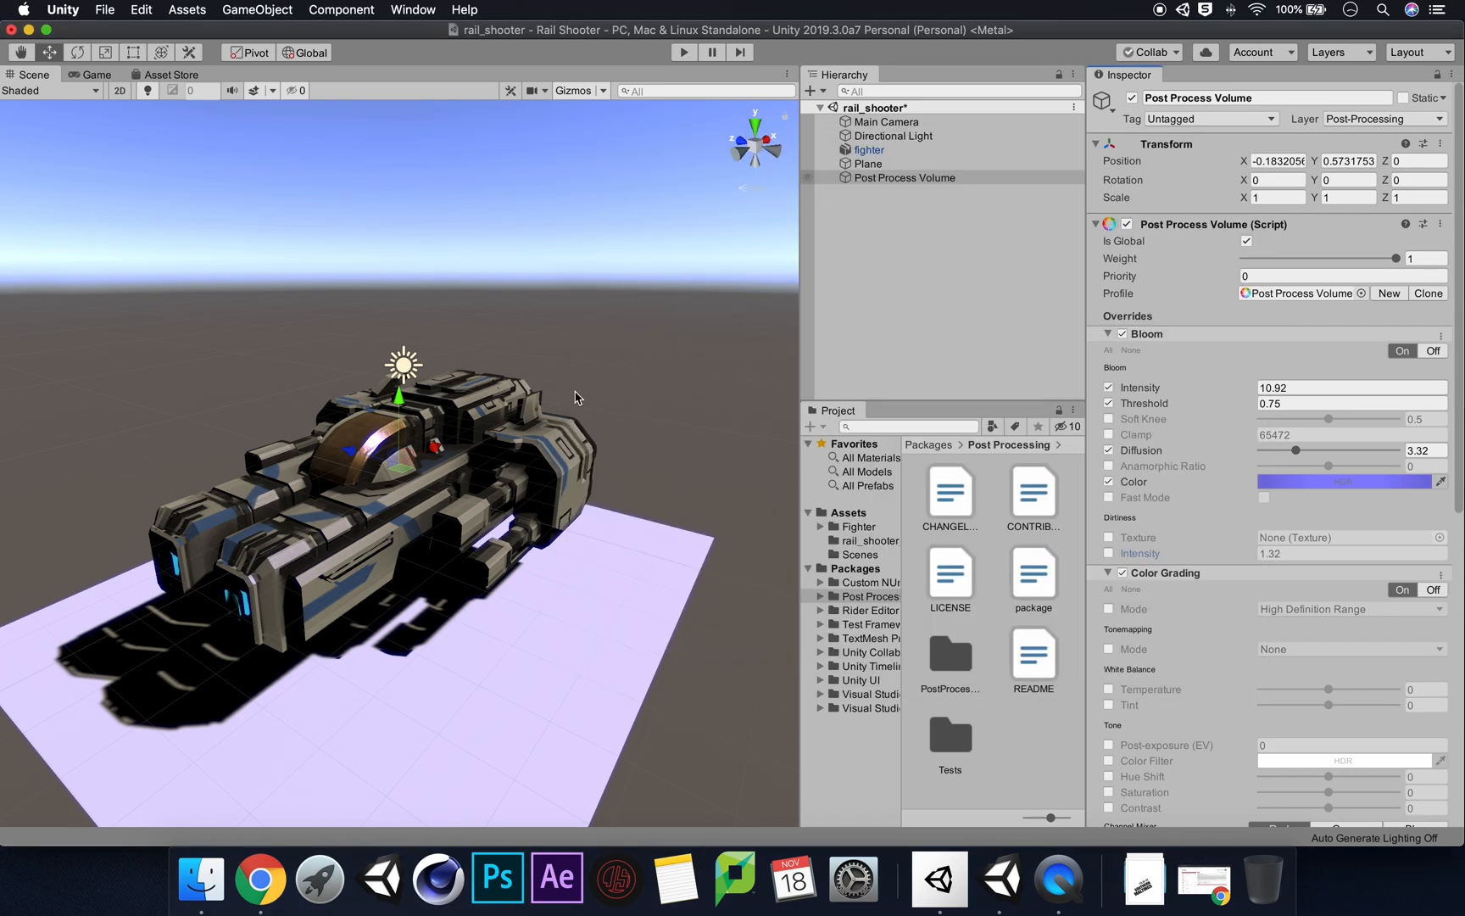
{"action": "mouse_move", "coordinate": [224, 378]}
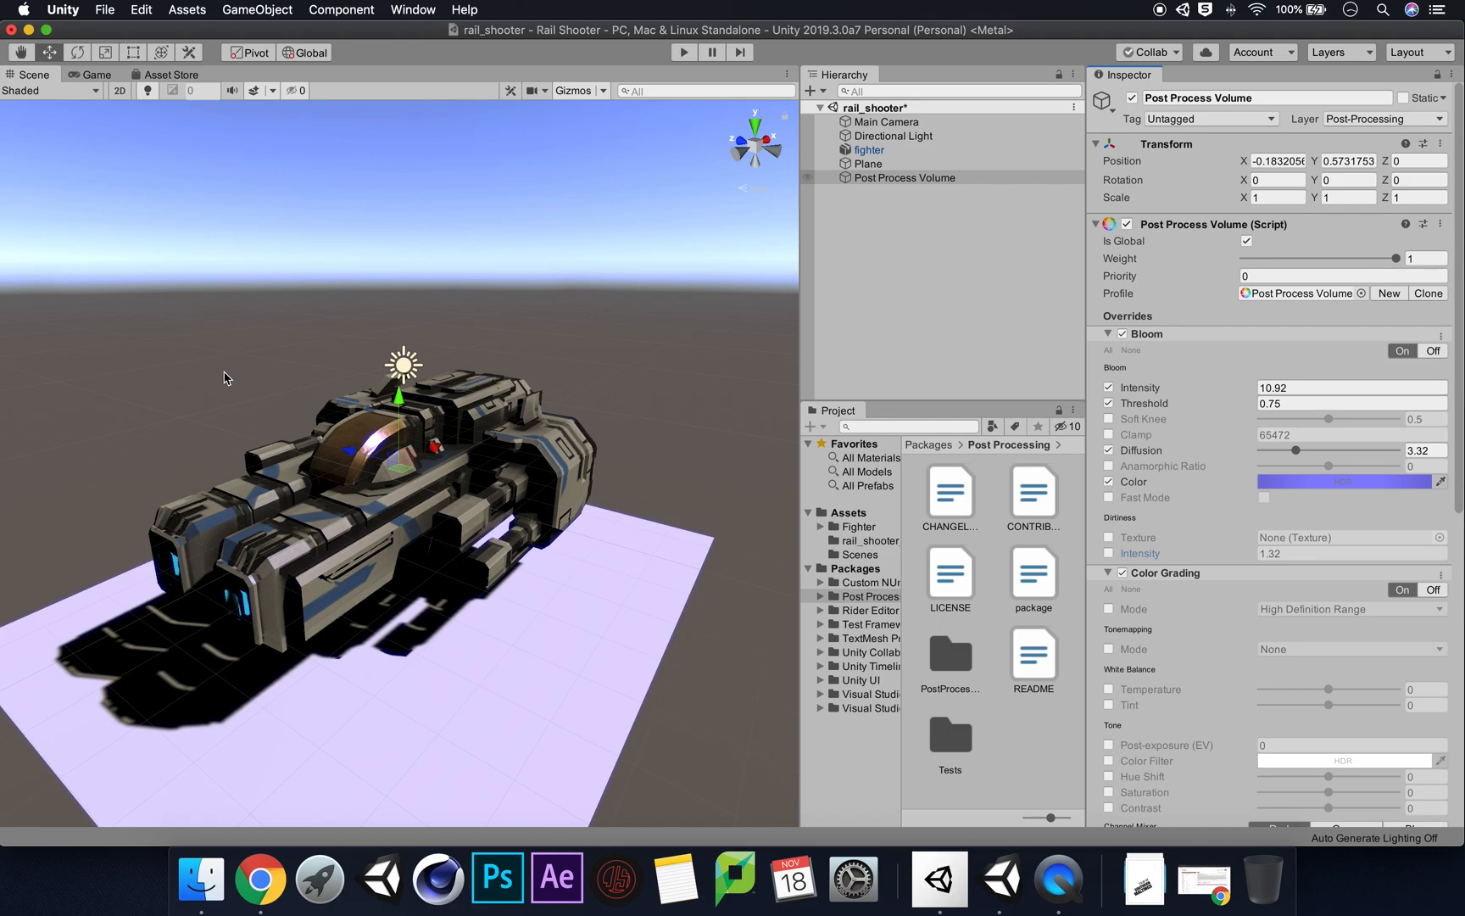
{"action": "mouse_move", "coordinate": [1124, 634]}
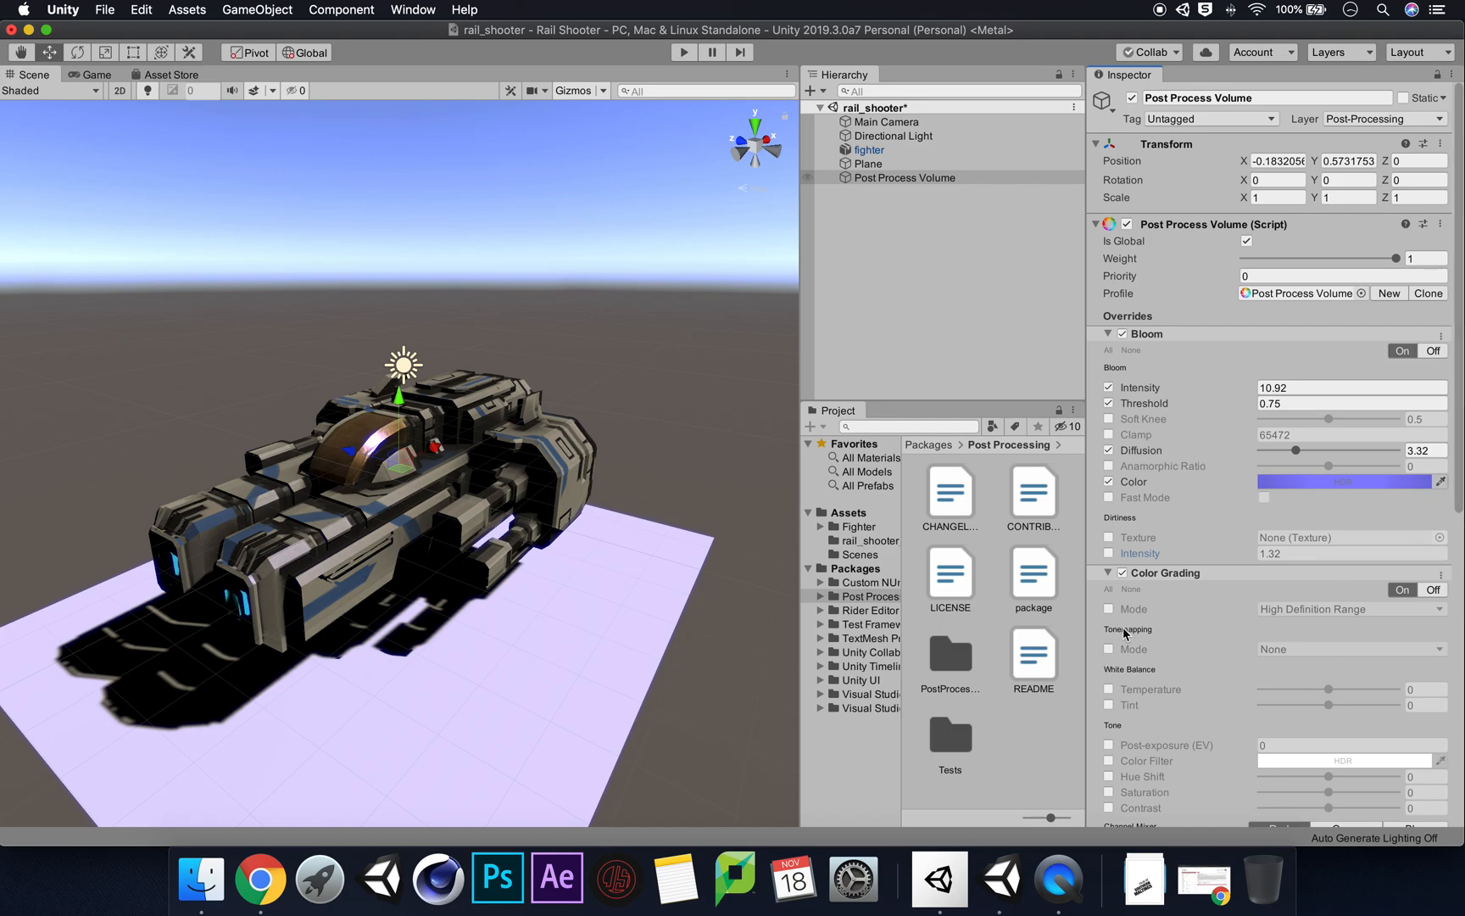
{"action": "left_click", "coordinate": [1109, 609]}
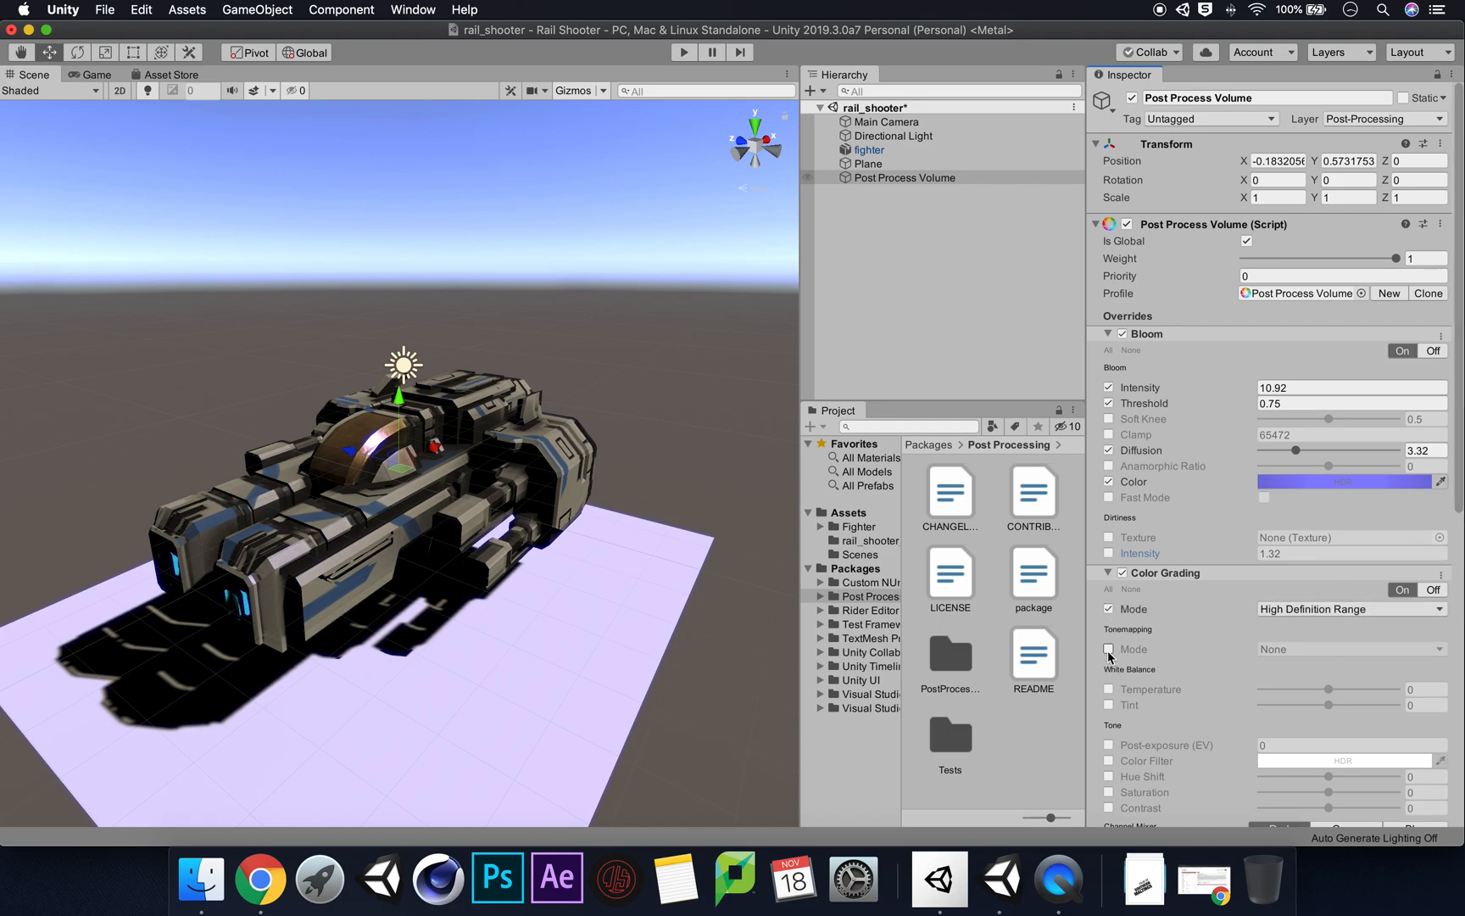
{"action": "left_click", "coordinate": [1109, 647]}
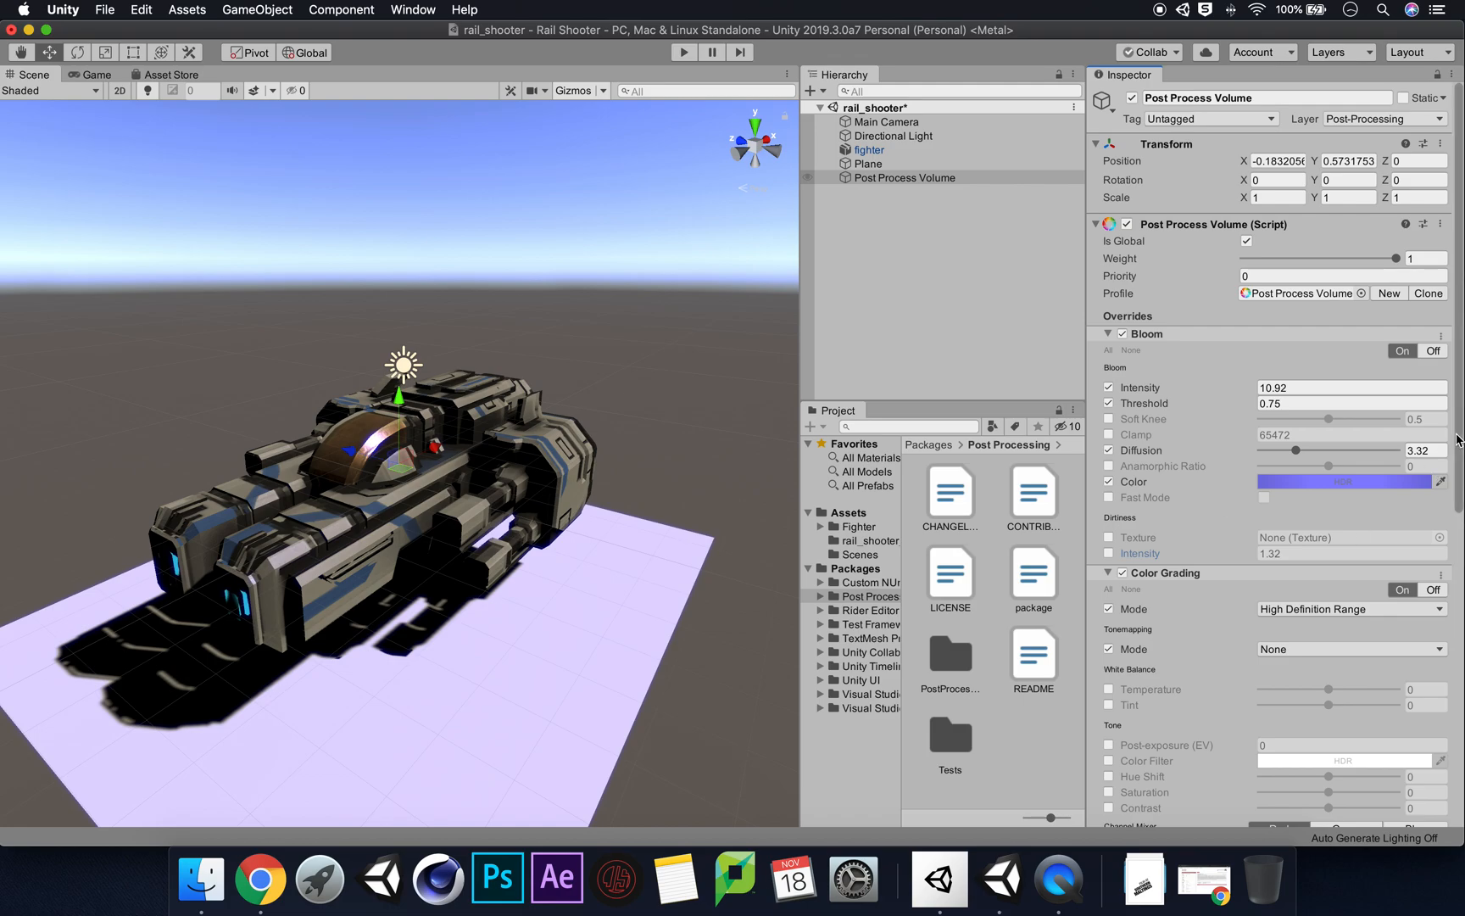
Choose ACES as the Color Grading tonemapping mode
{"action": "scroll", "scroll_direction": "down", "scroll_amount": 3}
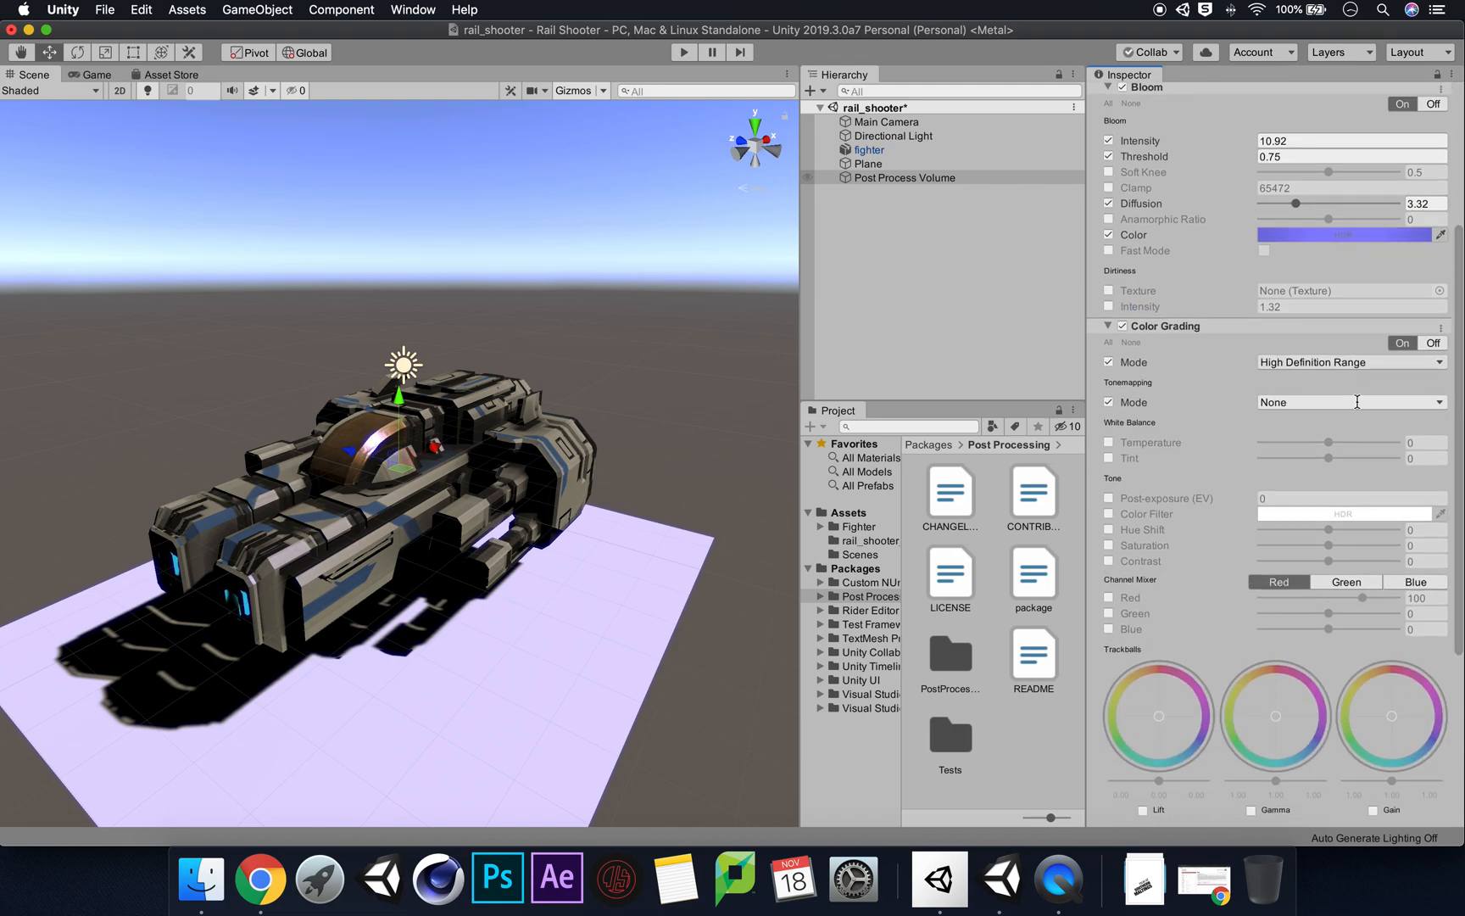
{"action": "left_click", "coordinate": [1350, 402]}
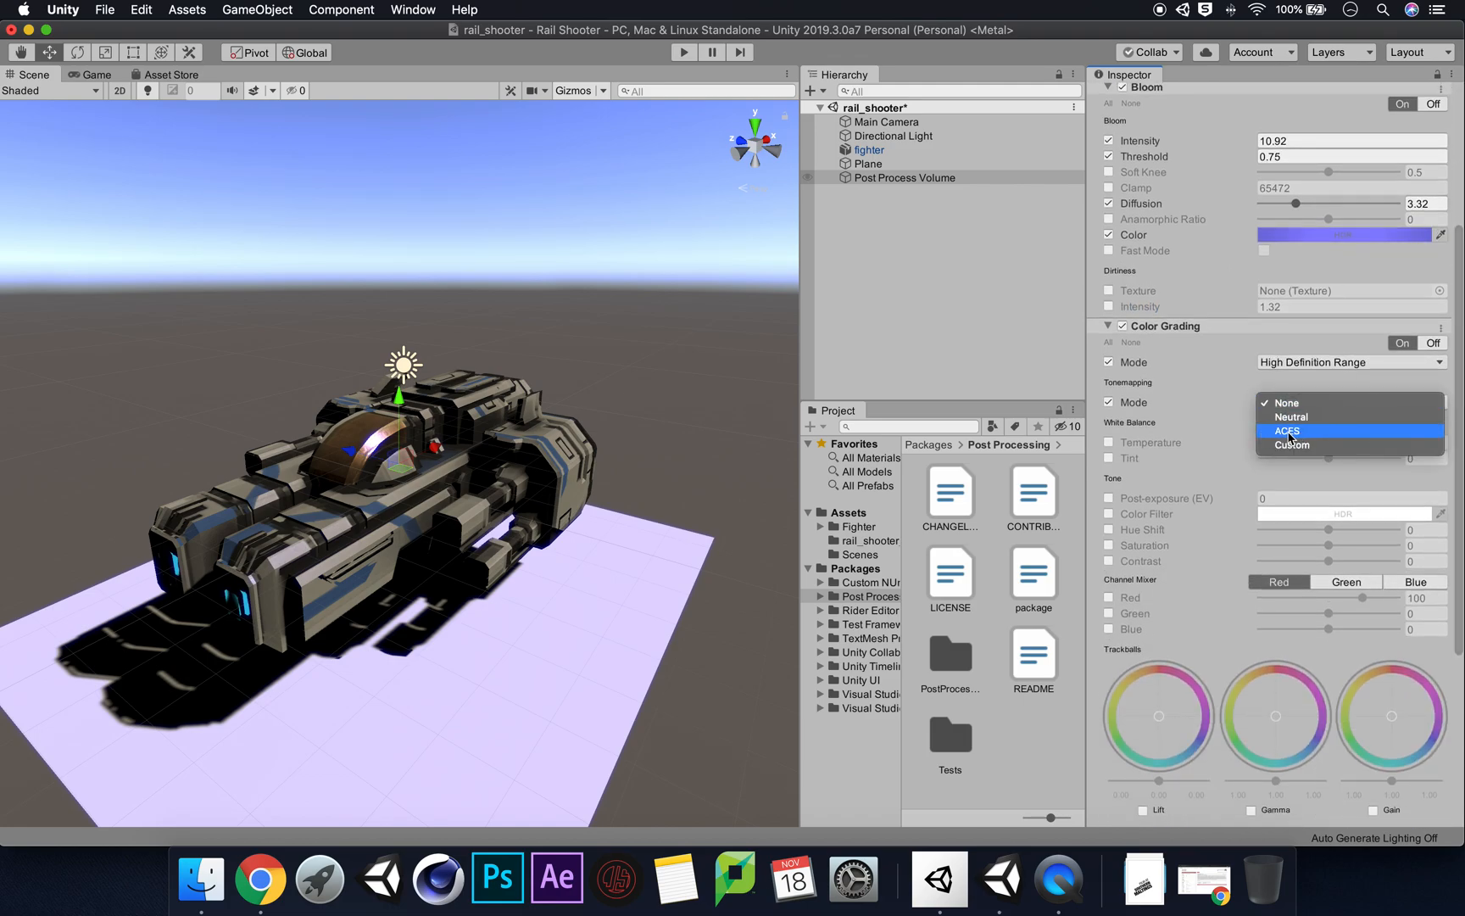
{"action": "mouse_move", "coordinate": [1326, 434]}
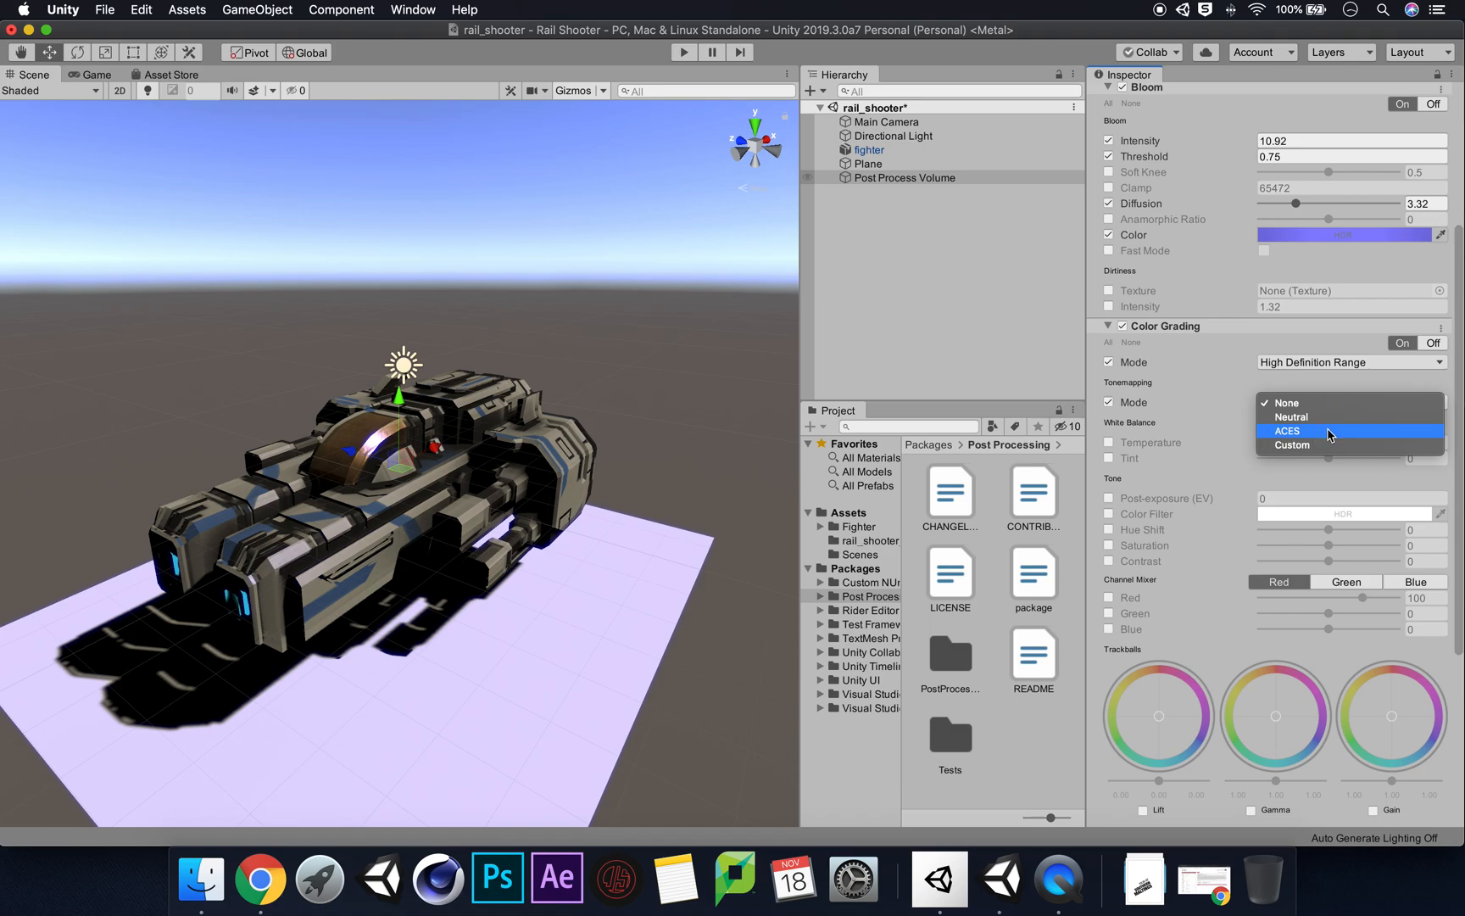
{"action": "left_click", "coordinate": [1285, 431]}
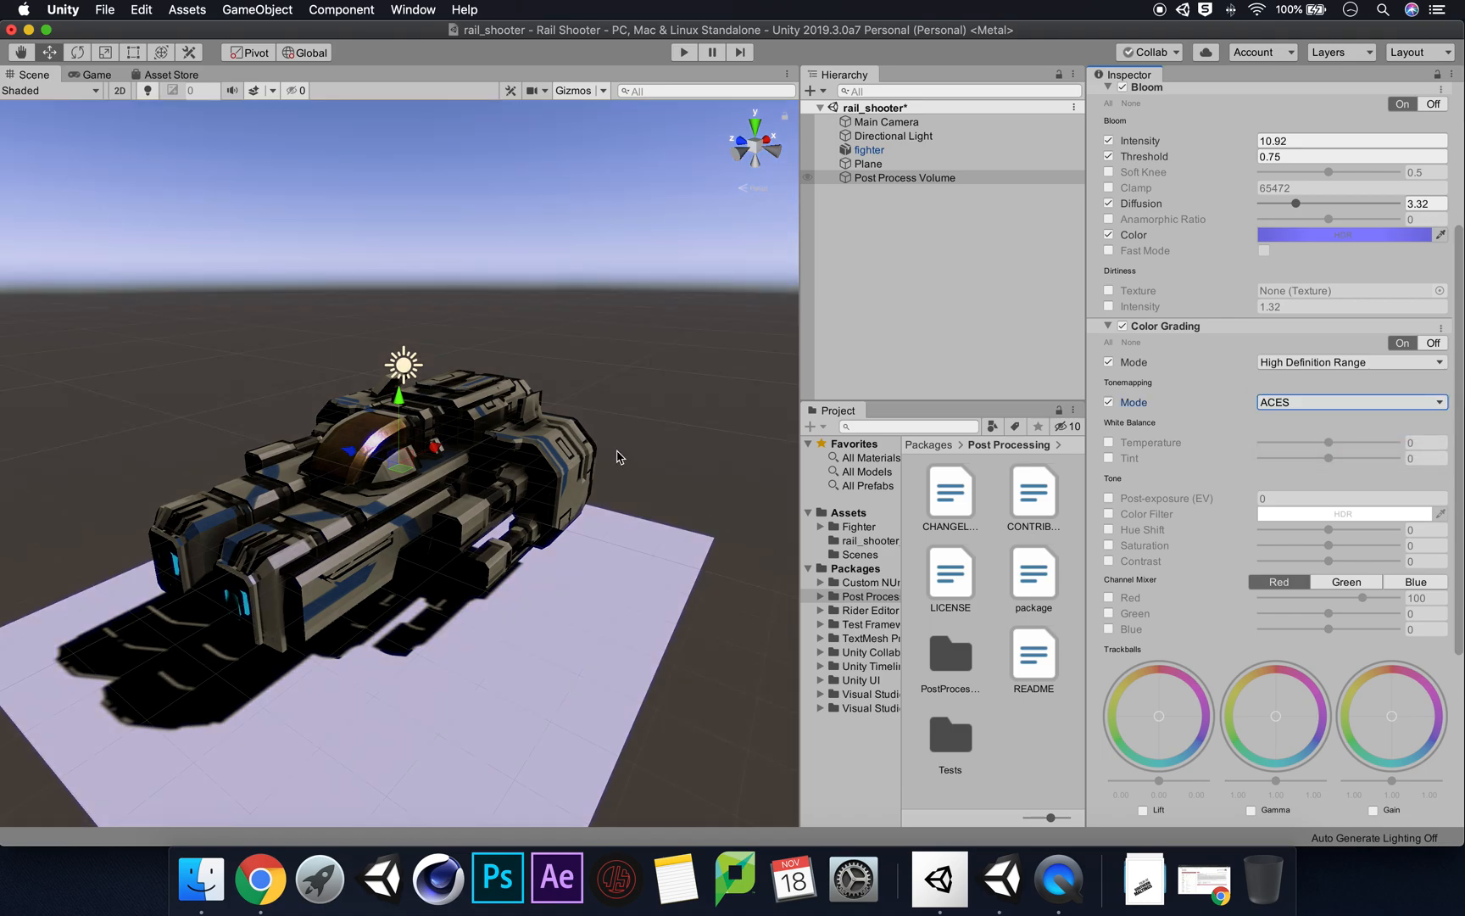
{"action": "left_click", "coordinate": [48, 29]}
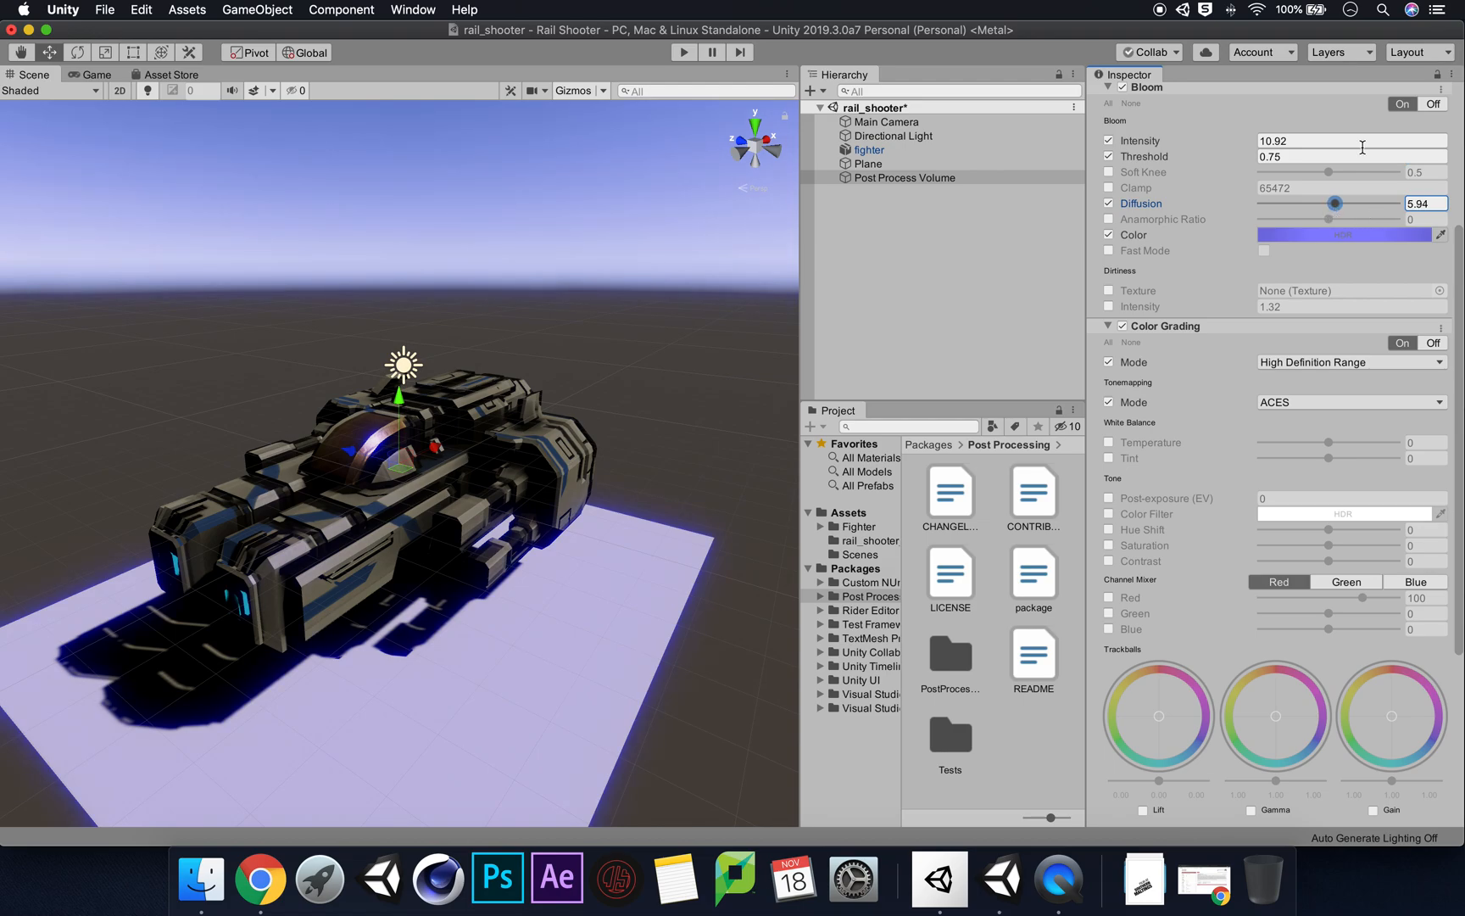
{"action": "mouse_move", "coordinate": [1167, 163]}
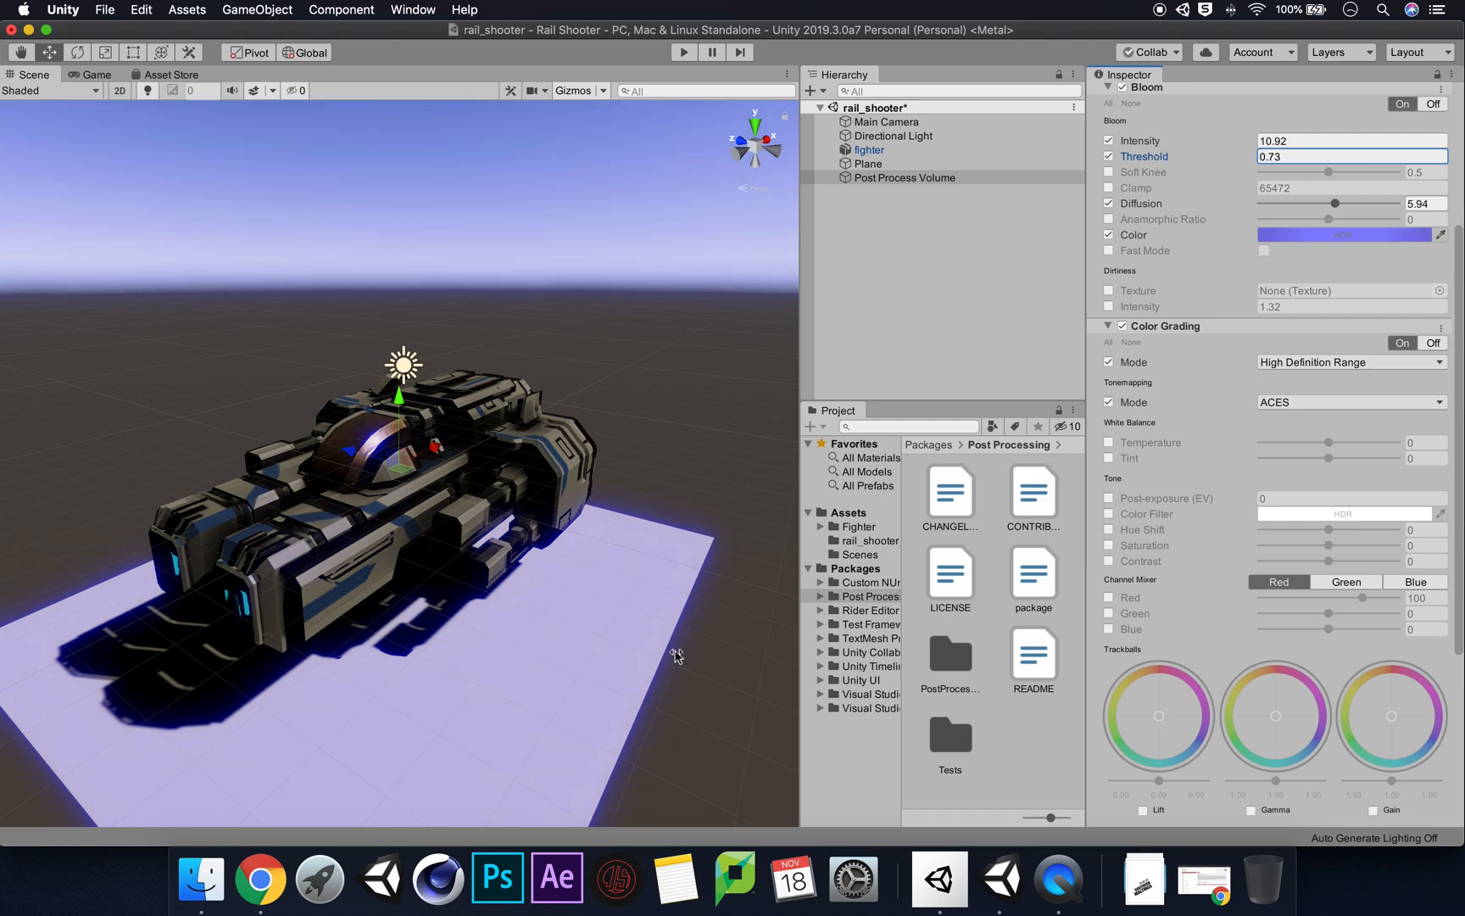
{"action": "mouse_move", "coordinate": [1324, 544]}
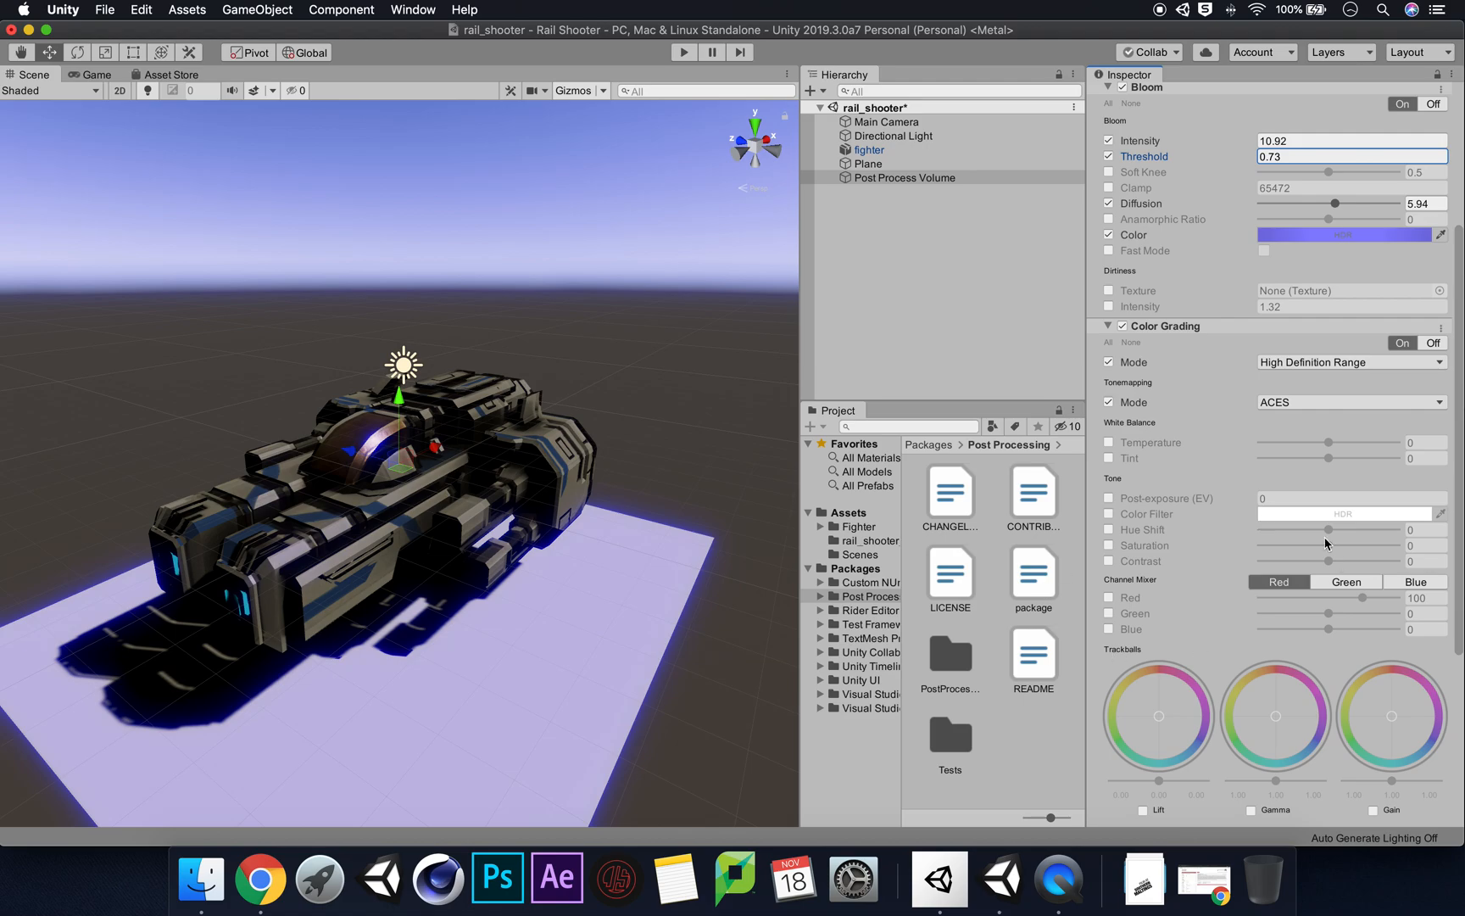
Enable Post-exposure at -0.2, Contrast at 47, and the Saturation override
{"action": "left_click", "coordinate": [1109, 498]}
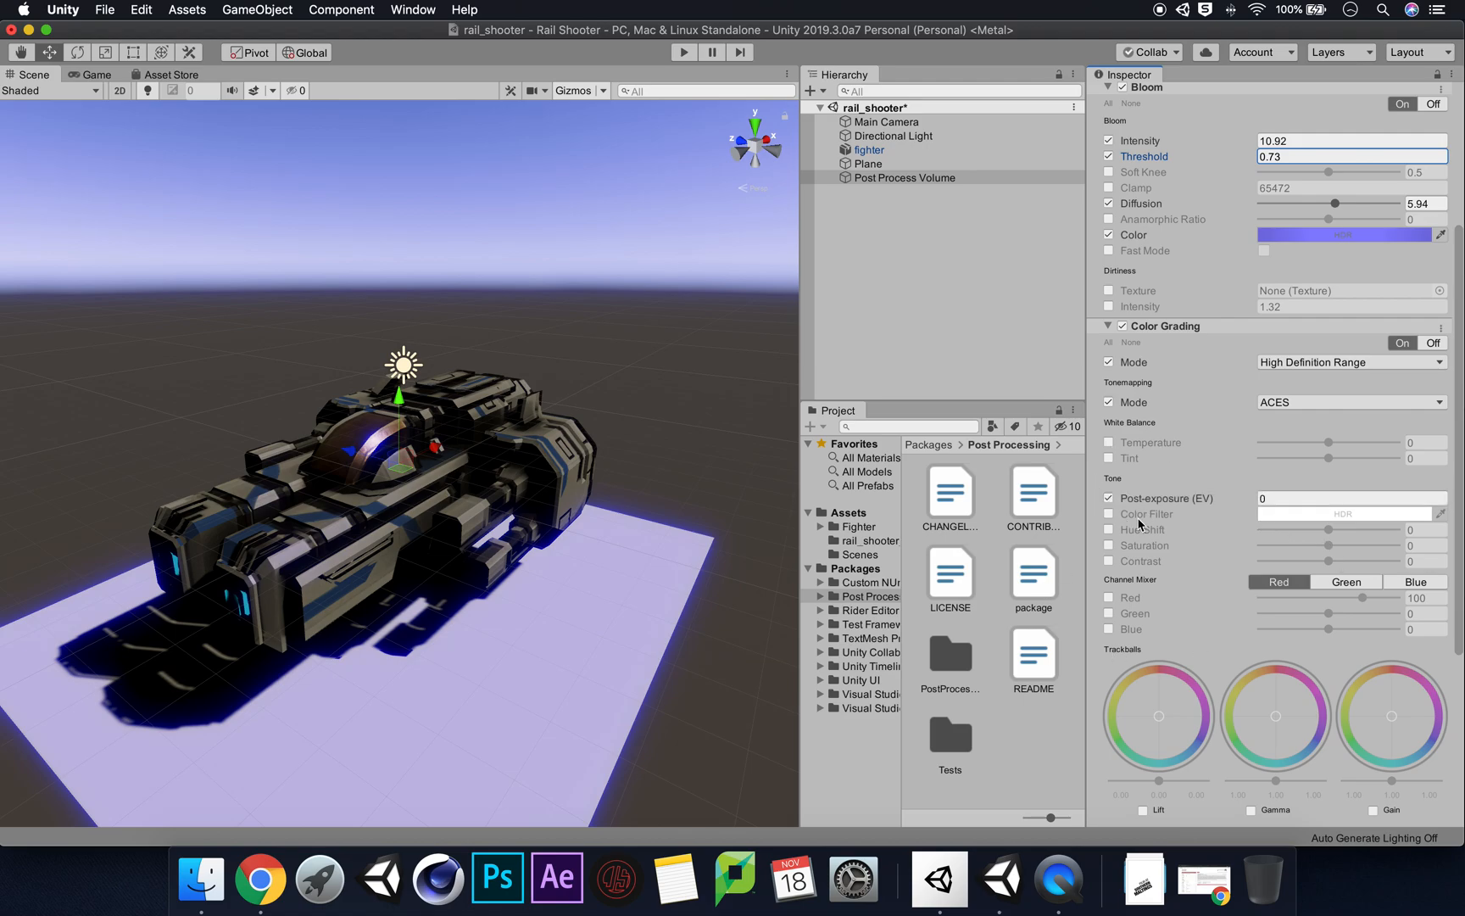
{"action": "left_click", "coordinate": [1350, 498]}
{"action": "type", "text": "-0.2"}
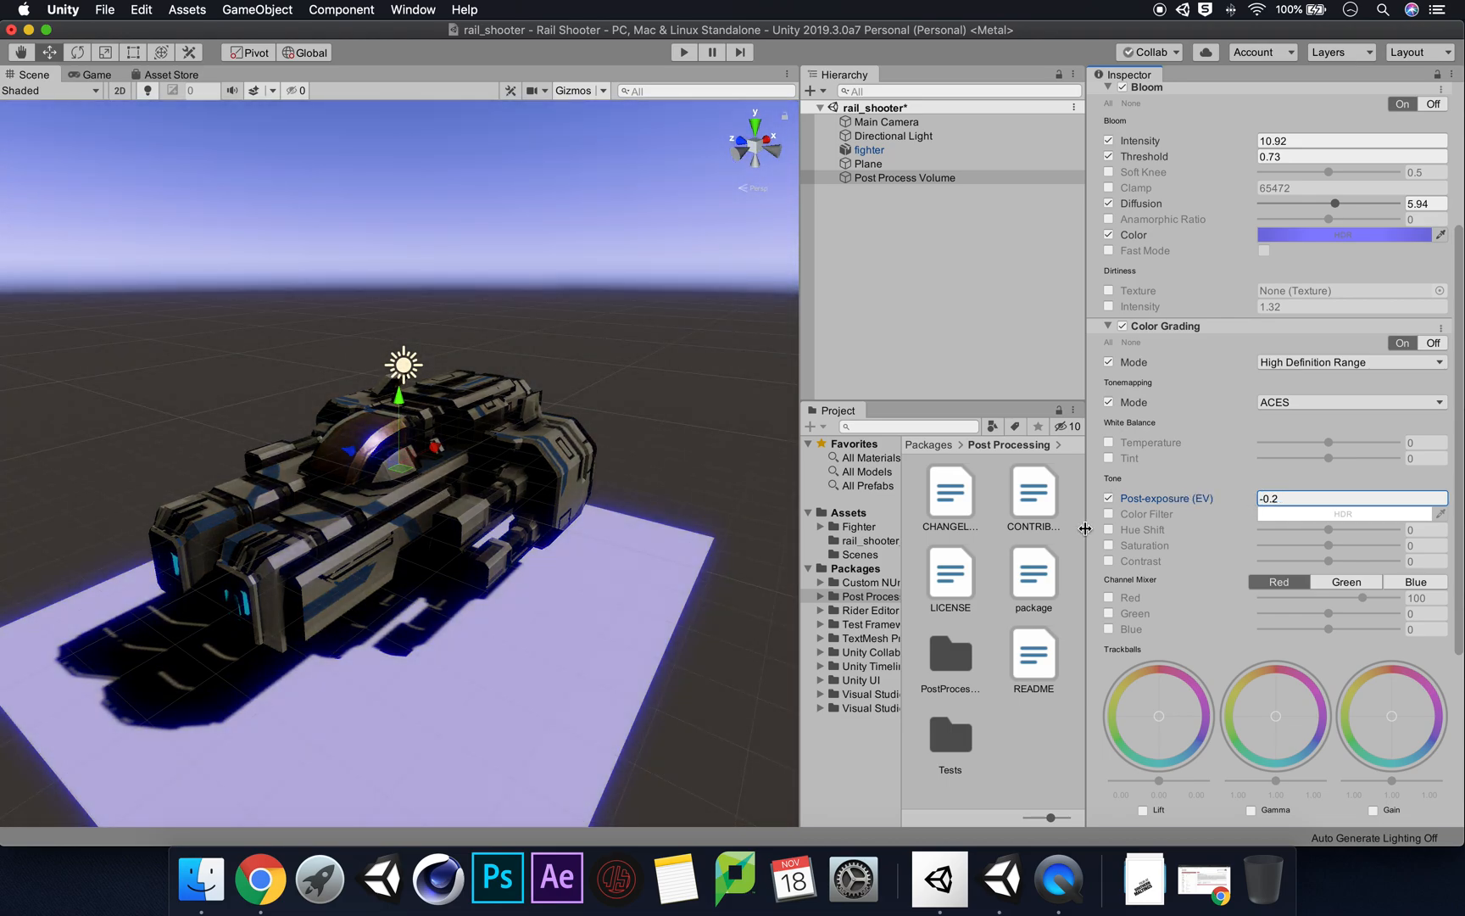
{"action": "left_click", "coordinate": [1109, 561]}
{"action": "type", "text": "47"}
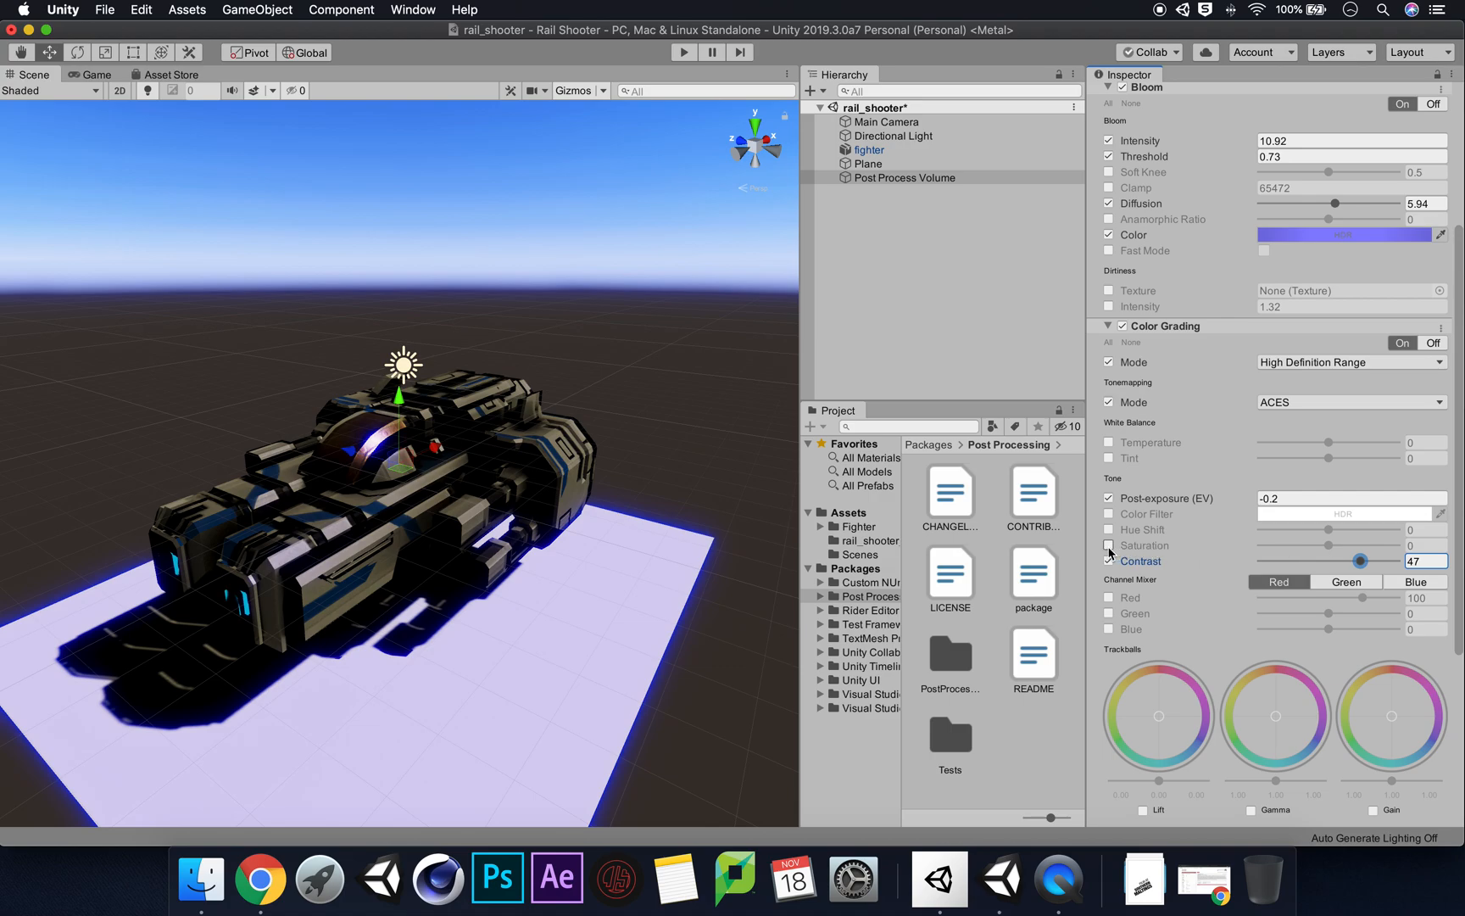
{"action": "left_click", "coordinate": [1109, 545]}
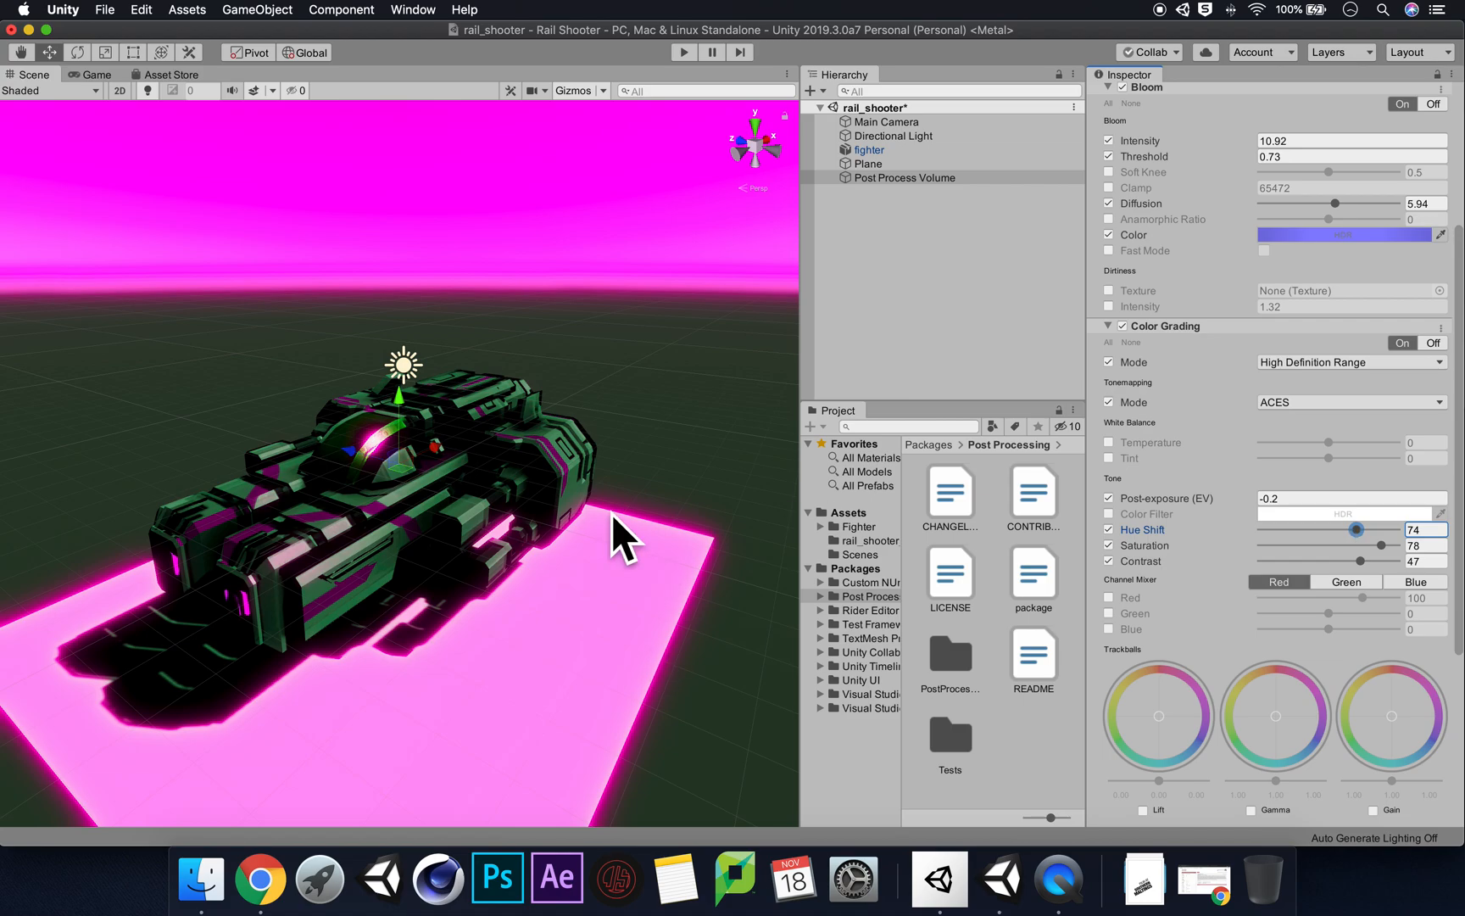
View the magenta-graded scene through the game camera
{"action": "left_click", "coordinate": [95, 75]}
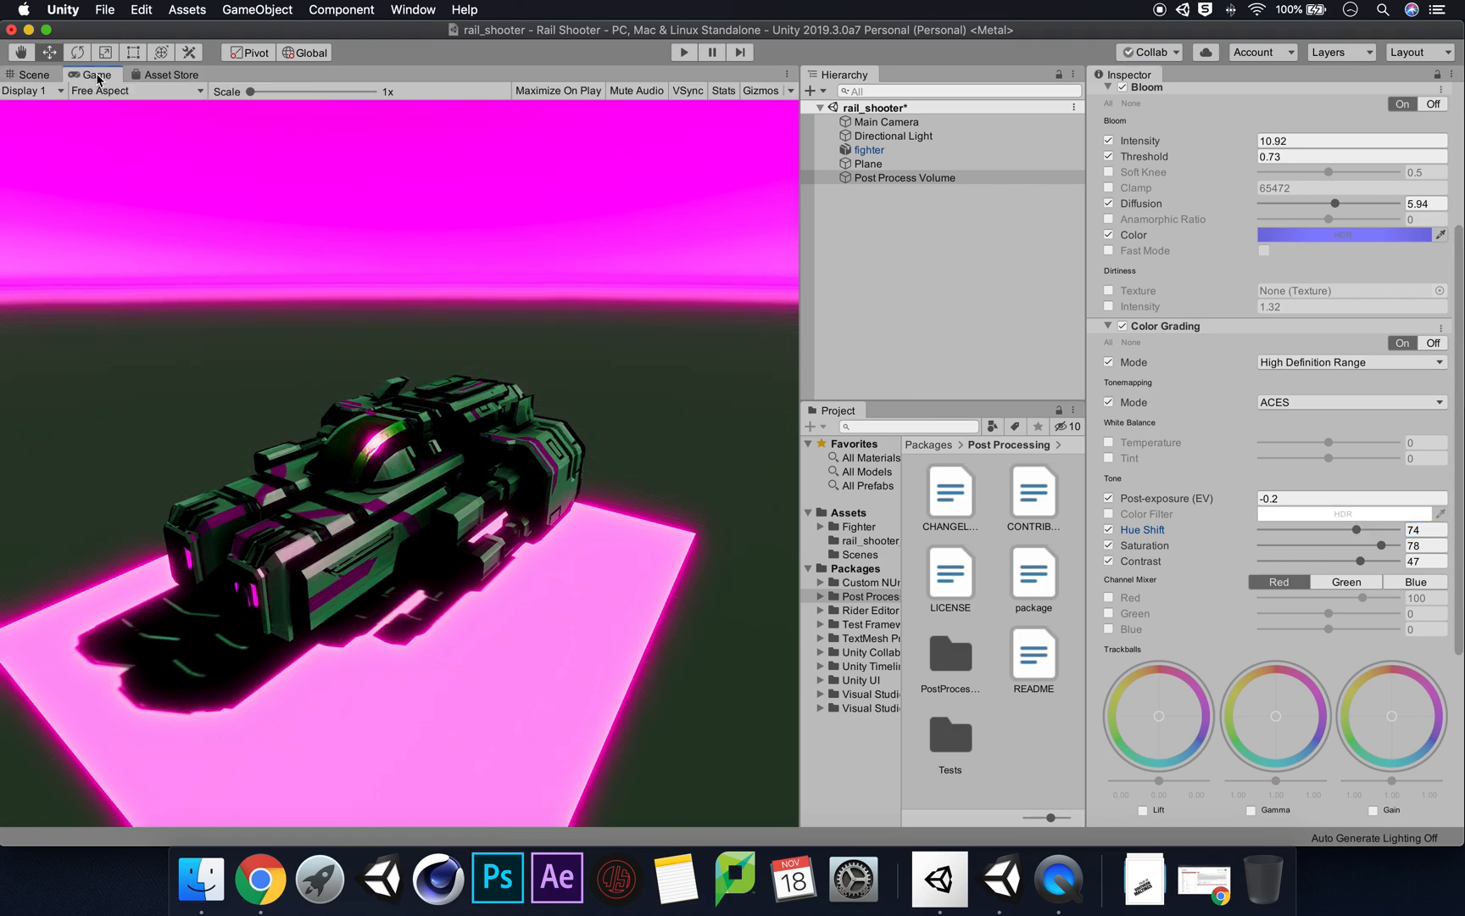